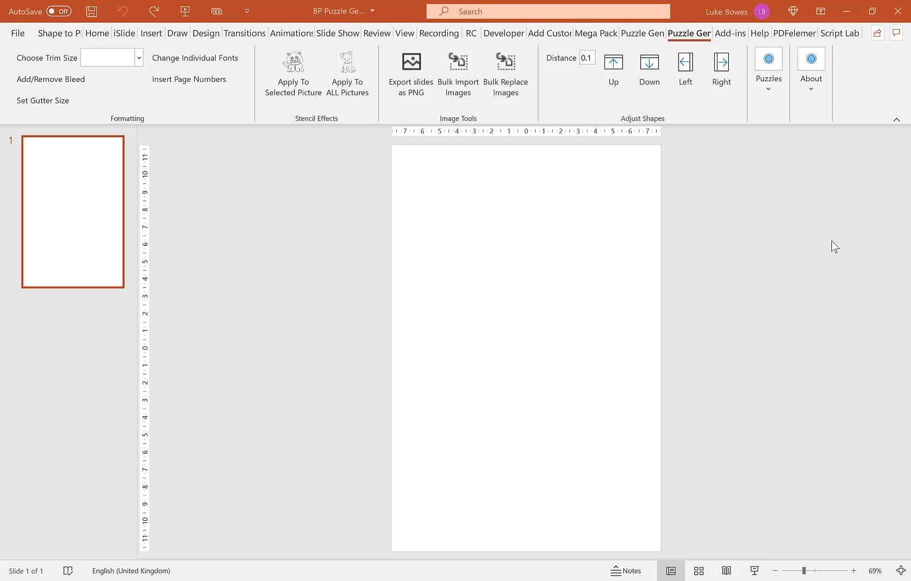
pyautogui.moveTo(764, 241)
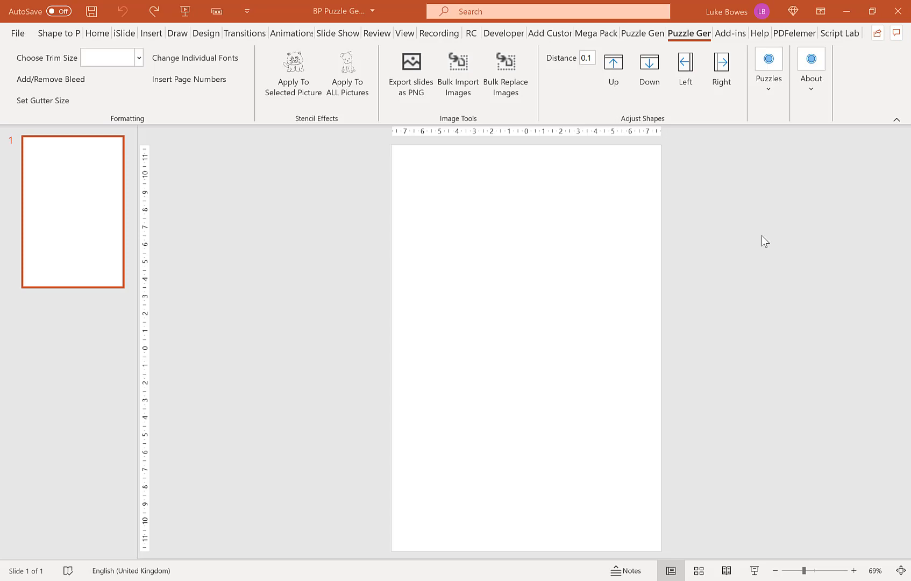
pyautogui.moveTo(617, 348)
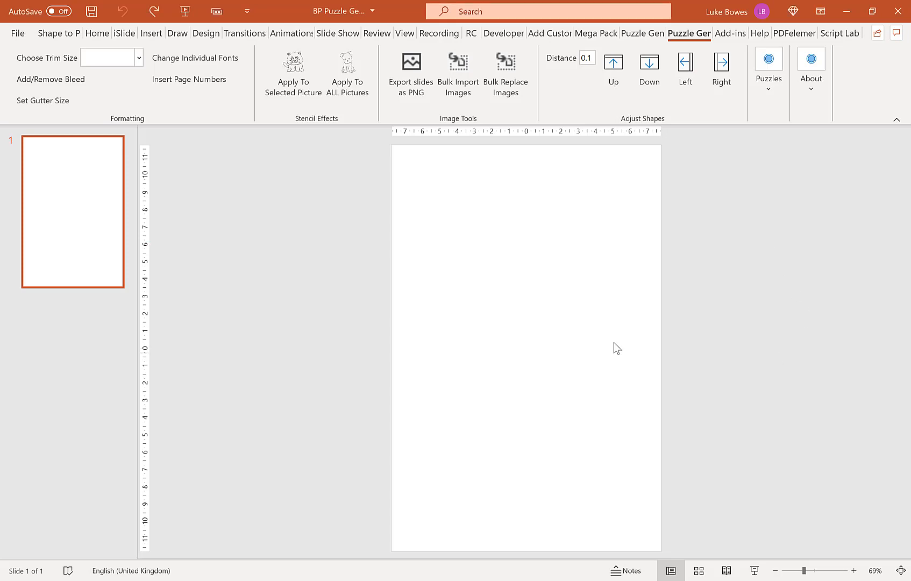
pyautogui.moveTo(652, 188)
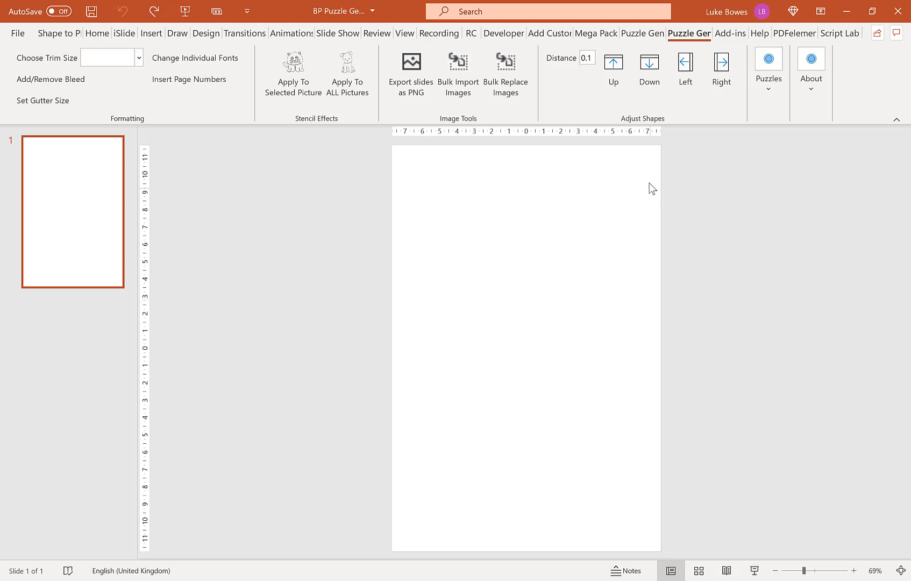
pyautogui.moveTo(403, 146)
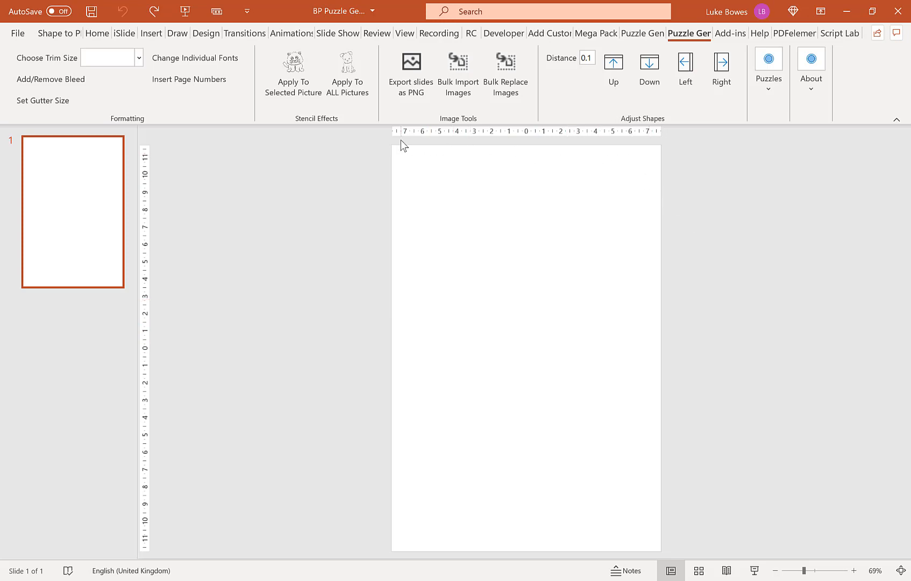
pyautogui.moveTo(388, 234)
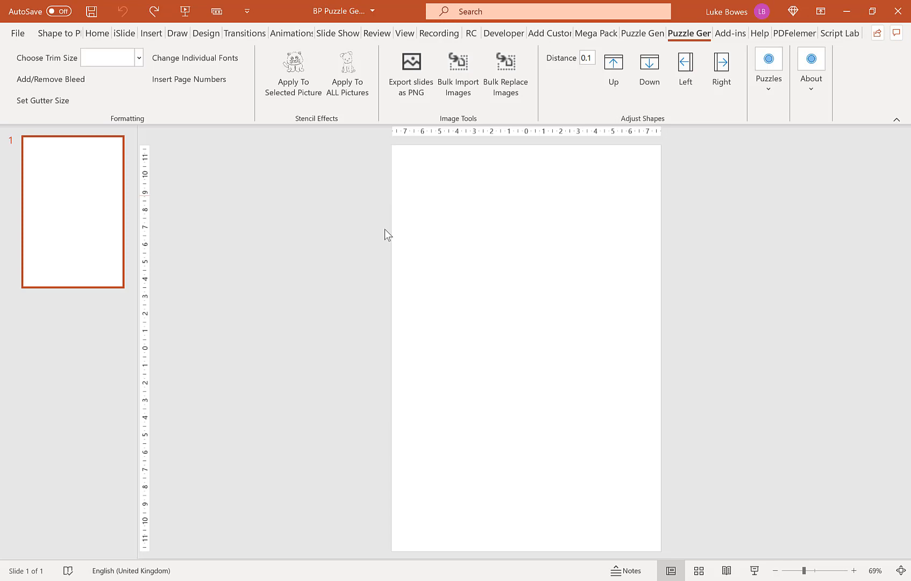
pyautogui.moveTo(487, 304)
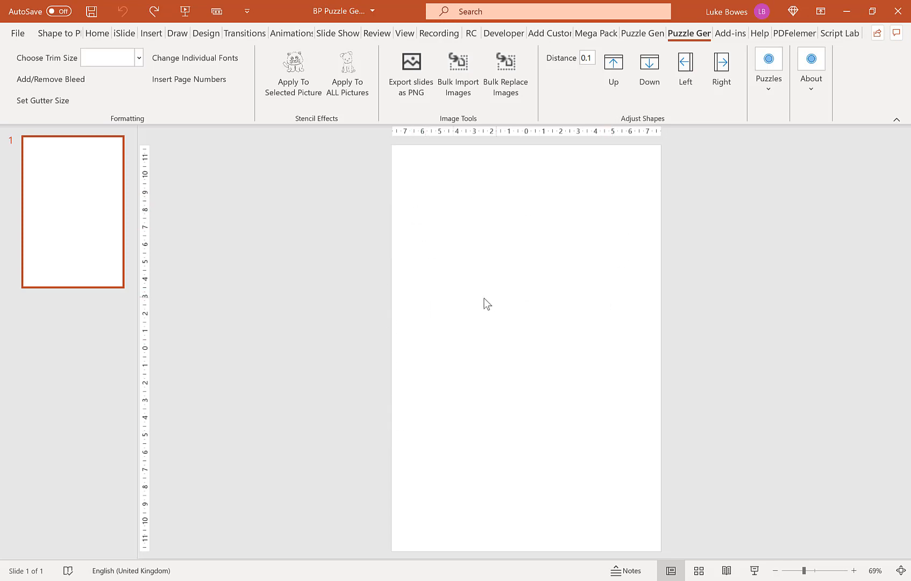
pyautogui.moveTo(684, 389)
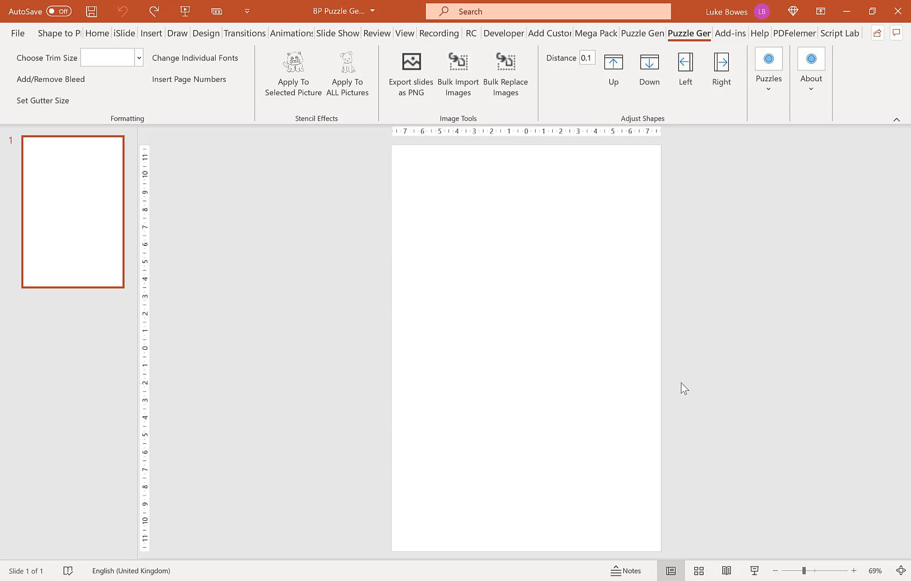
pyautogui.moveTo(650, 375)
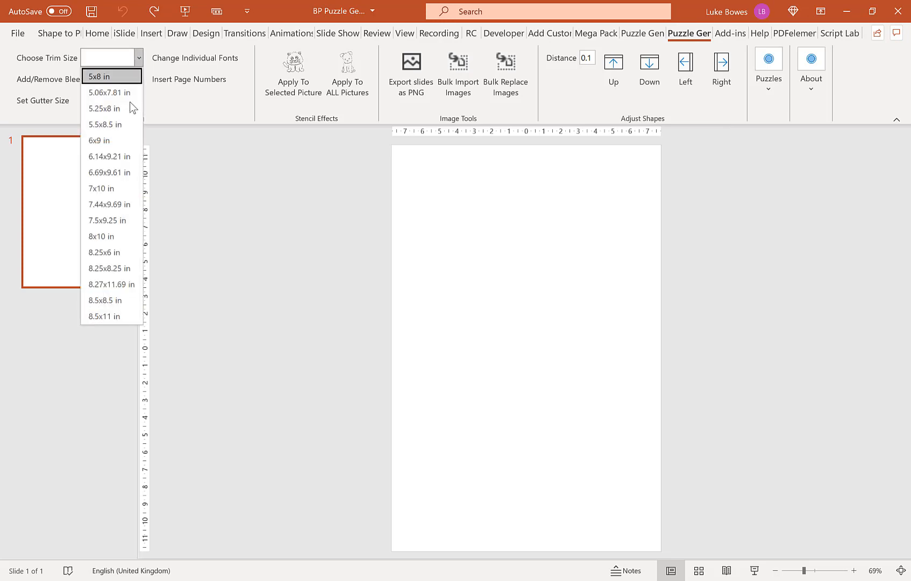
pyautogui.moveTo(111, 316)
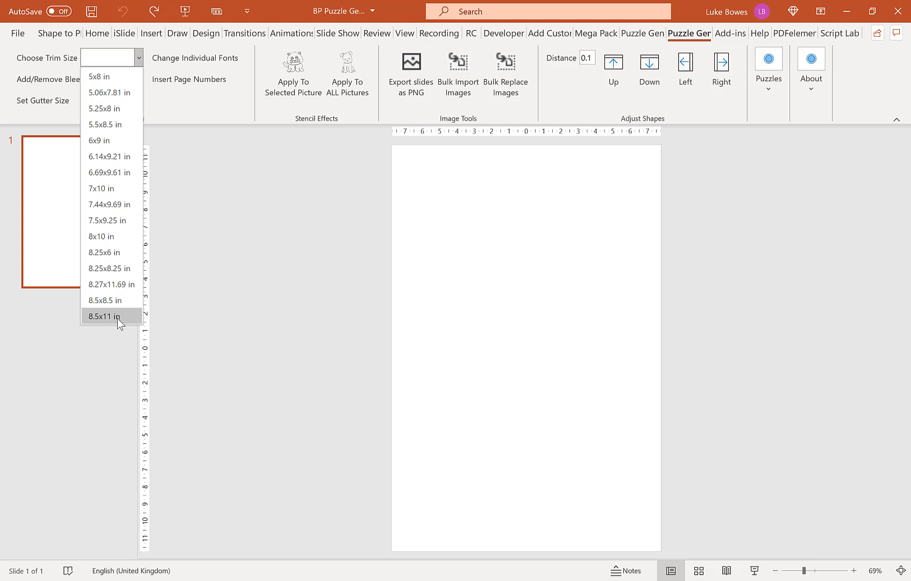
# Step: Set the deck's trim size to an 8.5x11 in book page
pyautogui.click(103, 317)
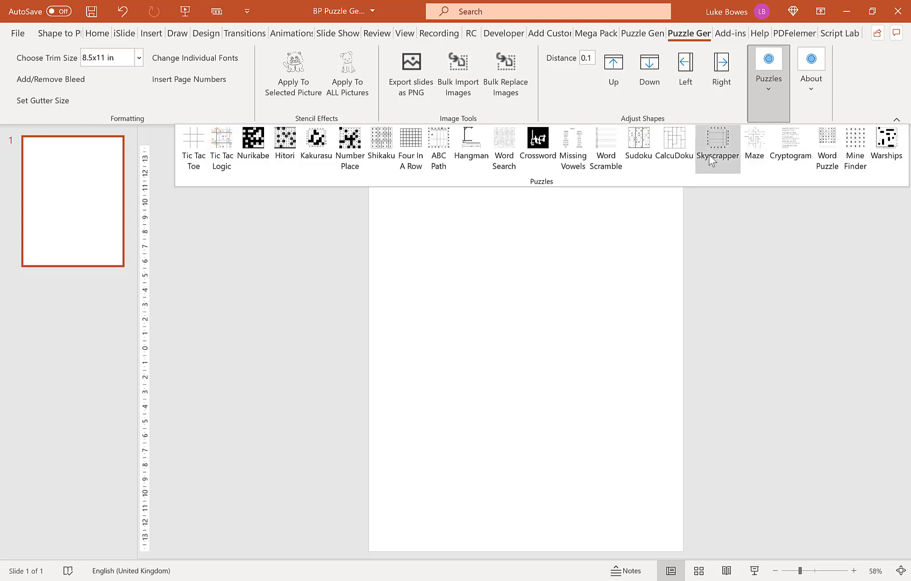
pyautogui.moveTo(717, 148)
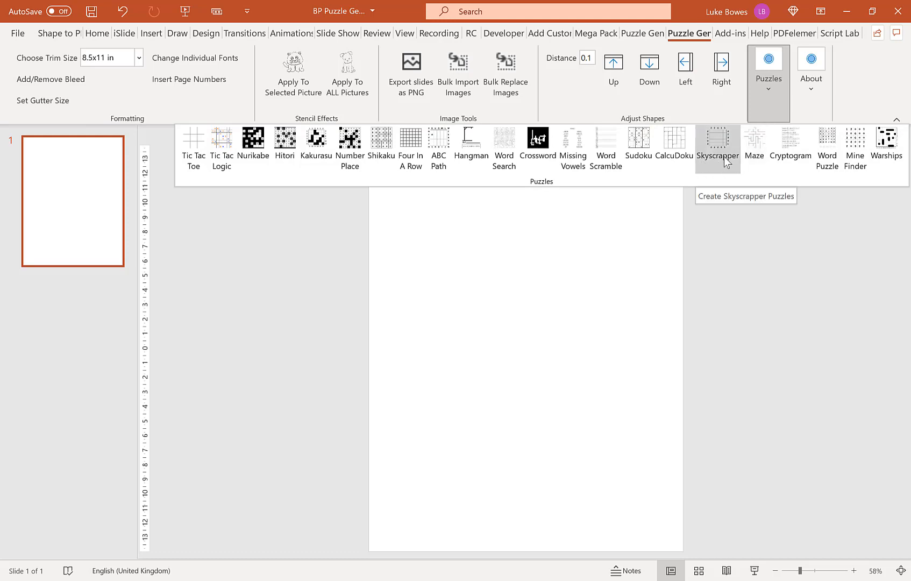
# Step: Launch the Skyscraper generator and scroll through its how-to-play game explanation
pyautogui.click(717, 143)
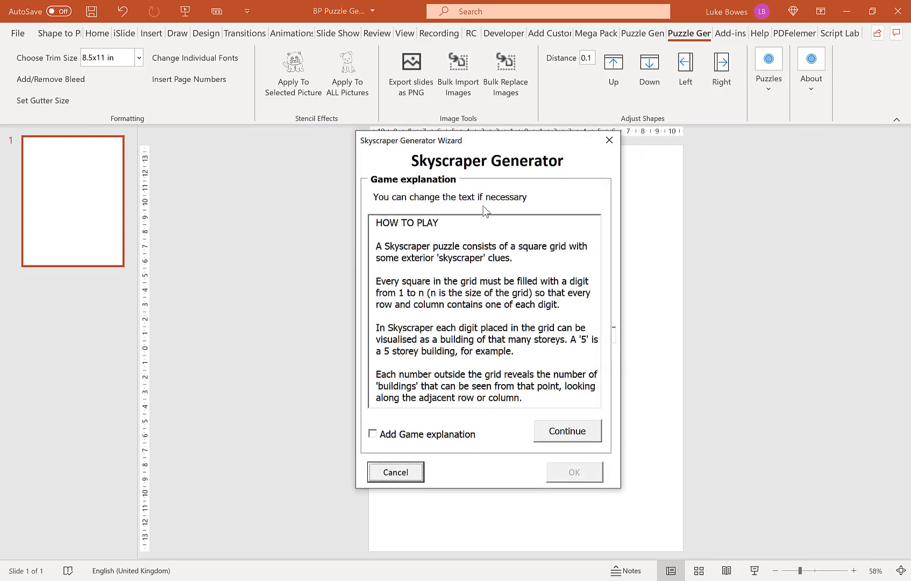
pyautogui.moveTo(465, 146)
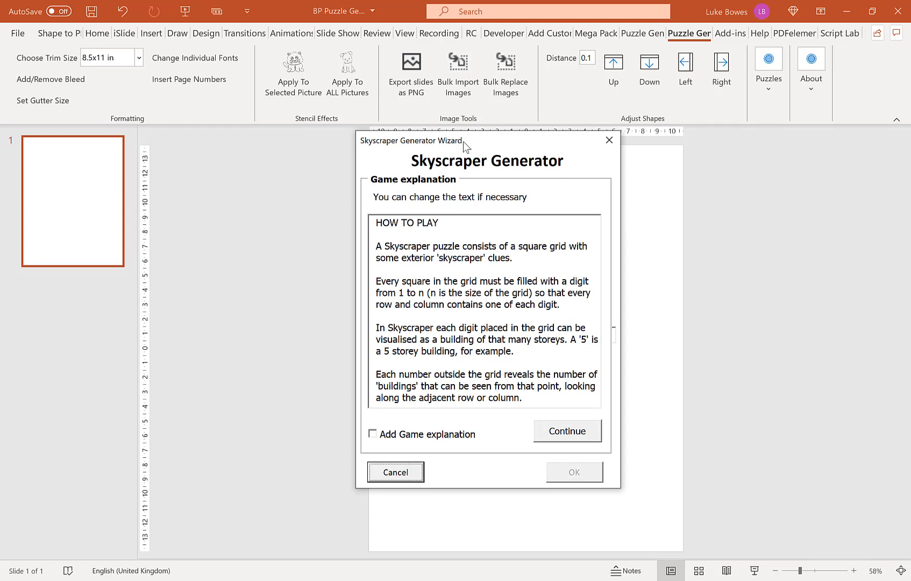
pyautogui.moveTo(484, 172)
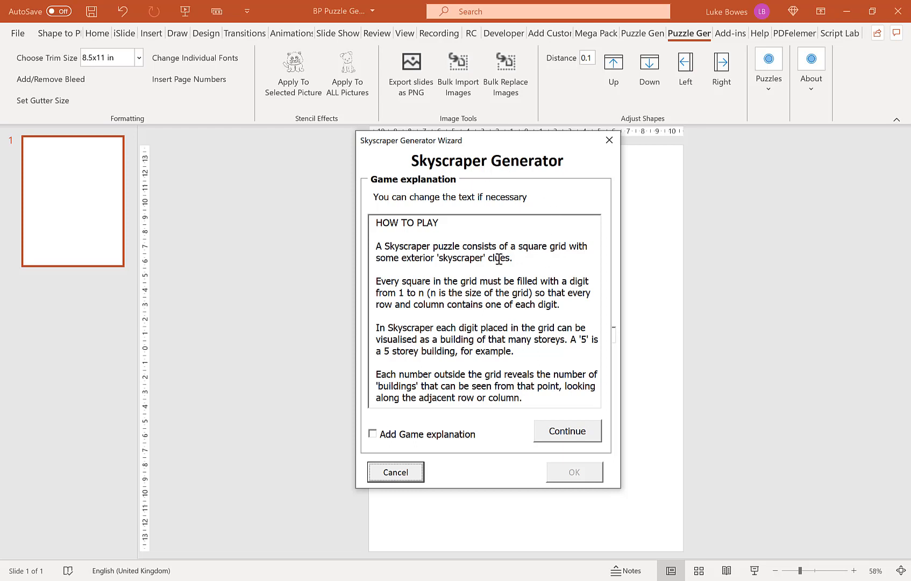
pyautogui.moveTo(494, 305)
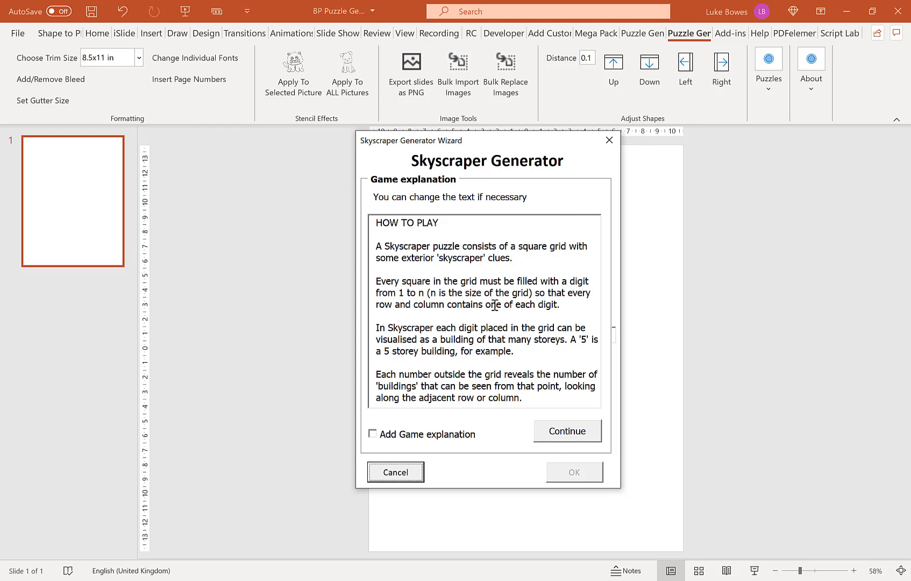
pyautogui.scroll(-3)
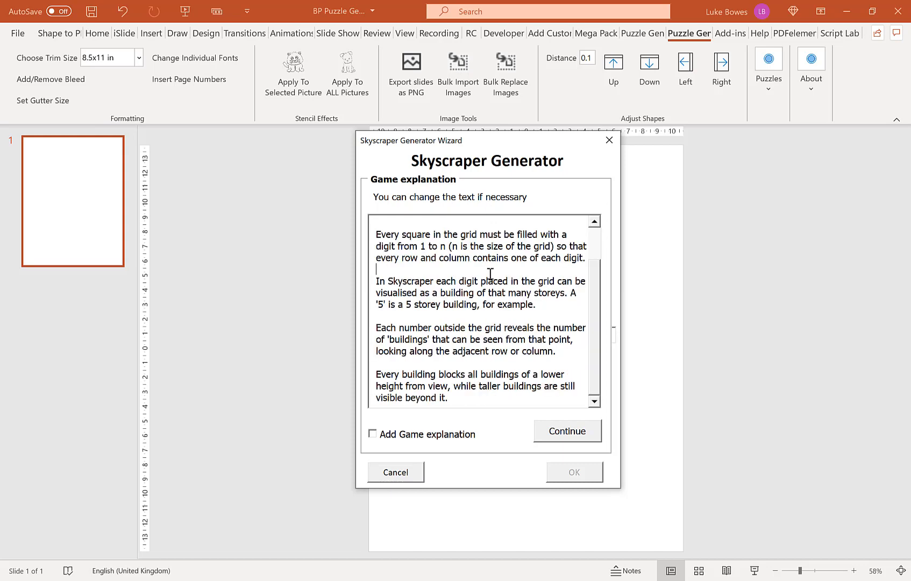
pyautogui.scroll(3)
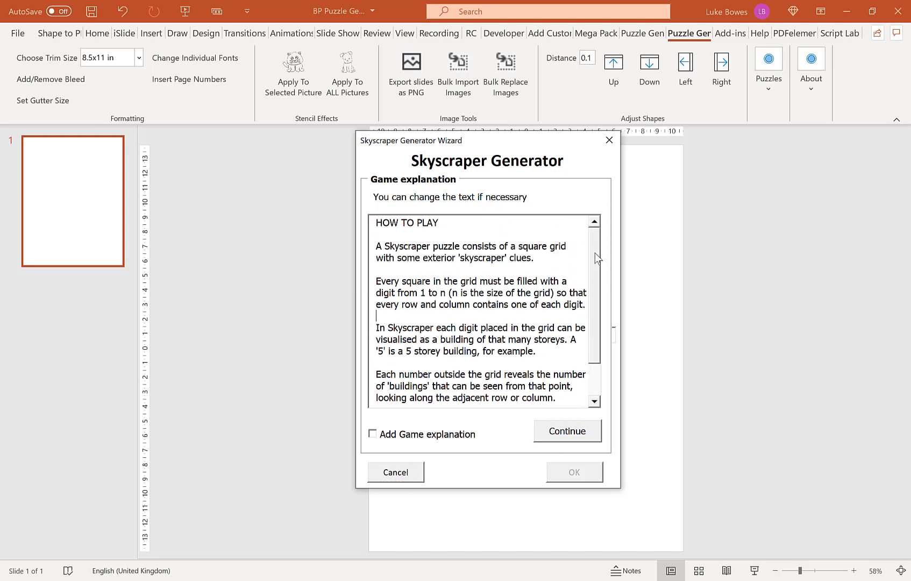
pyautogui.scroll(-3)
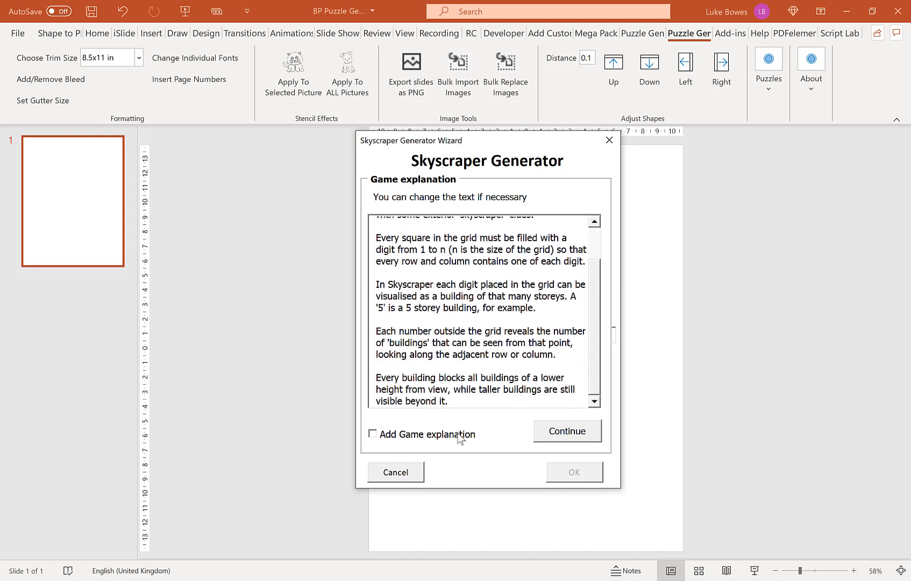
pyautogui.moveTo(395, 444)
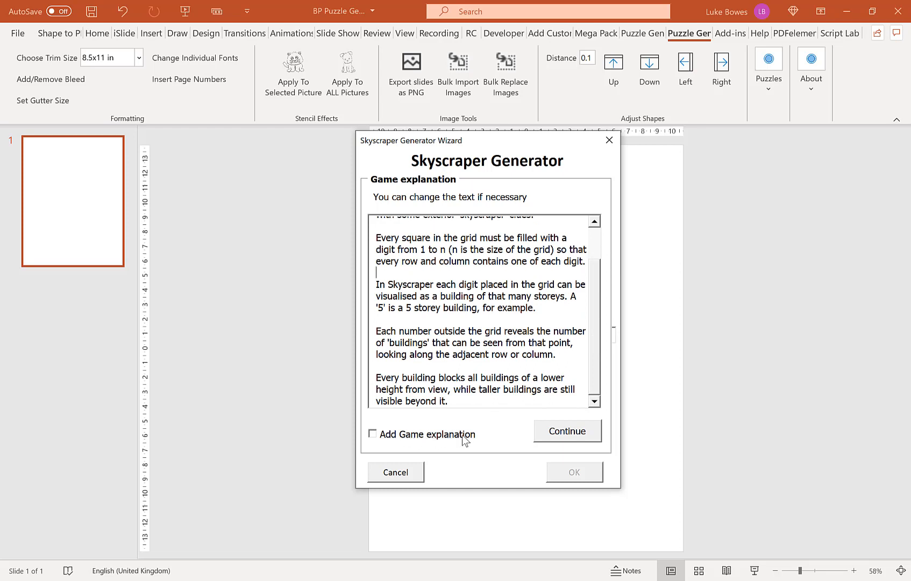
# Step: Continue to the settings page and browse grid-number fonts, keeping Calibri
pyautogui.click(566, 431)
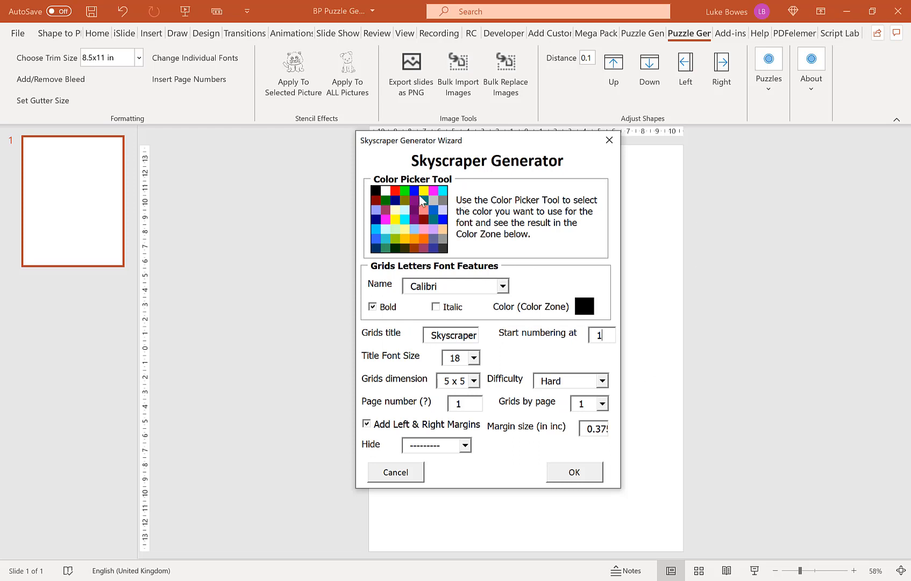
pyautogui.moveTo(455, 194)
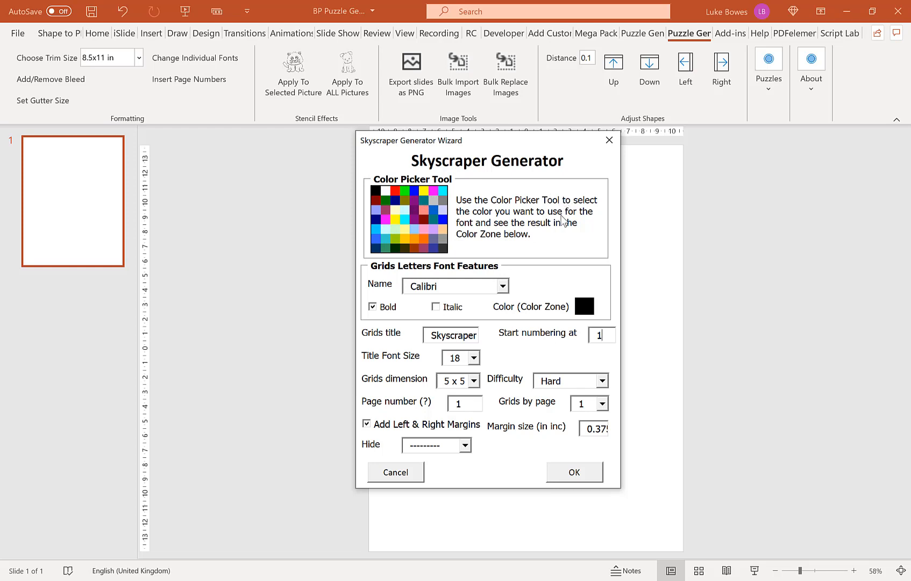
pyautogui.moveTo(476, 242)
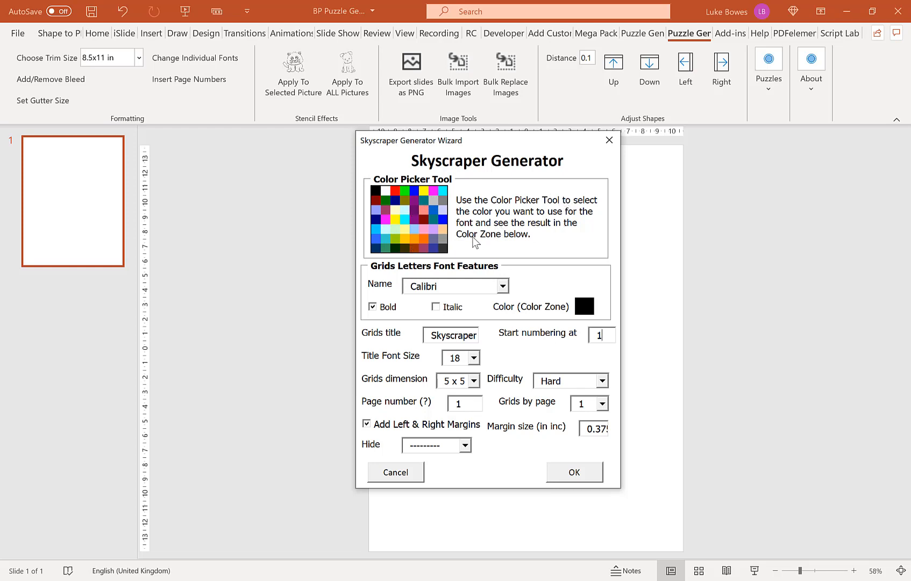
pyautogui.moveTo(465, 253)
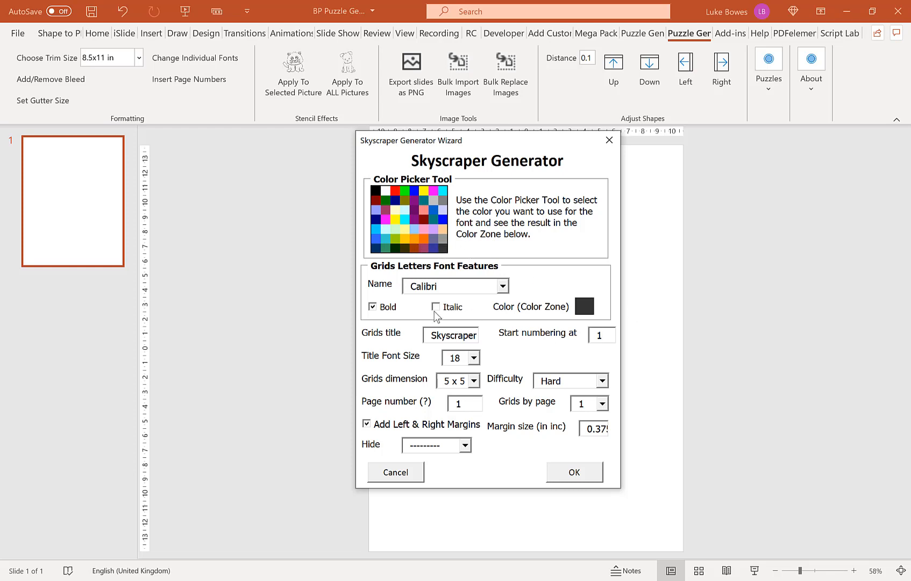
pyautogui.moveTo(450, 302)
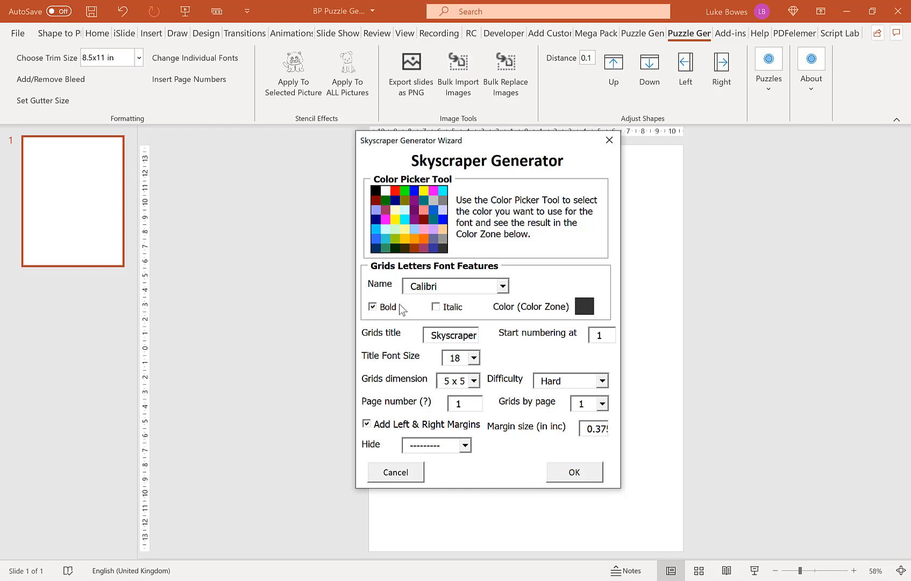
pyautogui.click(501, 285)
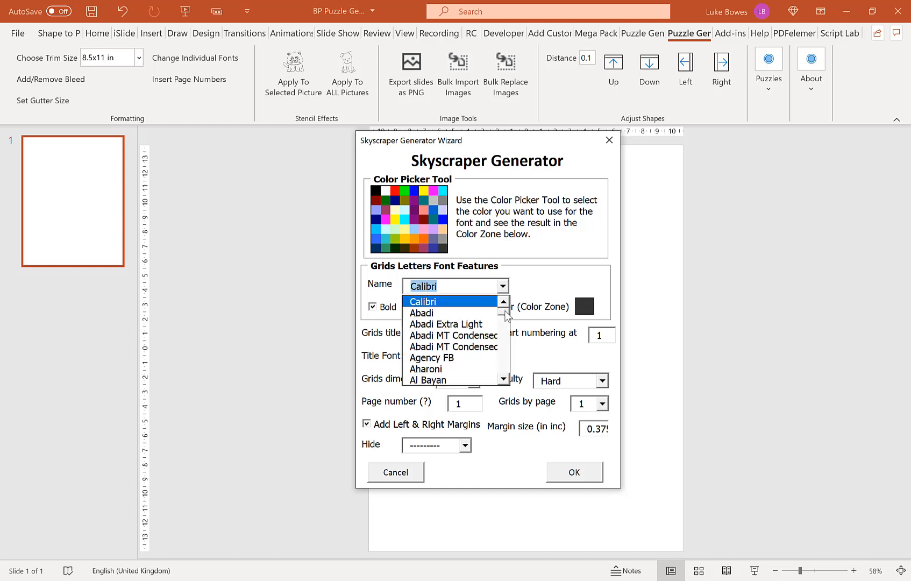
pyautogui.scroll(-3)
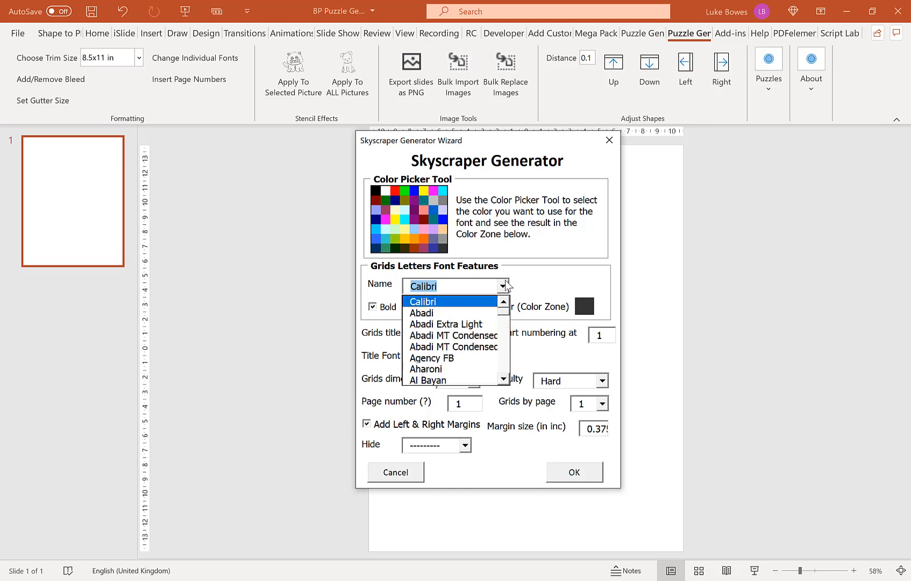
pyautogui.click(422, 286)
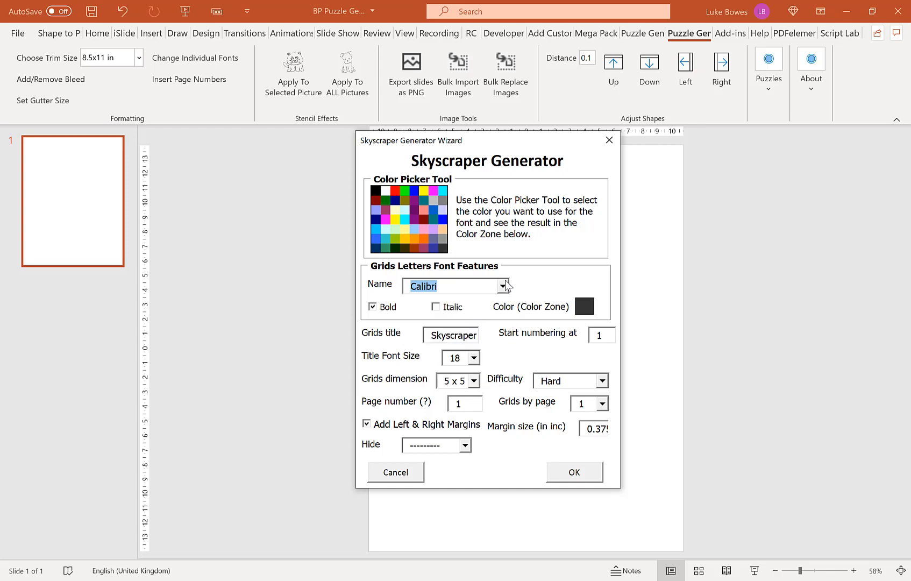
pyautogui.moveTo(540, 292)
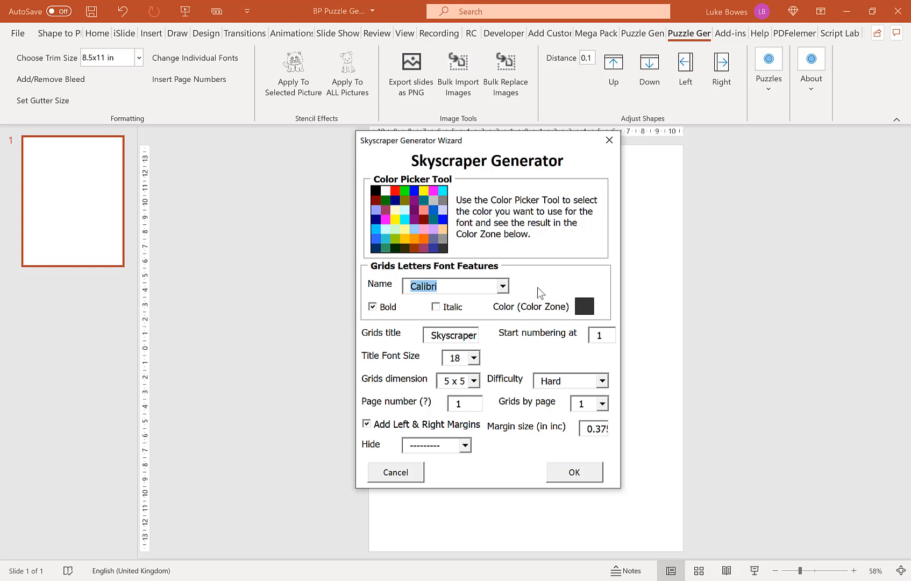
pyautogui.moveTo(541, 305)
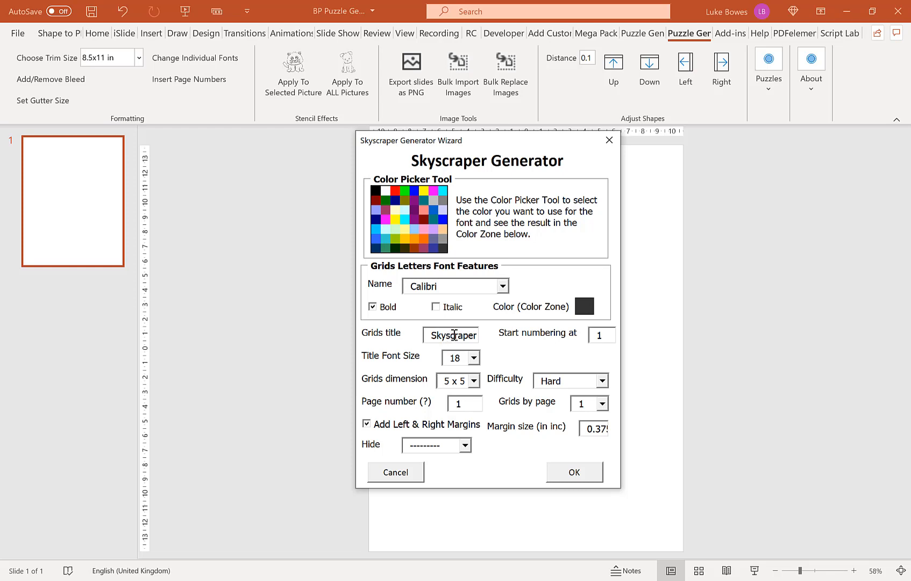
pyautogui.moveTo(507, 337)
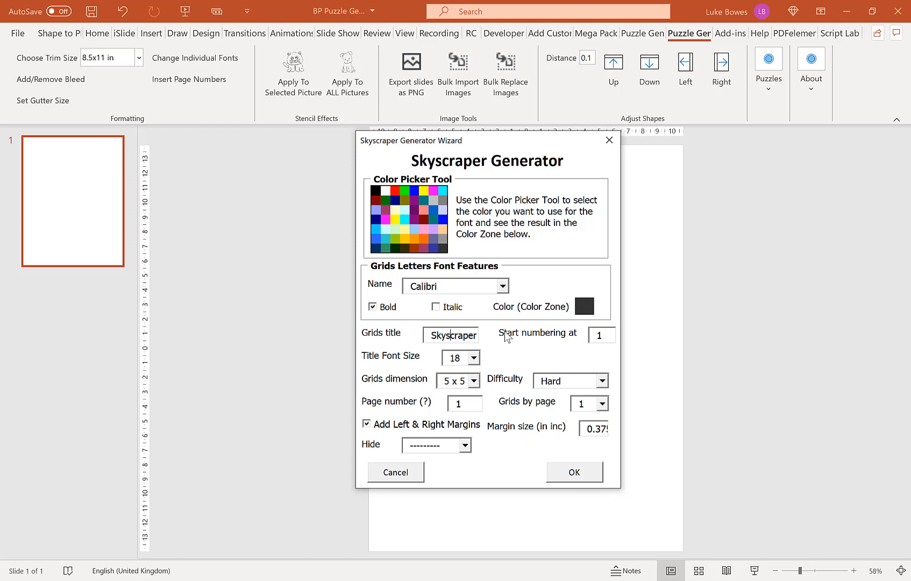
pyautogui.moveTo(533, 341)
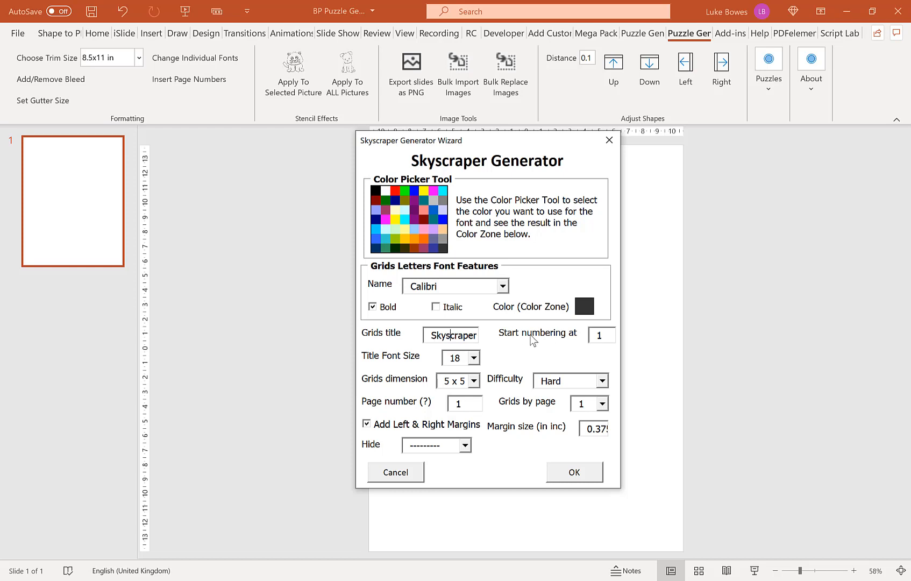
# Step: Set the grids title to Skyscraper with numbering starting at 1
pyautogui.click(601, 335)
pyautogui.write('21')
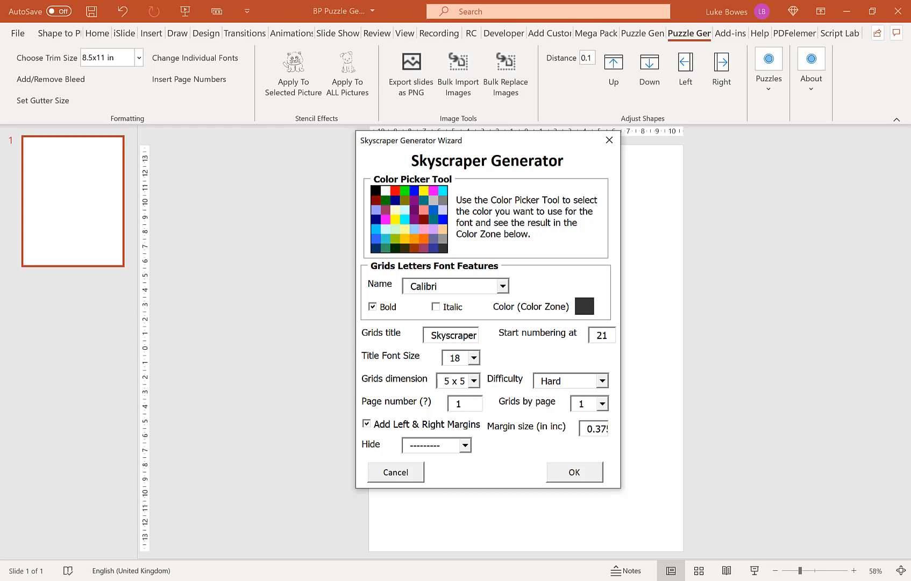
pyautogui.click(602, 335)
pyautogui.write('1')
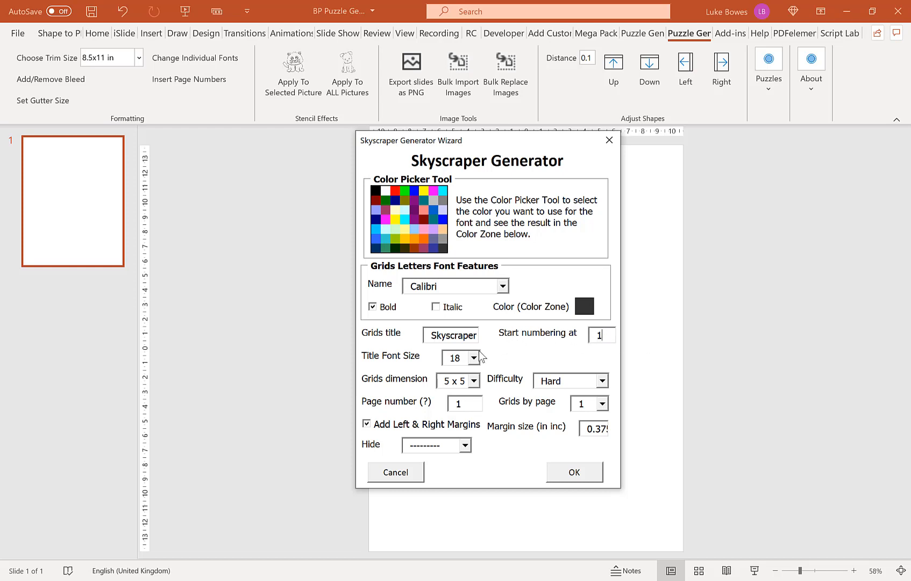
# Step: Make the grids 6 x 6 with Very easy difficulty
pyautogui.click(474, 358)
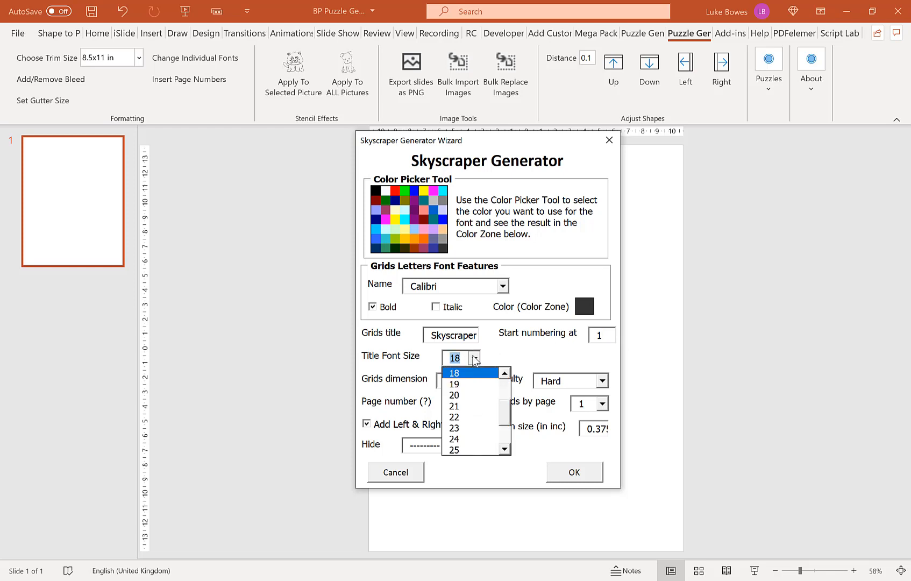
pyautogui.scroll(-3)
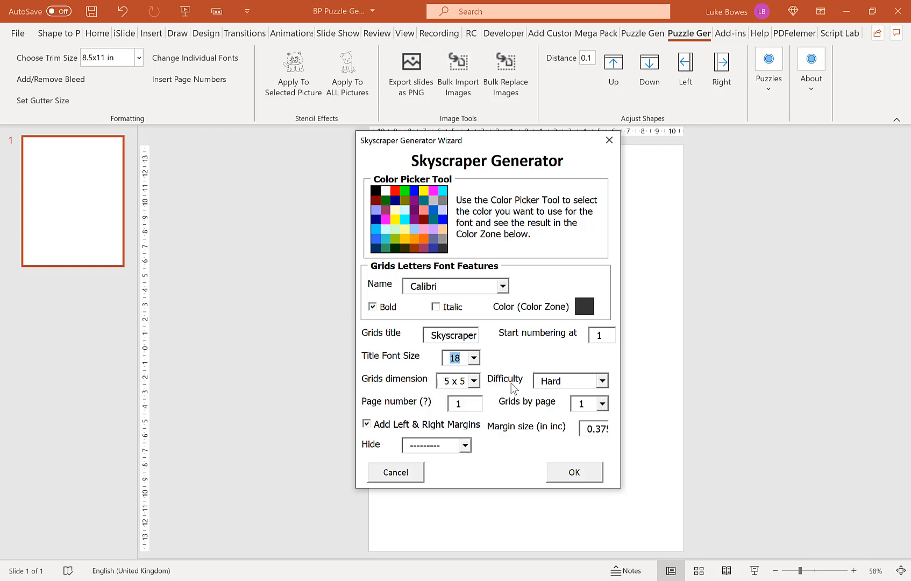
pyautogui.moveTo(522, 388)
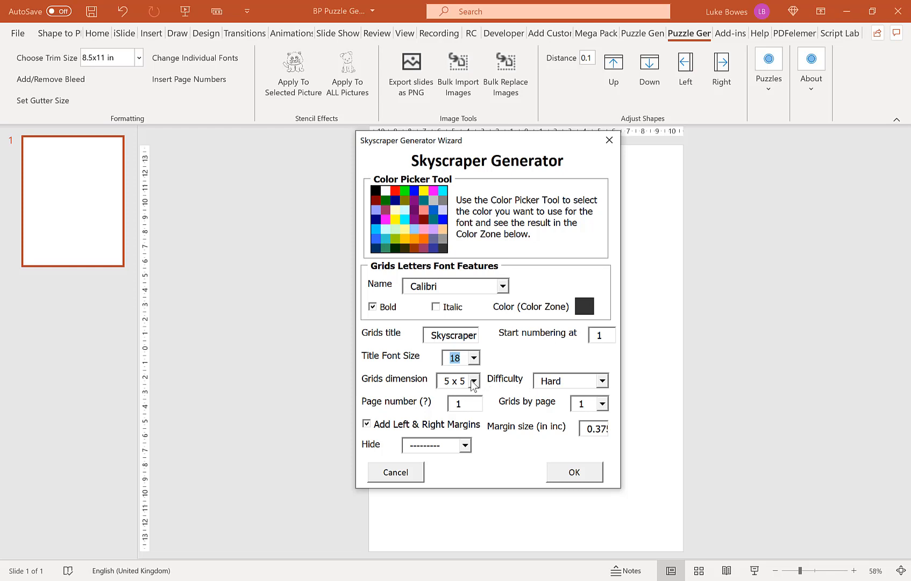
pyautogui.click(473, 380)
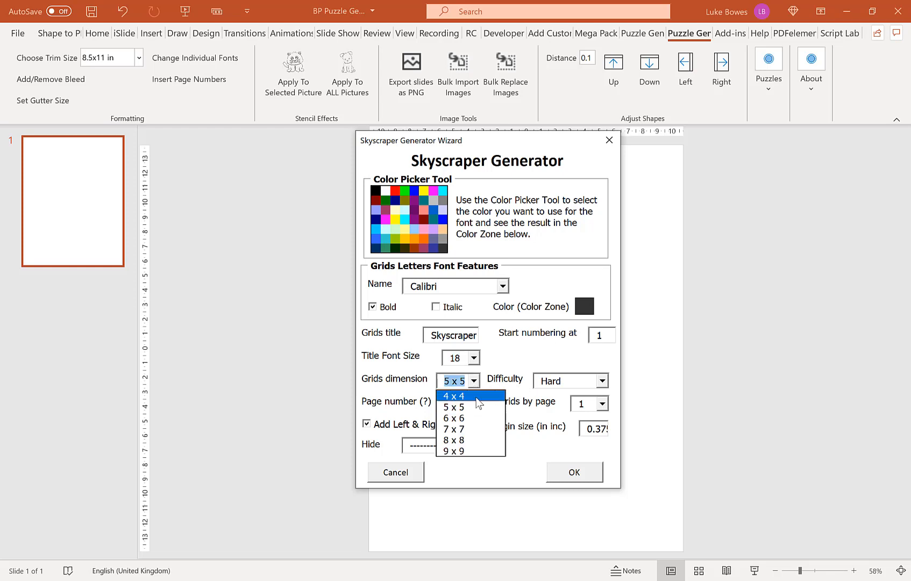
pyautogui.moveTo(474, 398)
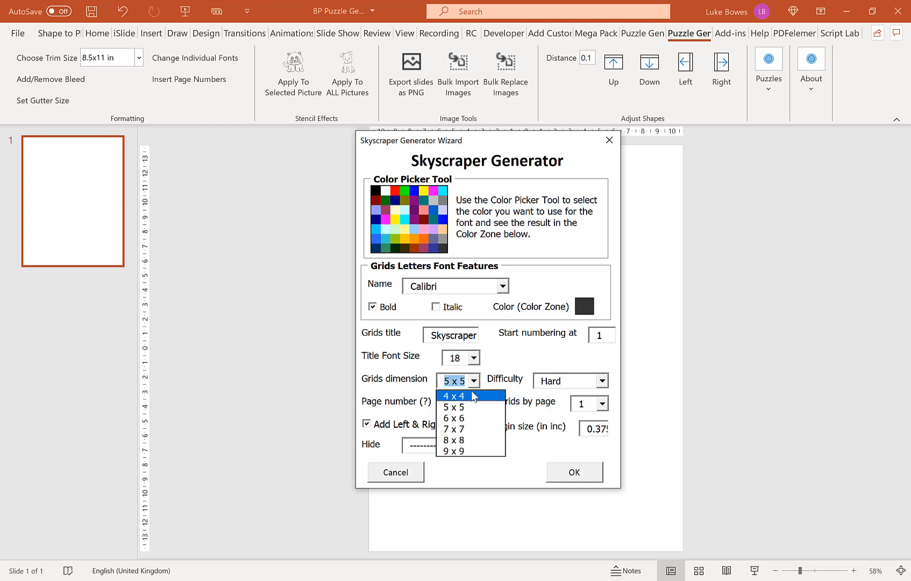
pyautogui.moveTo(476, 401)
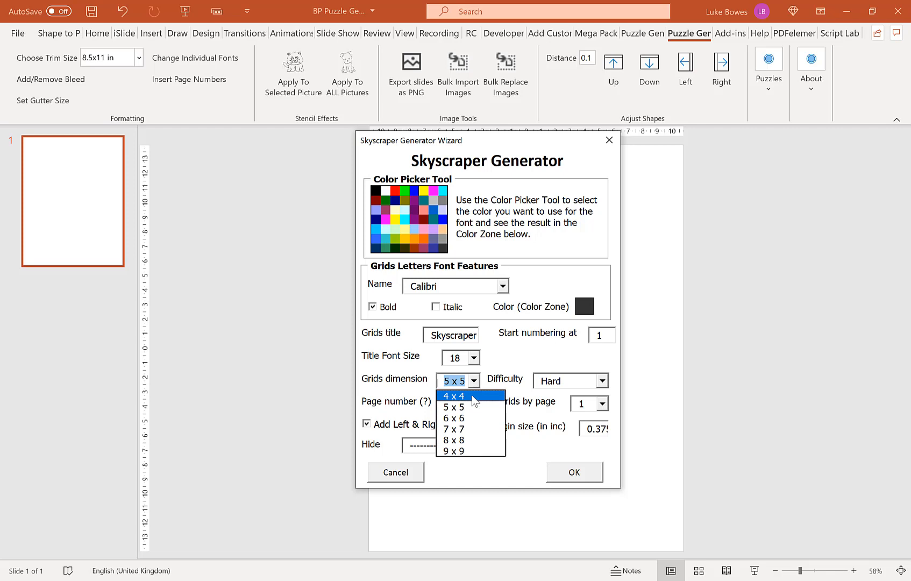
pyautogui.moveTo(456, 429)
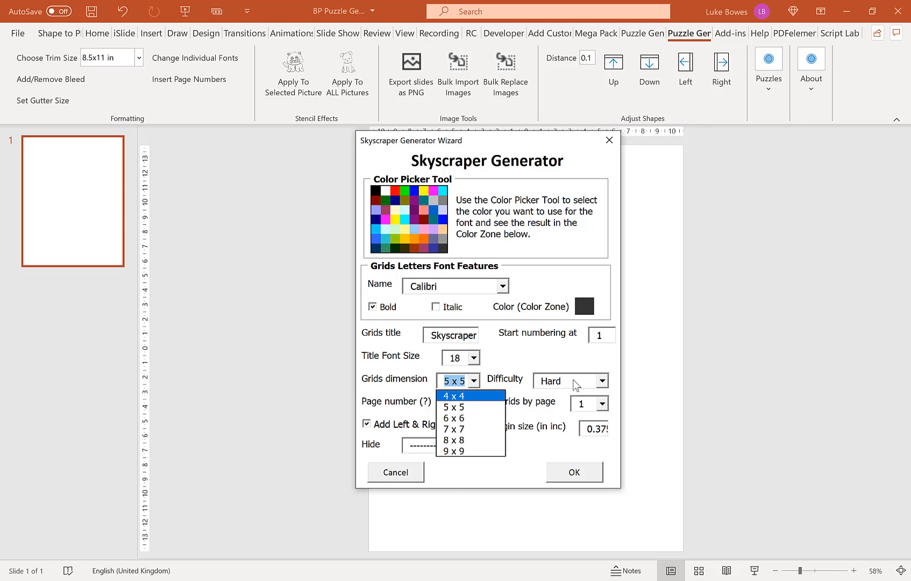
pyautogui.click(601, 380)
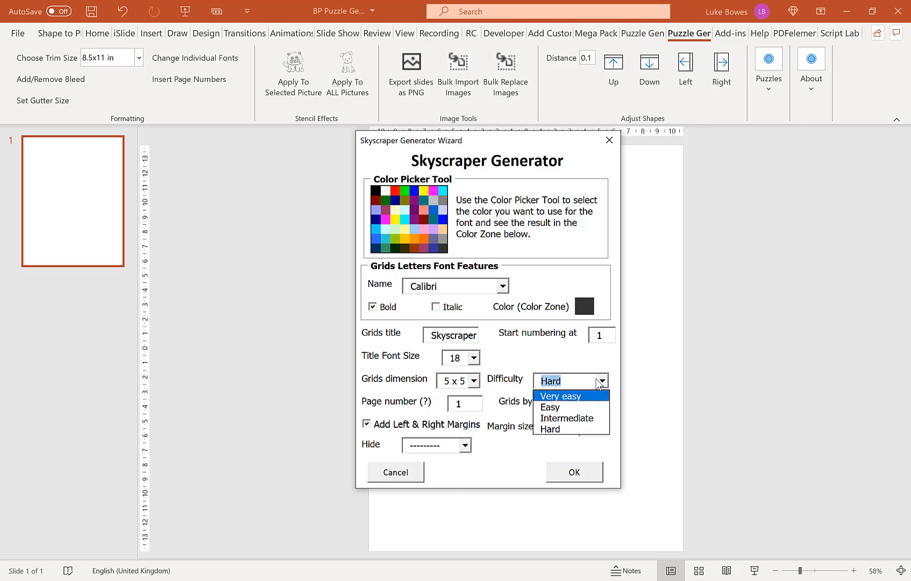
pyautogui.click(550, 429)
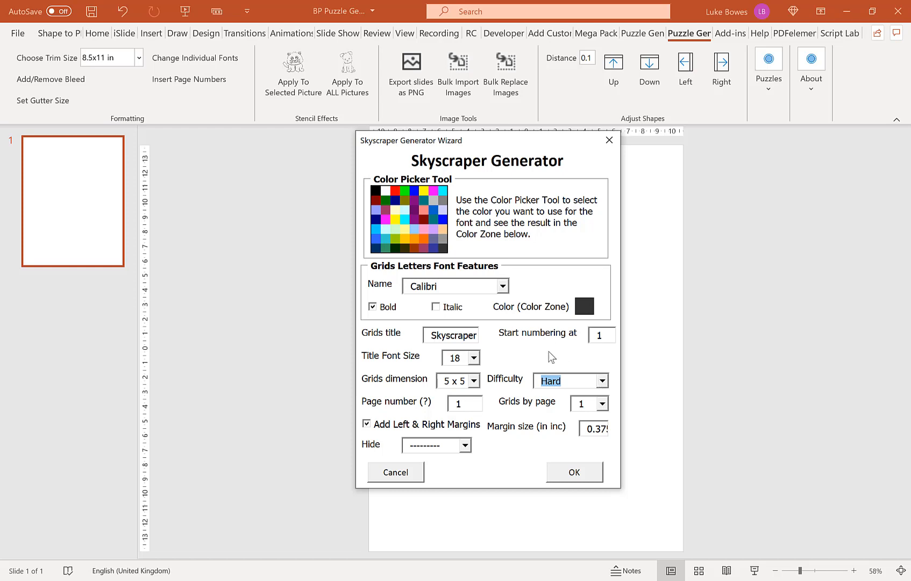
pyautogui.moveTo(407, 174)
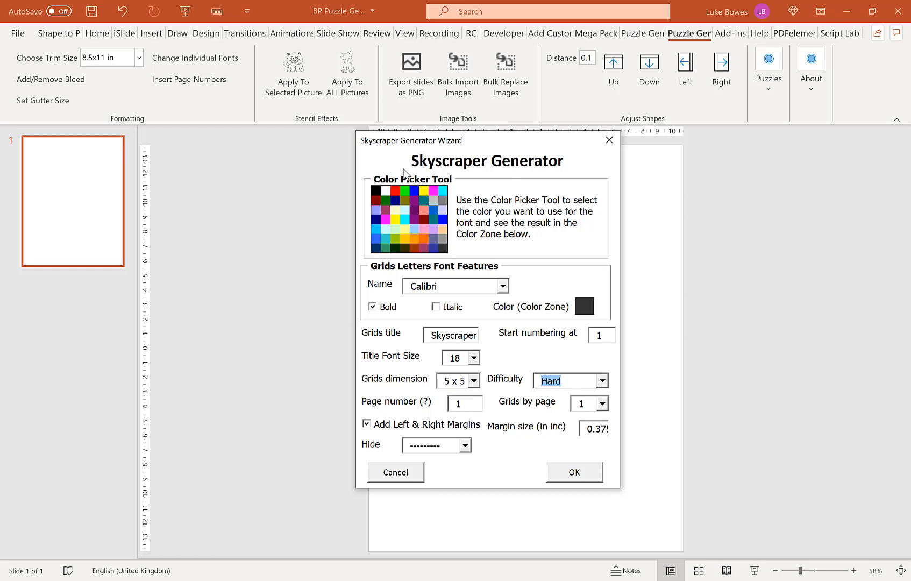
pyautogui.click(473, 380)
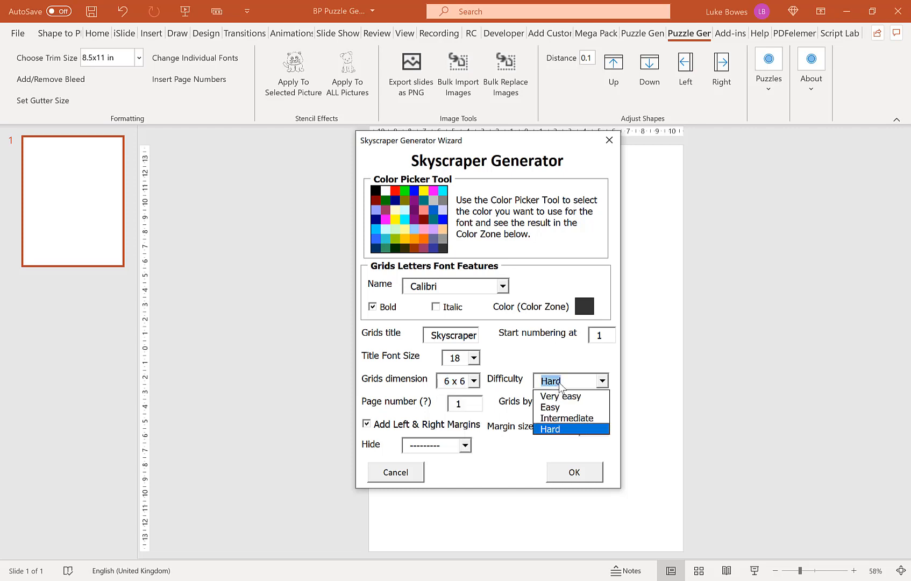
pyautogui.click(560, 395)
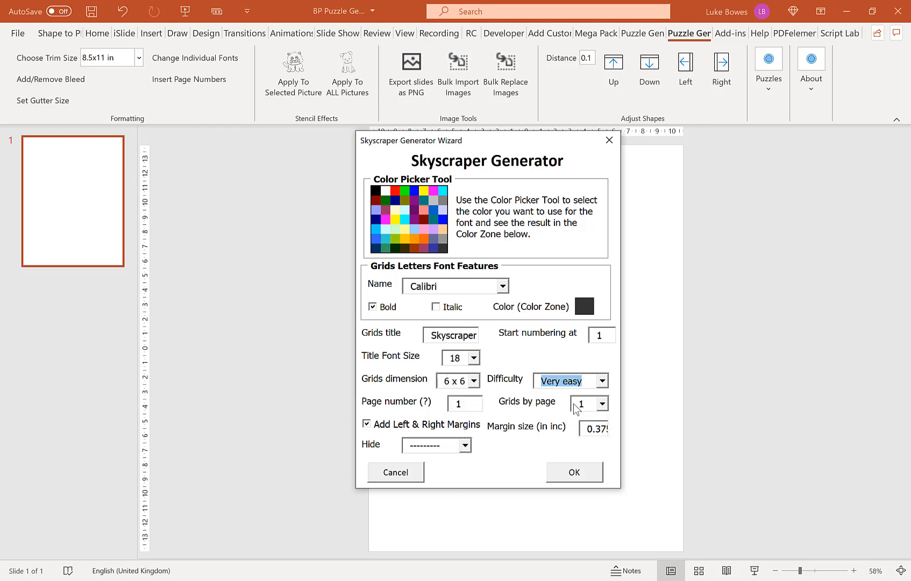
pyautogui.moveTo(395, 415)
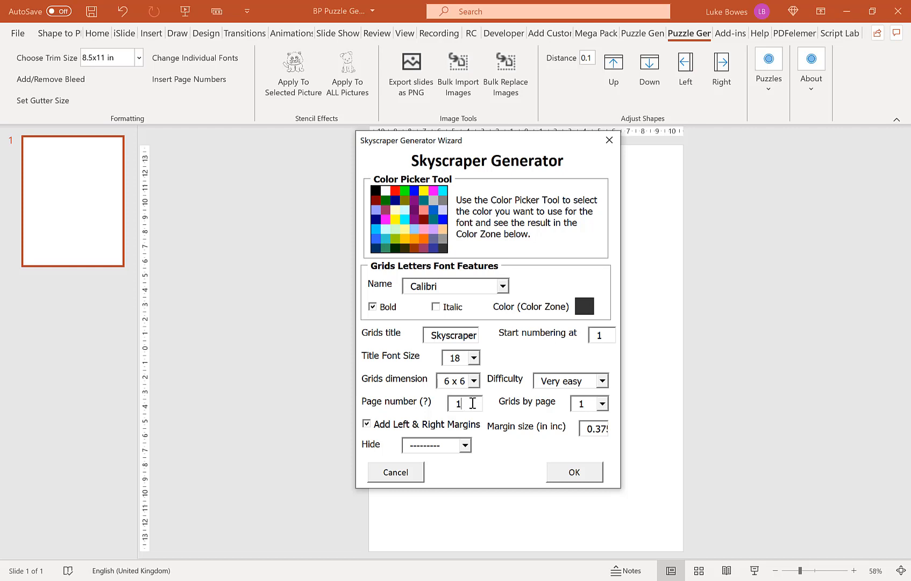
# Step: Set page number 5 and six grids per page, then review grid hiding options
pyautogui.tripleClick(463, 404)
pyautogui.write('5')
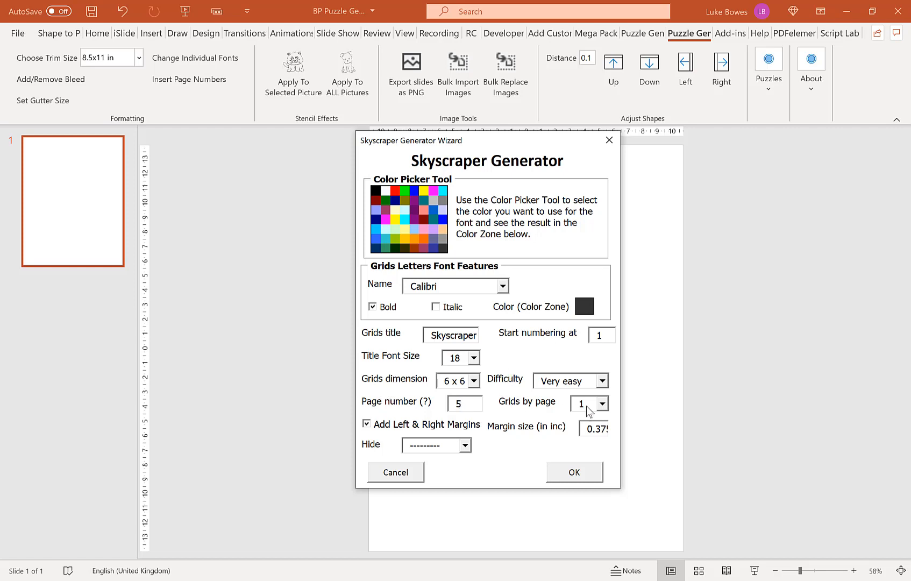
pyautogui.click(602, 404)
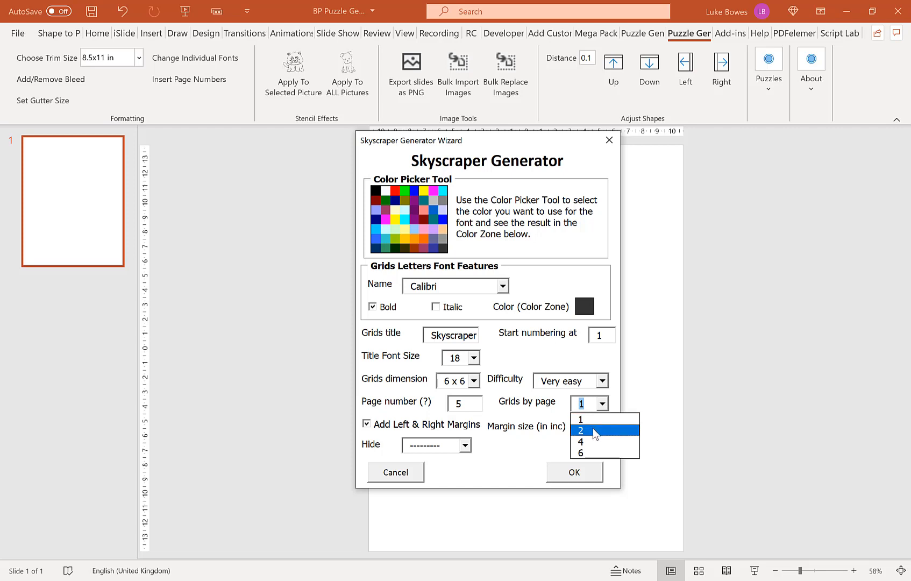
pyautogui.moveTo(602, 419)
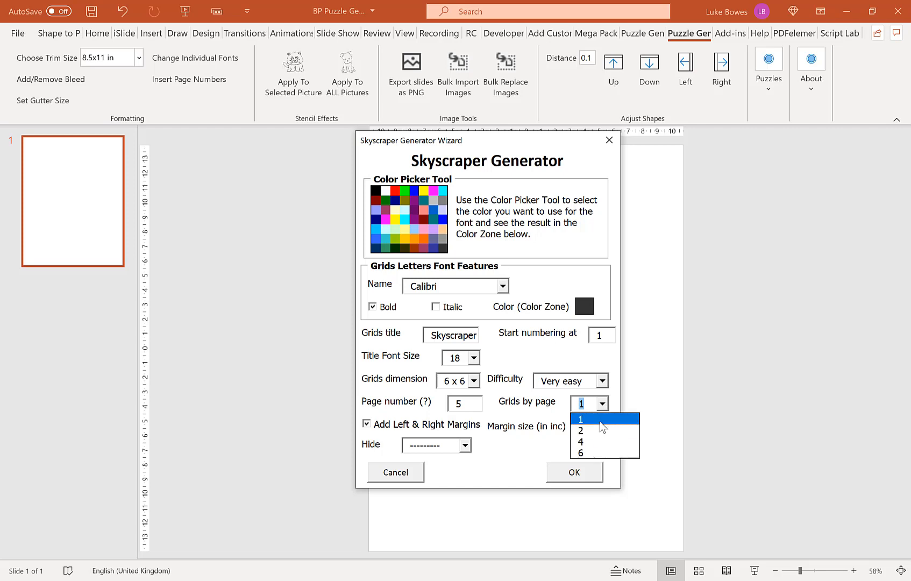
pyautogui.moveTo(600, 442)
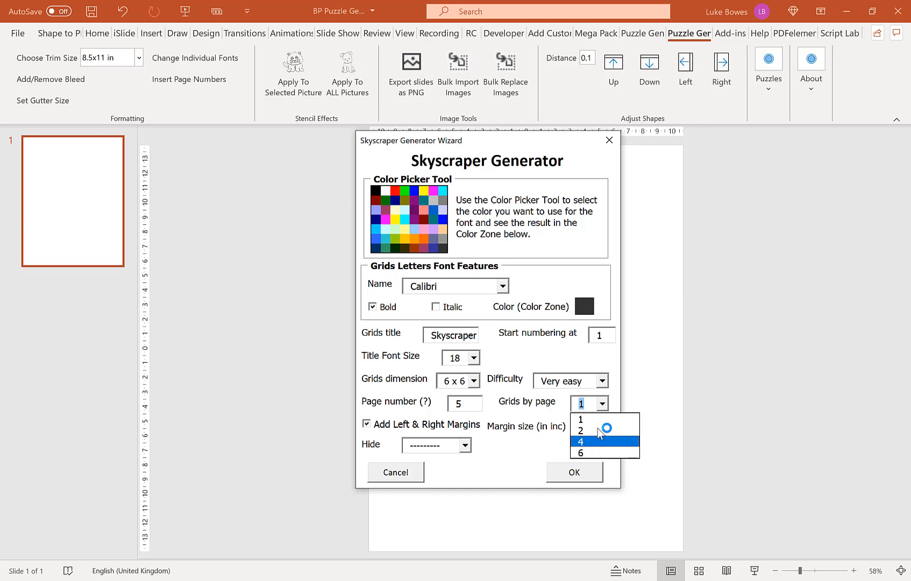
pyautogui.moveTo(599, 430)
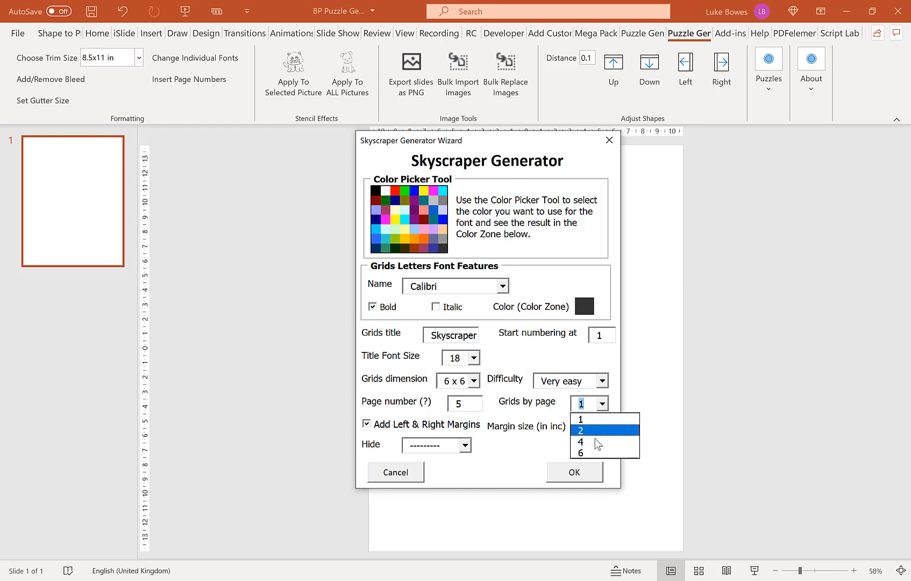
pyautogui.click(580, 452)
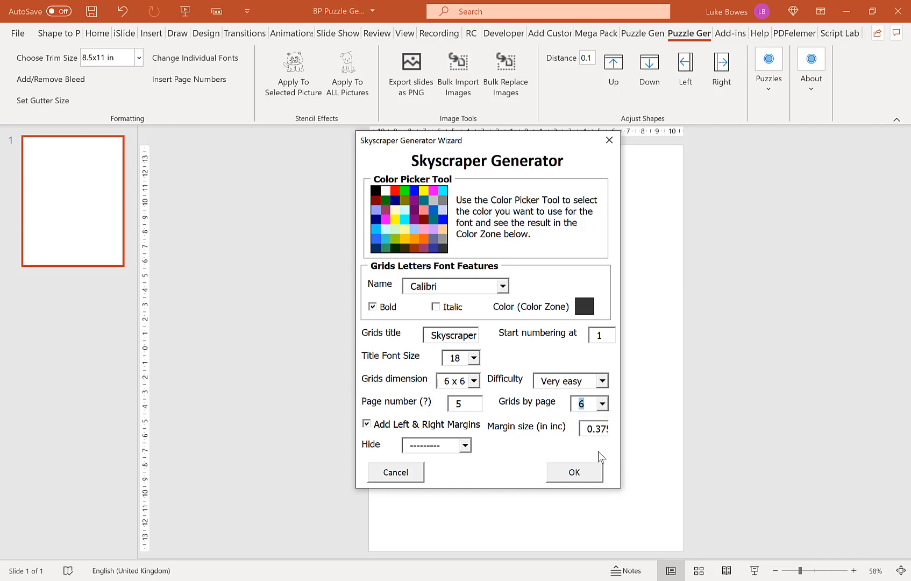
pyautogui.moveTo(472, 433)
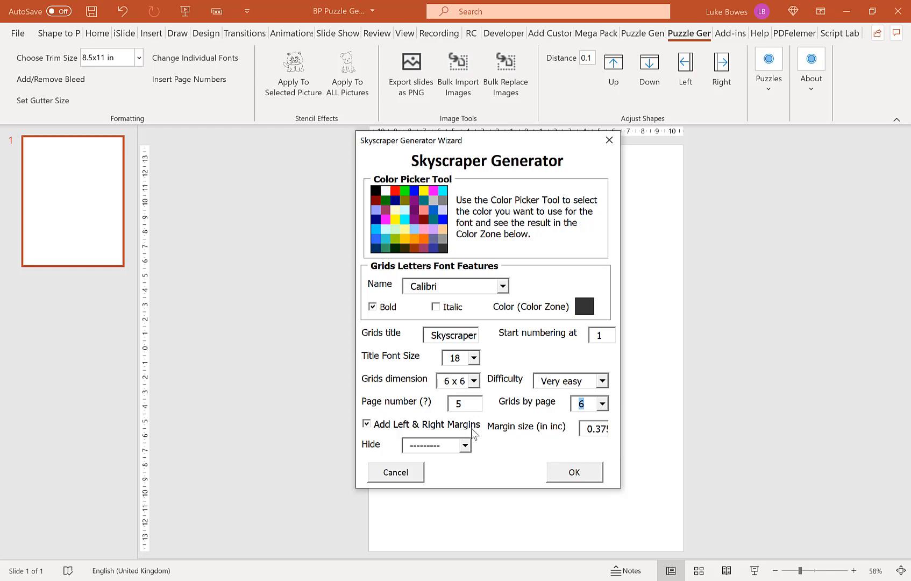
pyautogui.moveTo(434, 434)
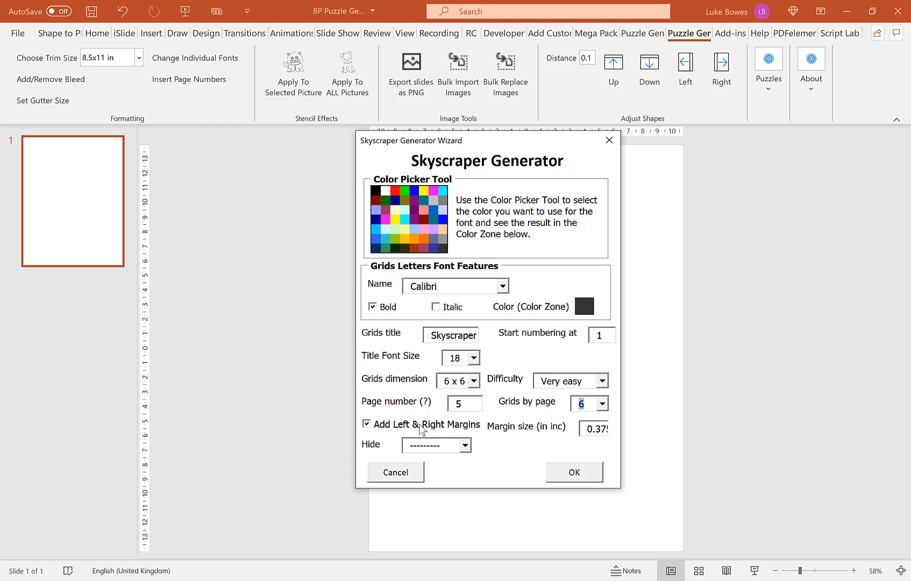
pyautogui.moveTo(583, 437)
pyautogui.write('0.75')
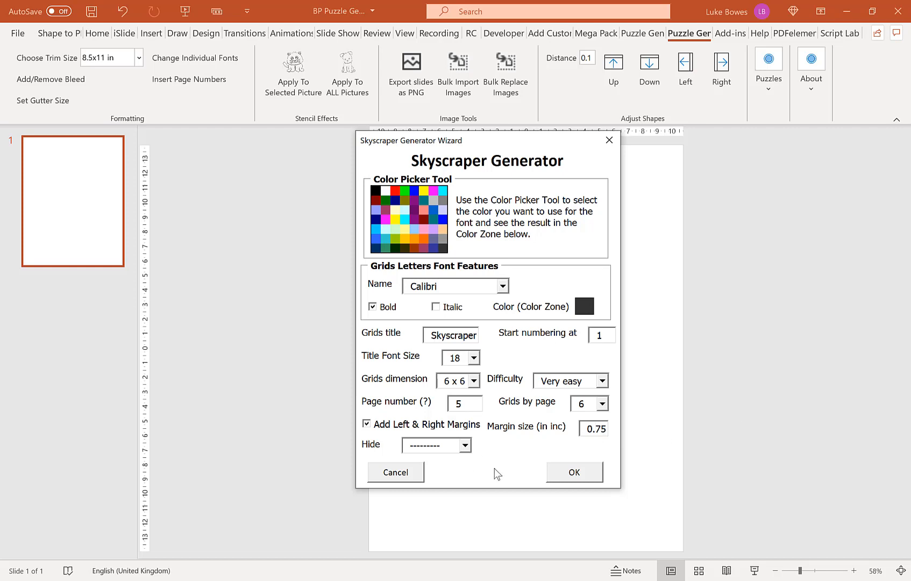
pyautogui.click(465, 445)
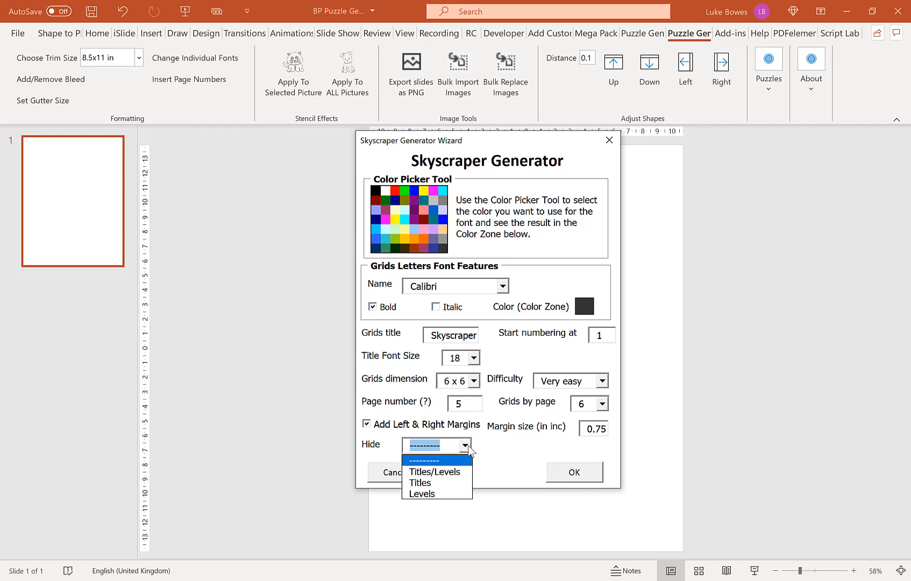
pyautogui.moveTo(378, 456)
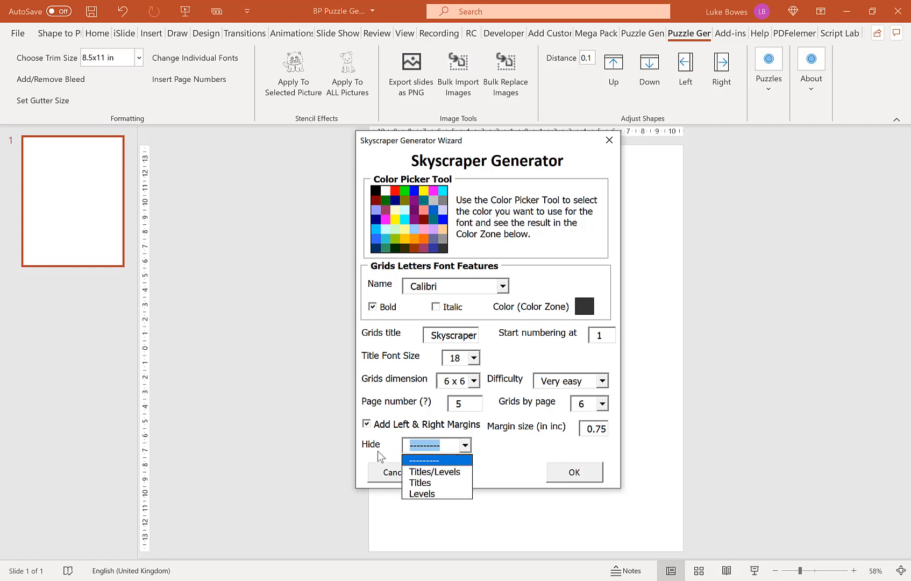
pyautogui.moveTo(421, 482)
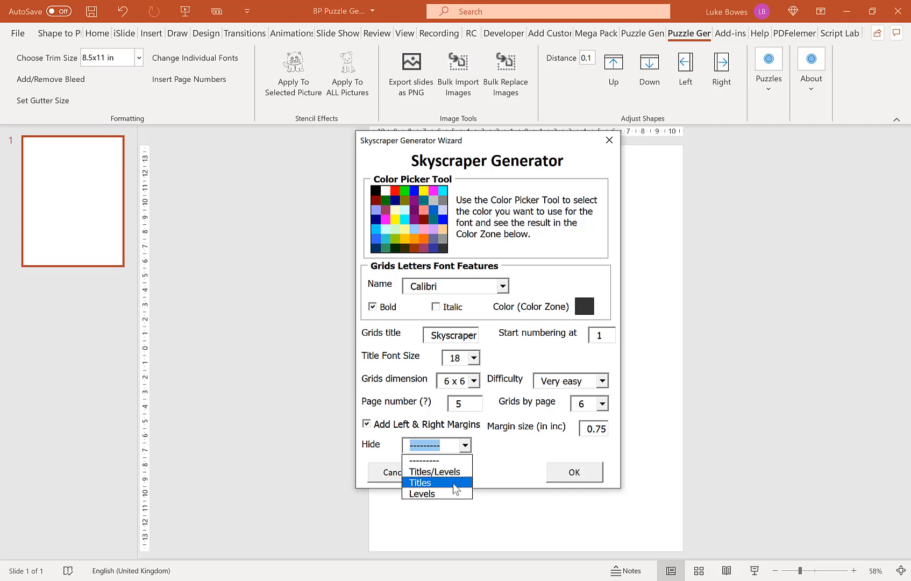
pyautogui.moveTo(436, 494)
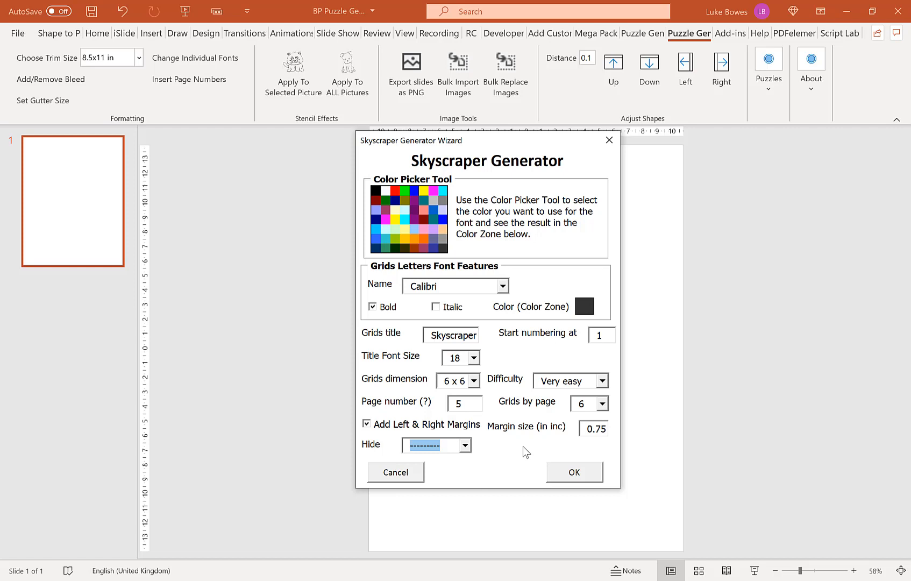
pyautogui.moveTo(562, 448)
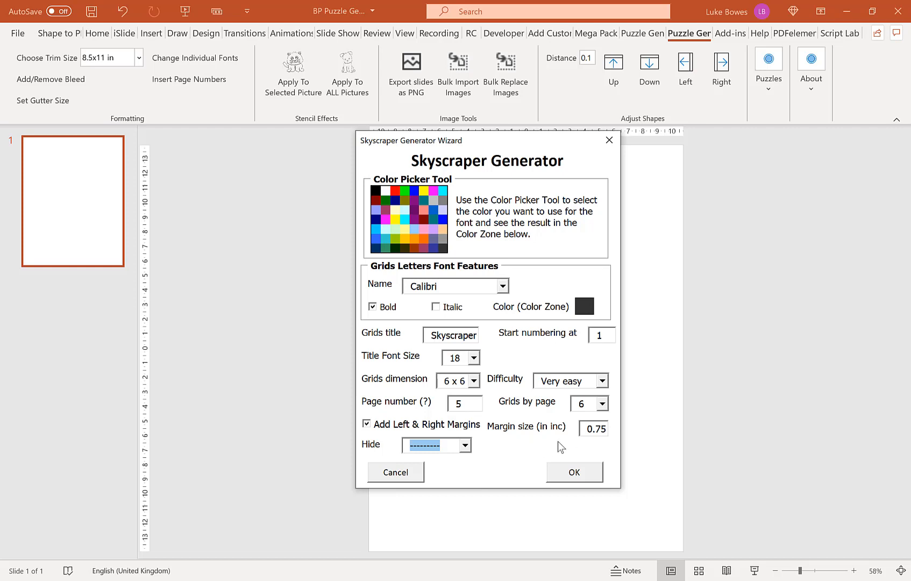
pyautogui.moveTo(504, 174)
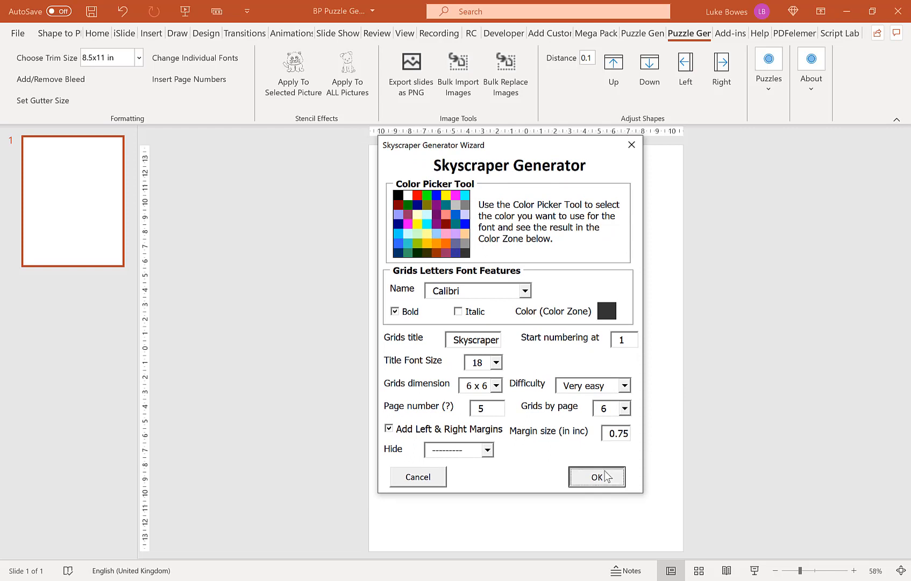
# Step: Bulk import five puzzle pages with interleaved solution pages, ten slides total
pyautogui.click(596, 477)
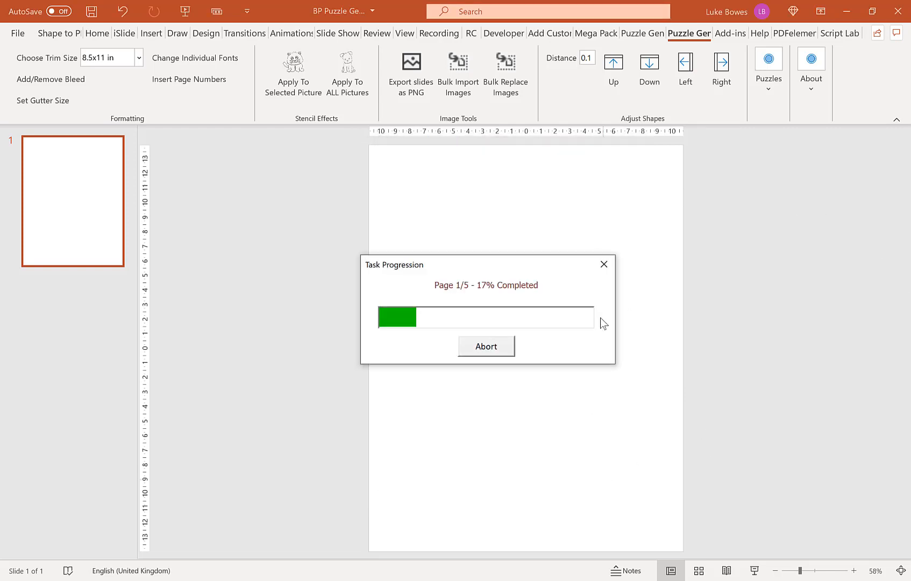
pyautogui.moveTo(591, 329)
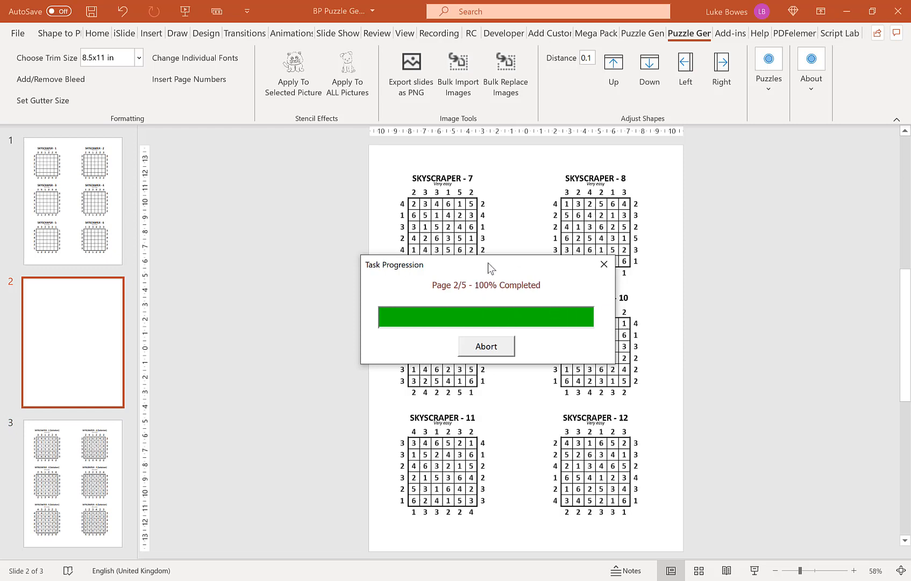
pyautogui.moveTo(384, 285)
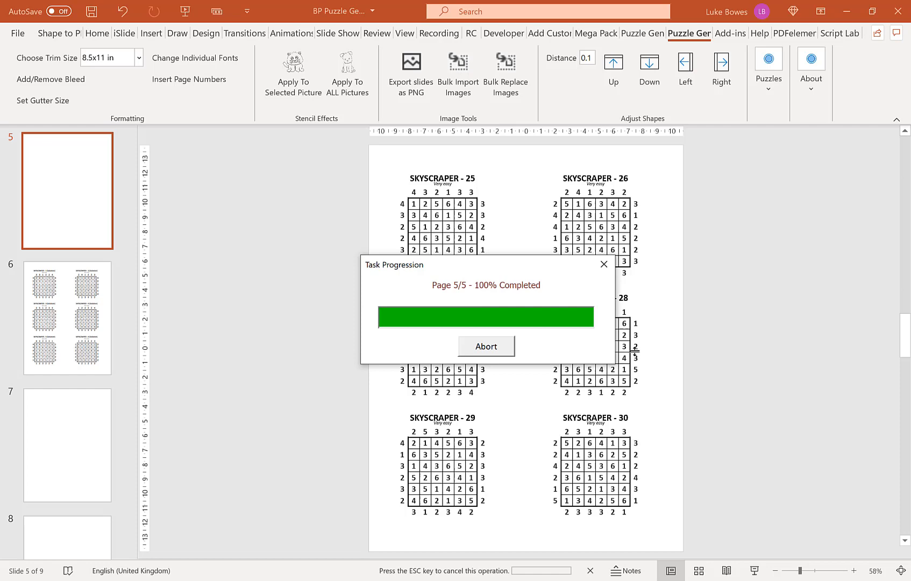
pyautogui.moveTo(672, 321)
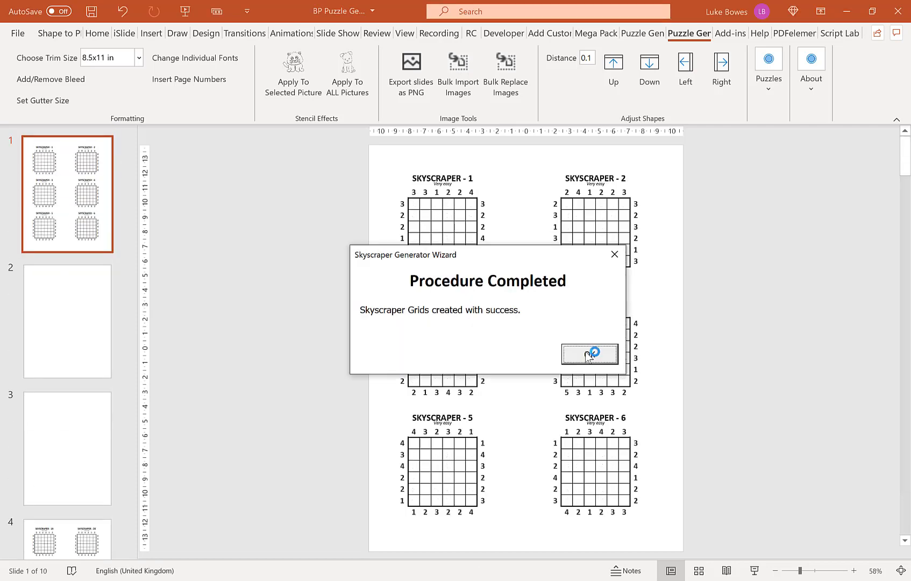
pyautogui.click(589, 355)
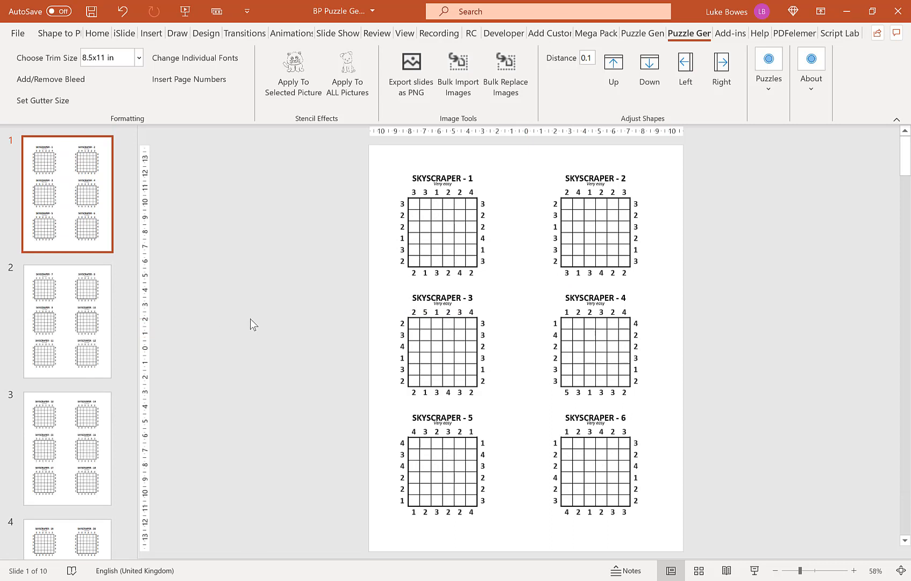
pyautogui.moveTo(455, 290)
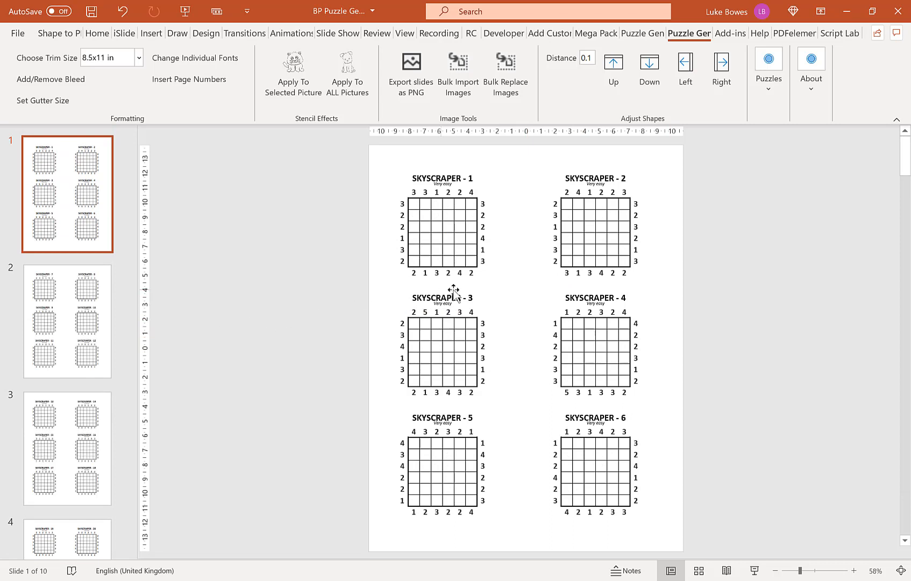
pyautogui.moveTo(537, 157)
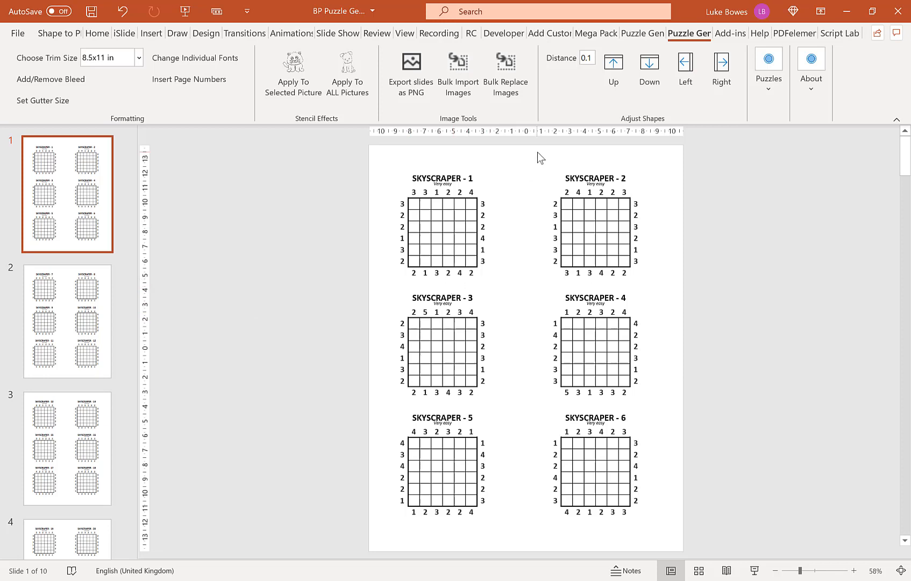
pyautogui.moveTo(534, 196)
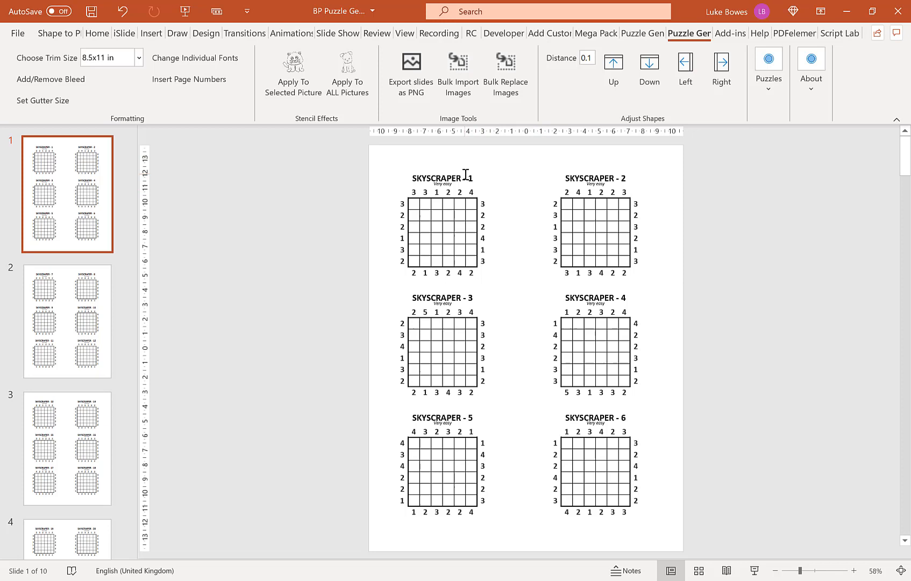
# Step: Nudge Skyscraper puzzles 1, 3 and 5 right by 0.3
pyautogui.click(442, 178)
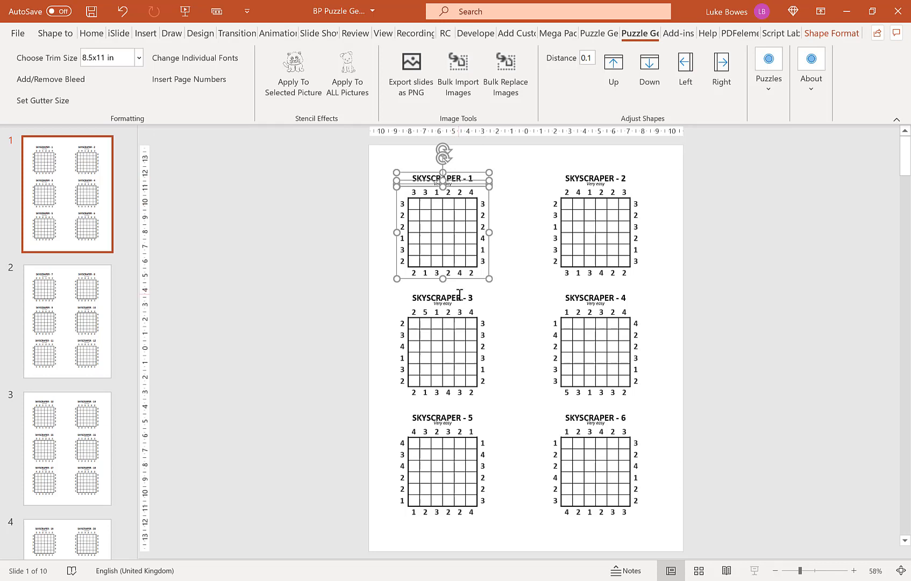
pyautogui.click(442, 296)
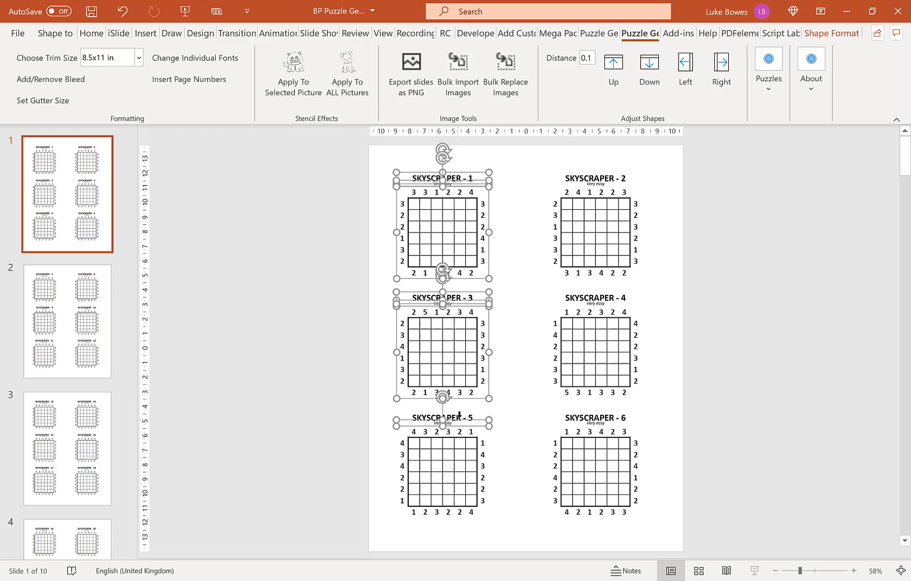
pyautogui.click(442, 467)
pyautogui.write('0.3')
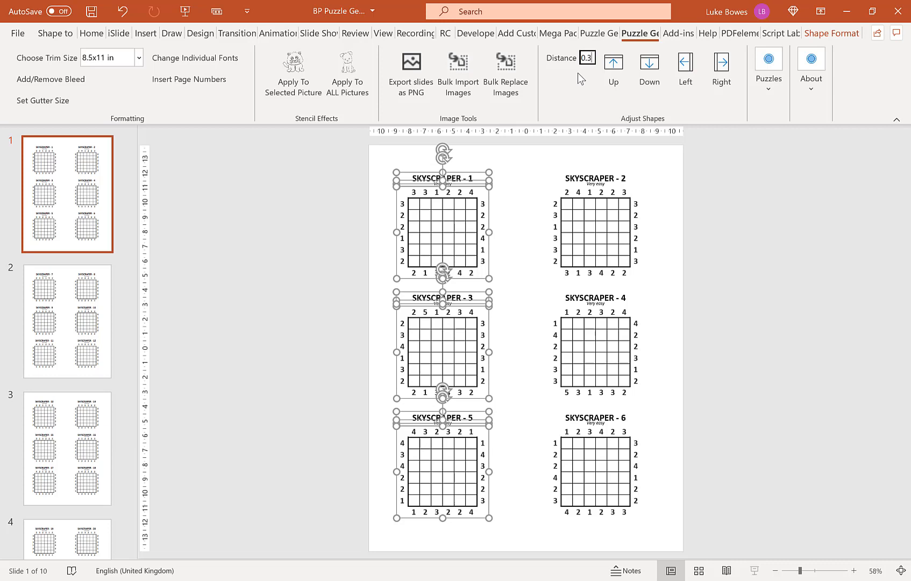
pyautogui.click(721, 66)
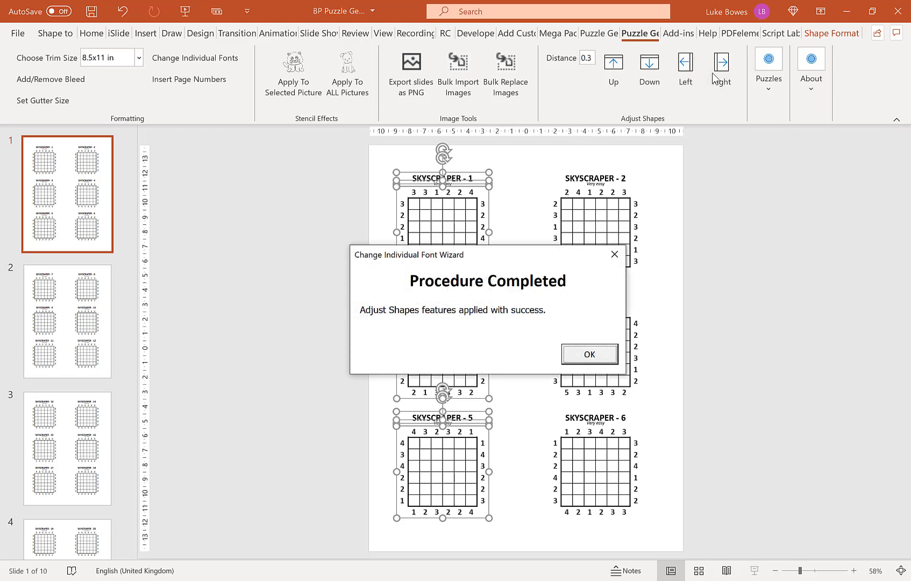
pyautogui.click(589, 354)
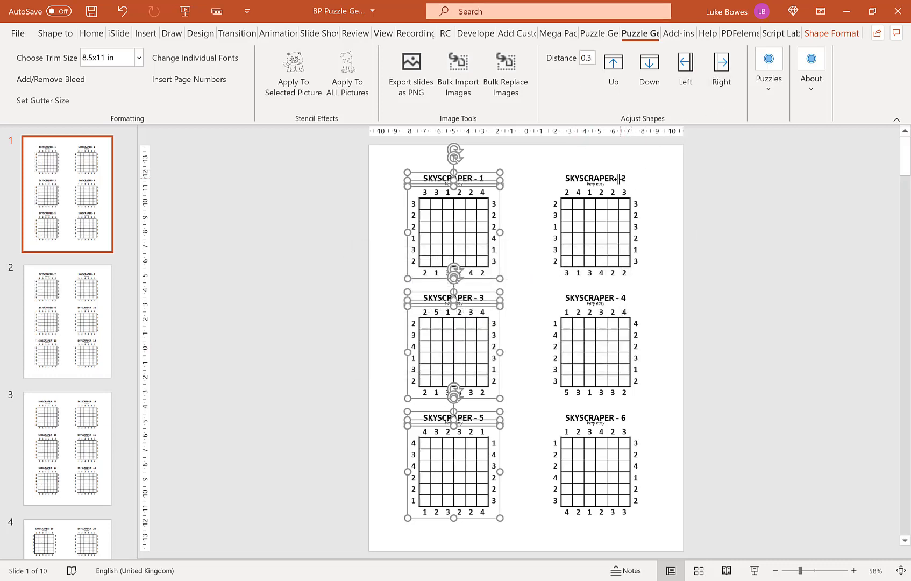
# Step: Nudge the right column of puzzles, 2, 4 and 6, left by 0.3
pyautogui.click(596, 232)
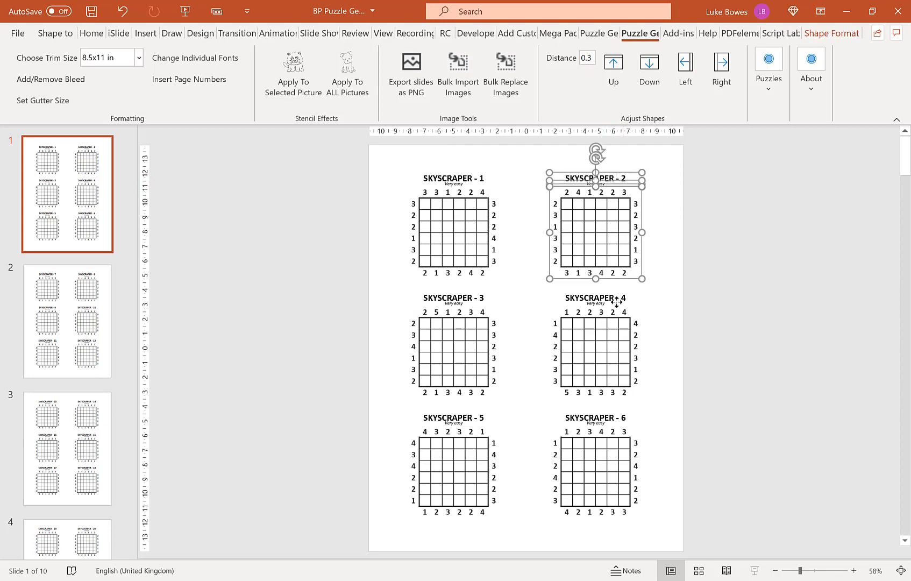
pyautogui.click(595, 349)
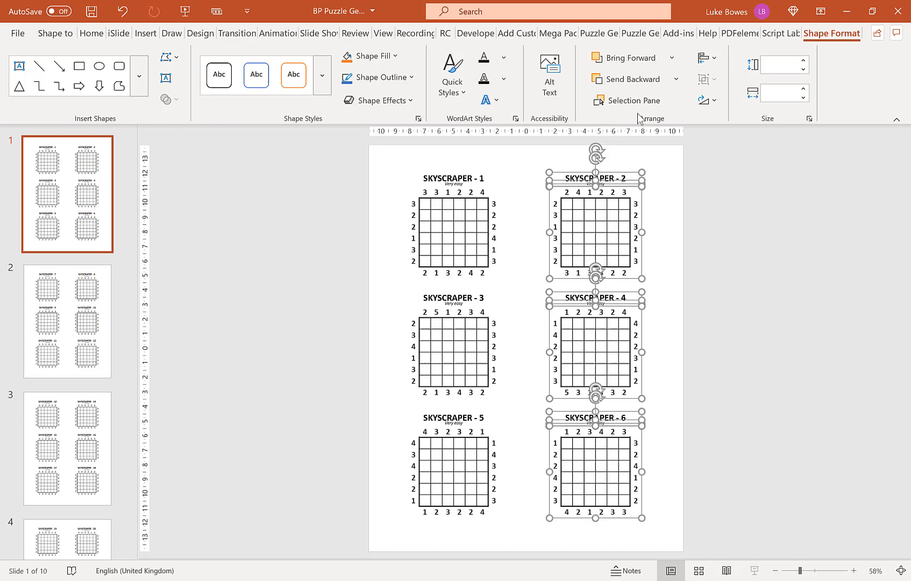
pyautogui.moveTo(639, 39)
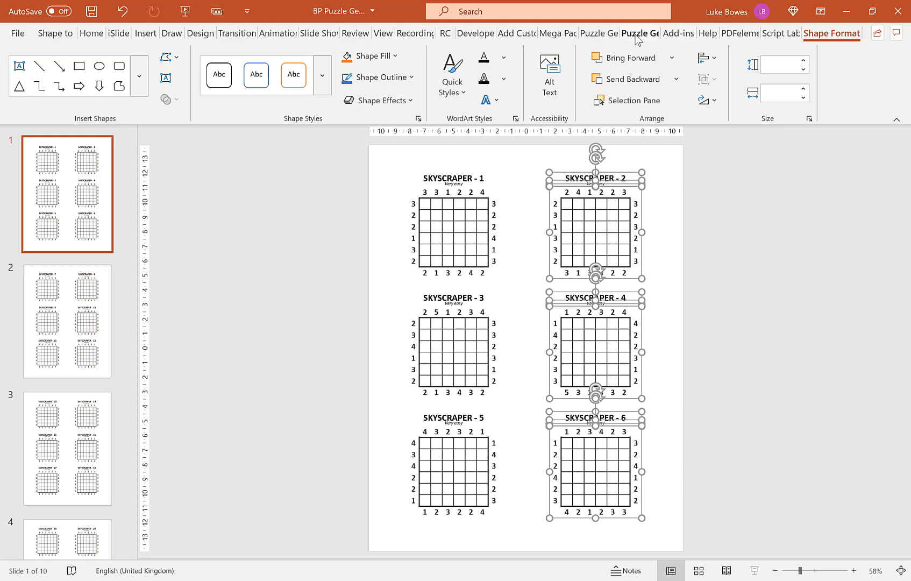
pyautogui.click(638, 33)
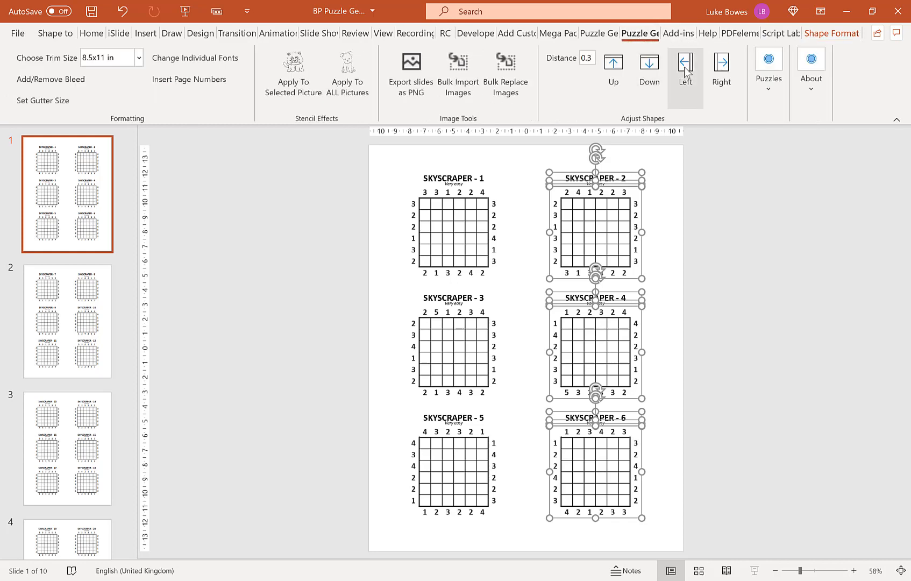
pyautogui.click(686, 67)
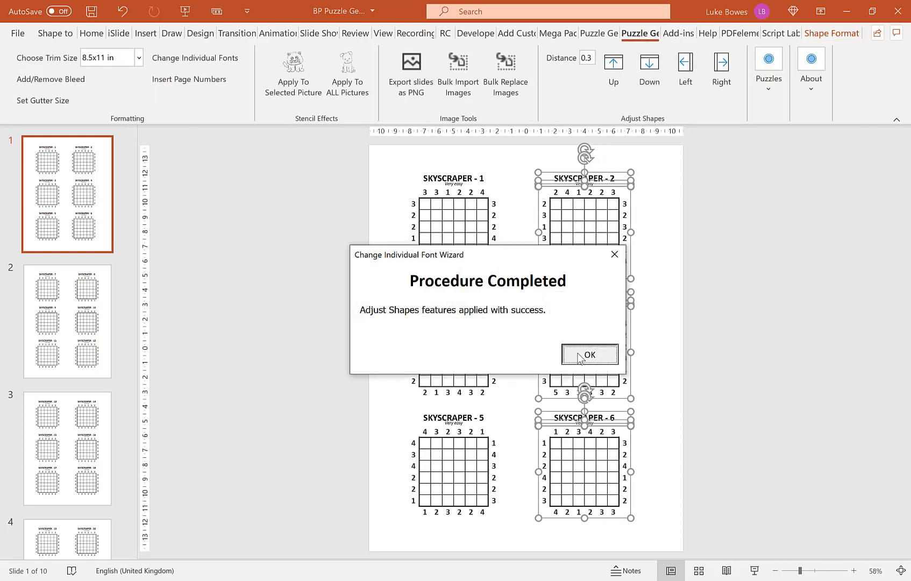
pyautogui.click(589, 354)
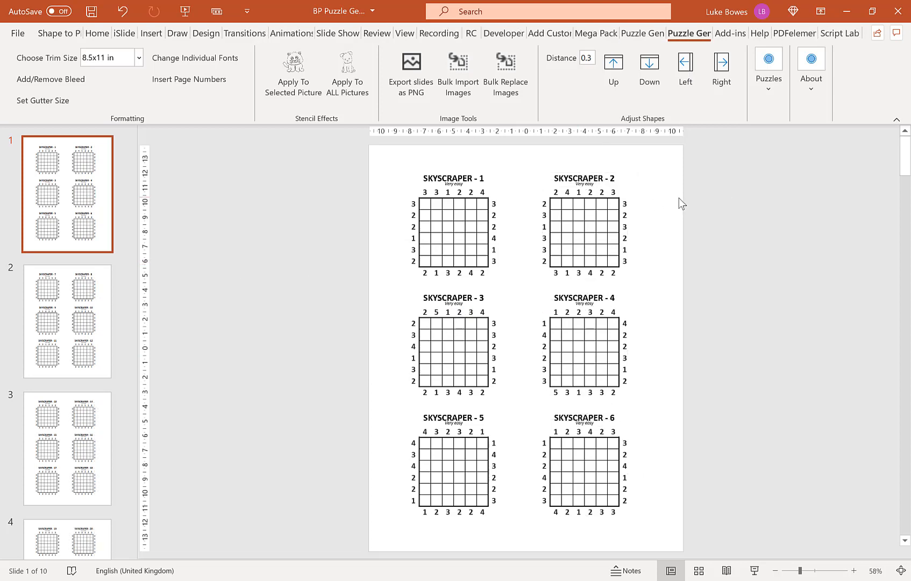
pyautogui.click(67, 321)
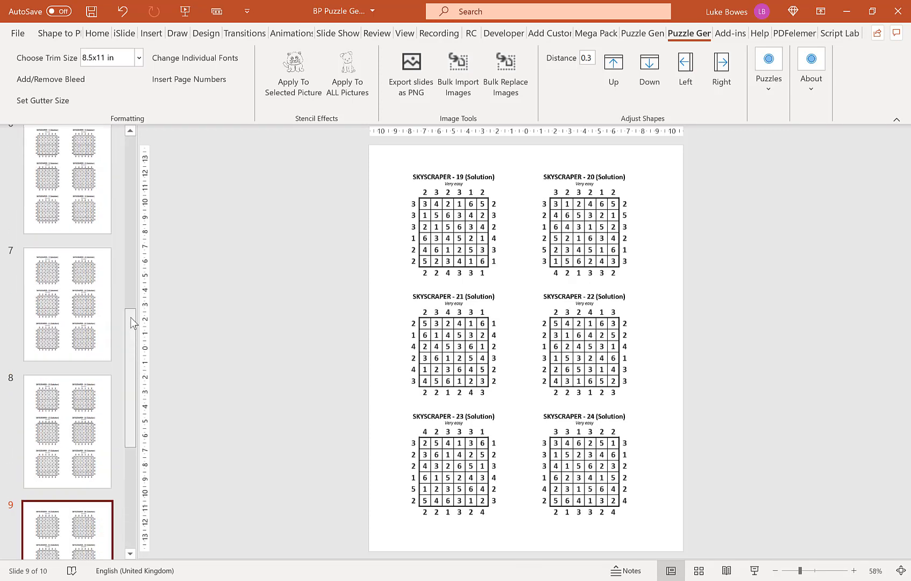
pyautogui.scroll(3)
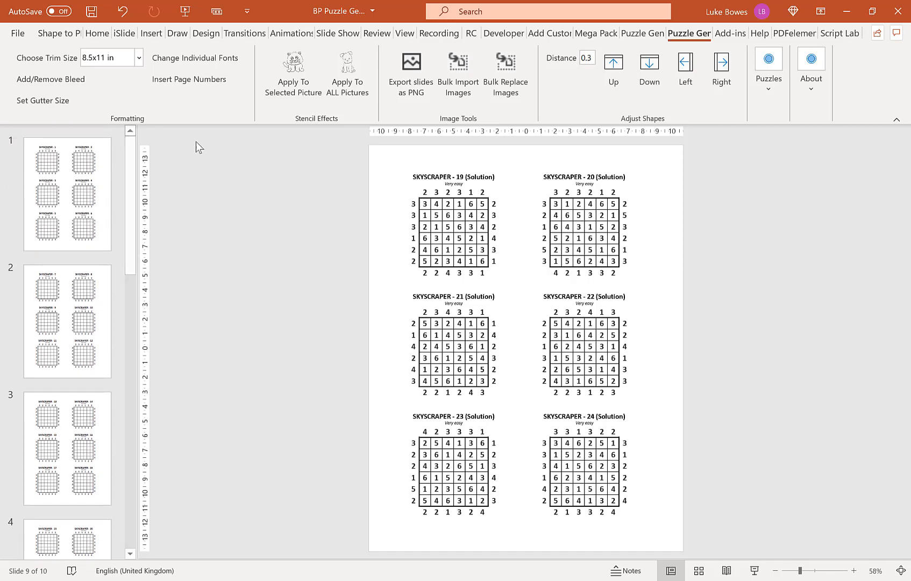
pyautogui.scroll(-3)
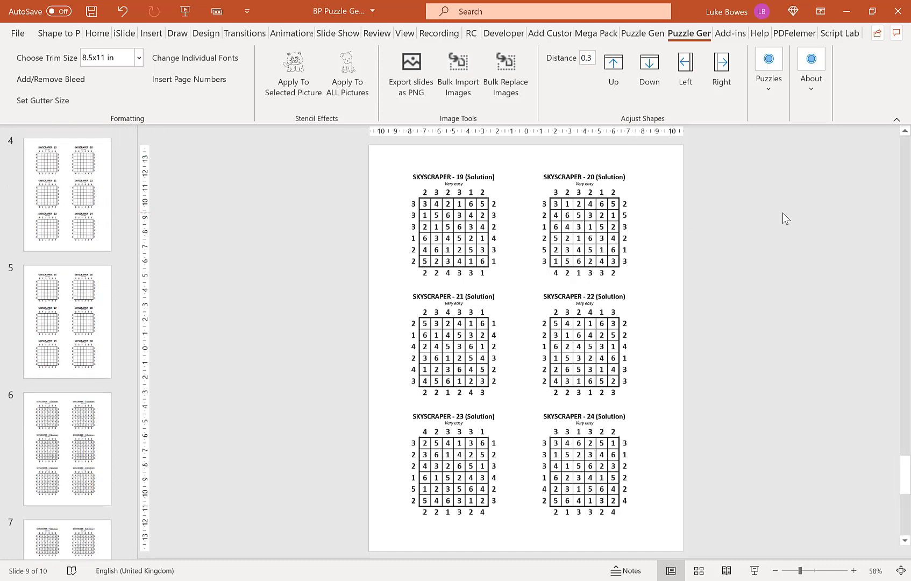
pyautogui.scroll(-3)
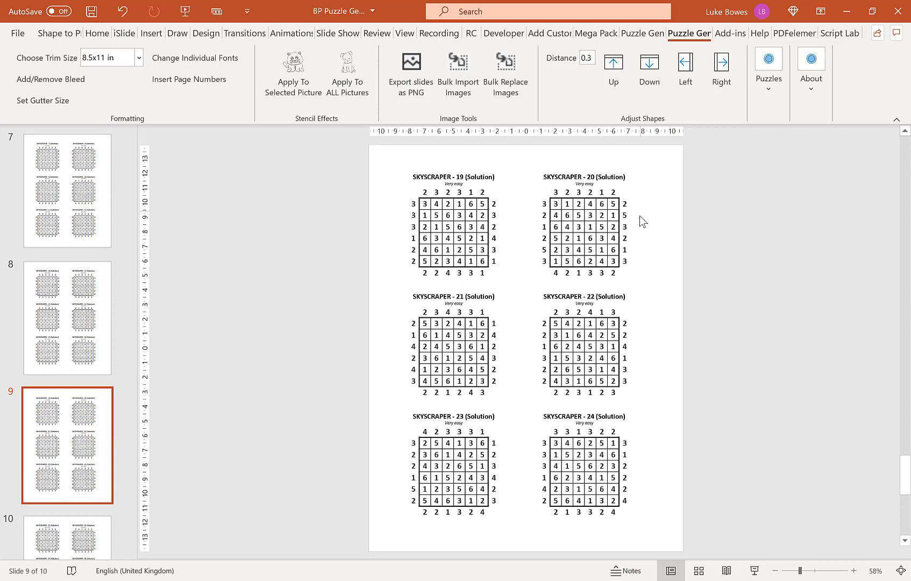
pyautogui.moveTo(528, 190)
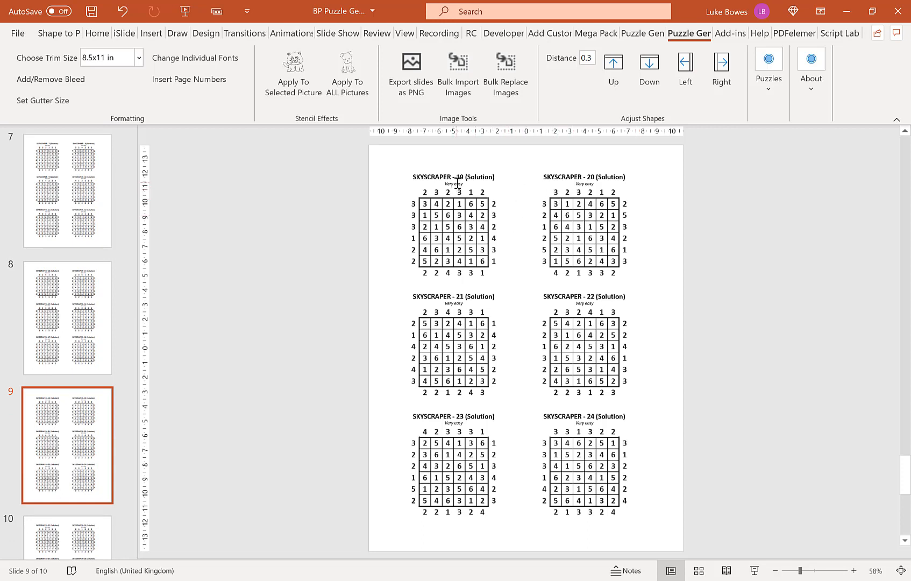
pyautogui.click(453, 177)
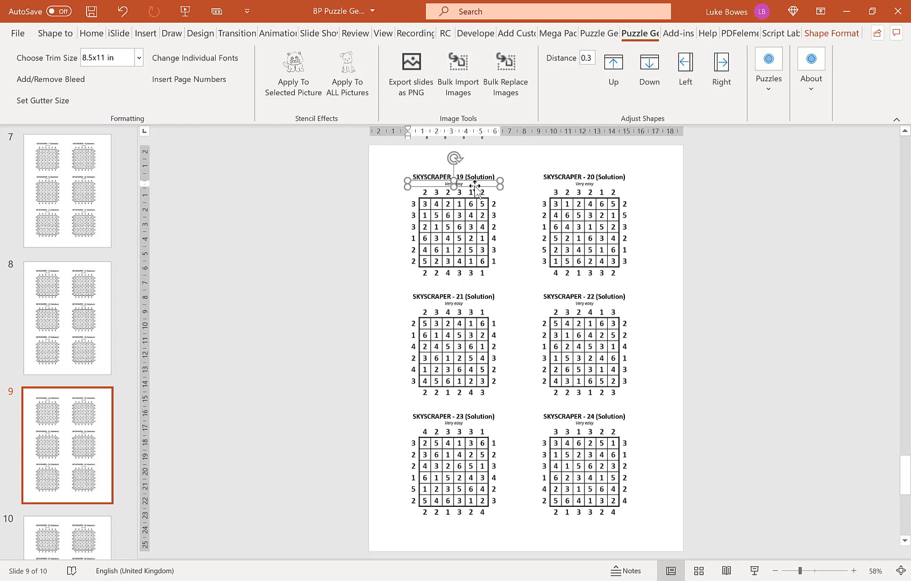
pyautogui.click(583, 177)
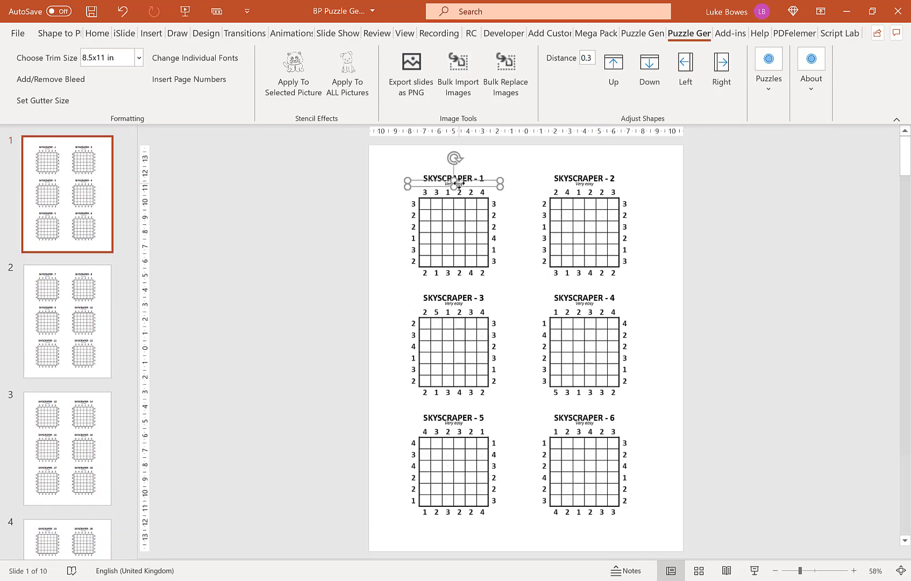
# Step: Select all six Skyscraper puzzle titles and change their font size to 16
pyautogui.click(583, 180)
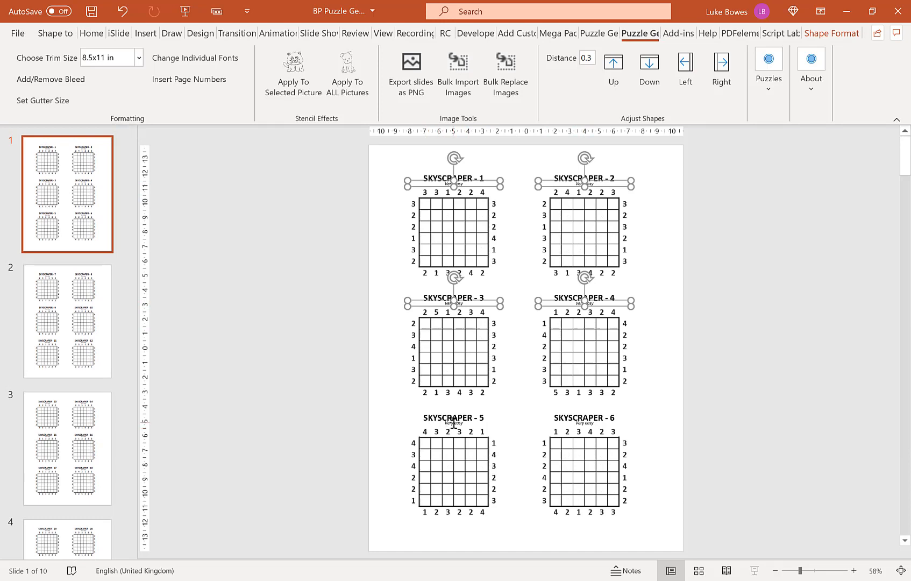
pyautogui.click(454, 418)
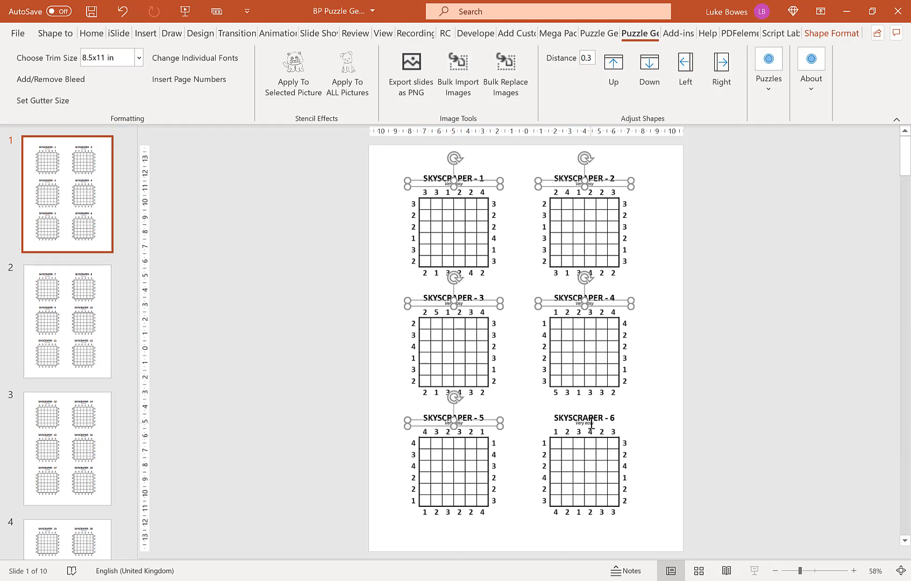
pyautogui.click(588, 419)
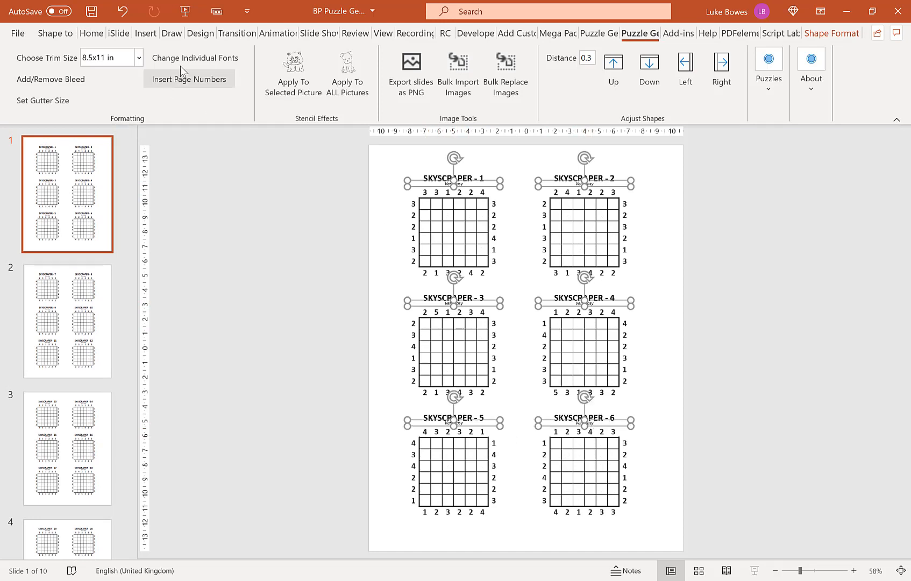
pyautogui.click(195, 57)
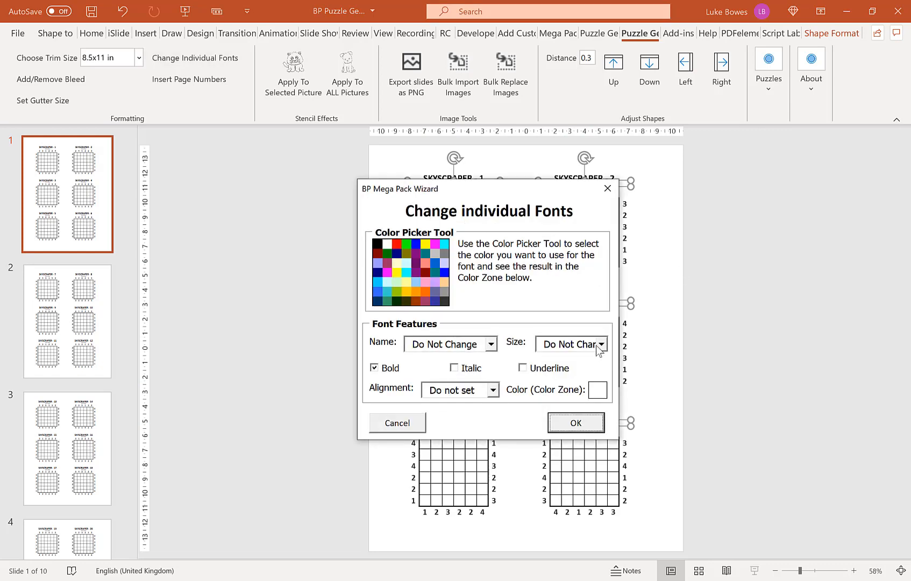
pyautogui.click(602, 344)
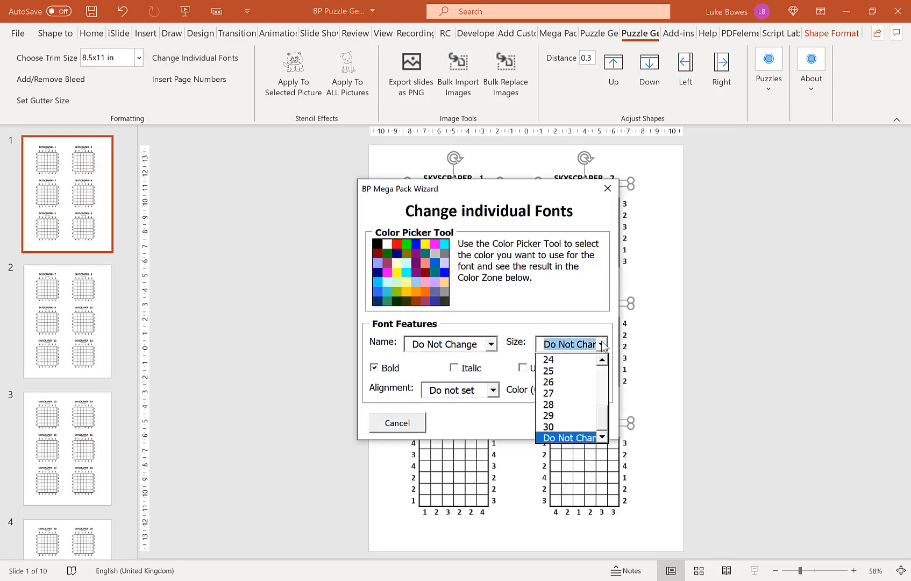
pyautogui.scroll(3)
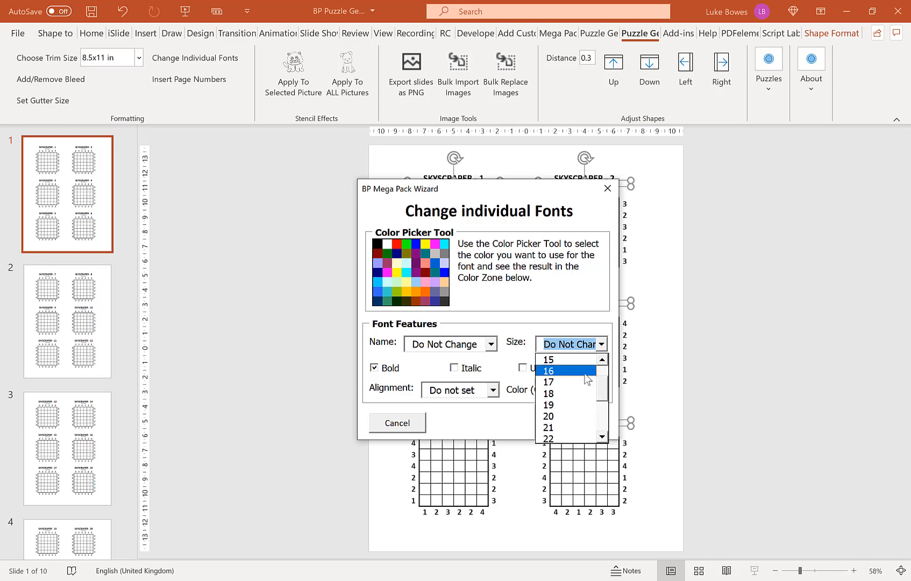
pyautogui.click(547, 371)
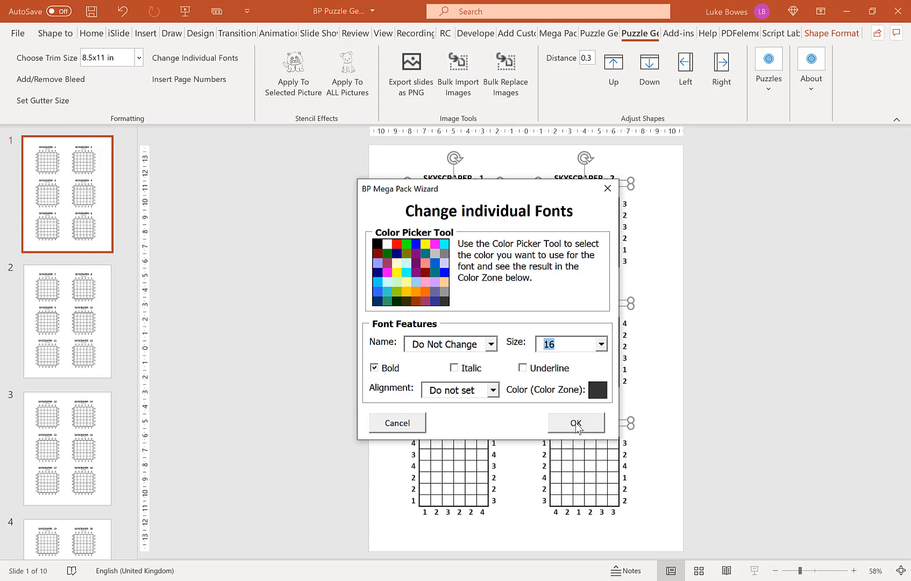
pyautogui.click(576, 422)
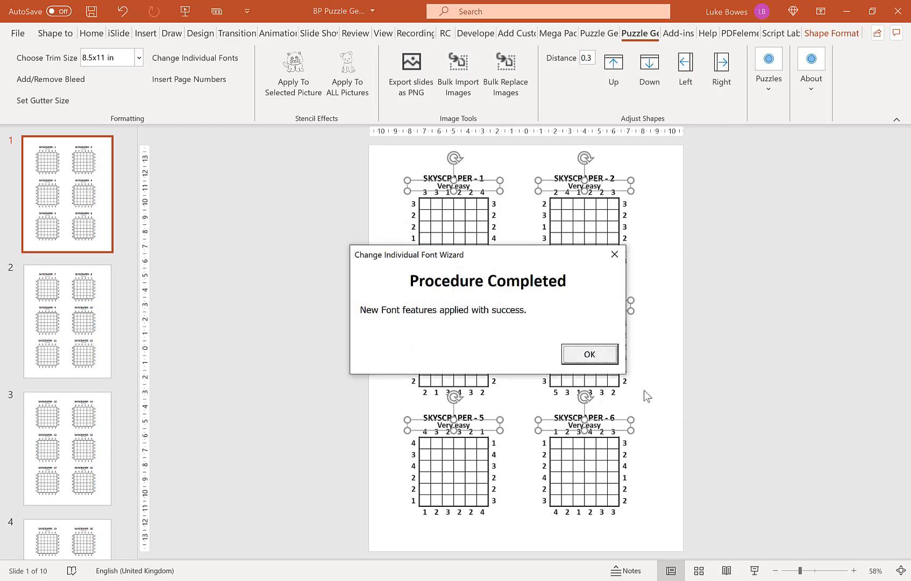
pyautogui.click(588, 355)
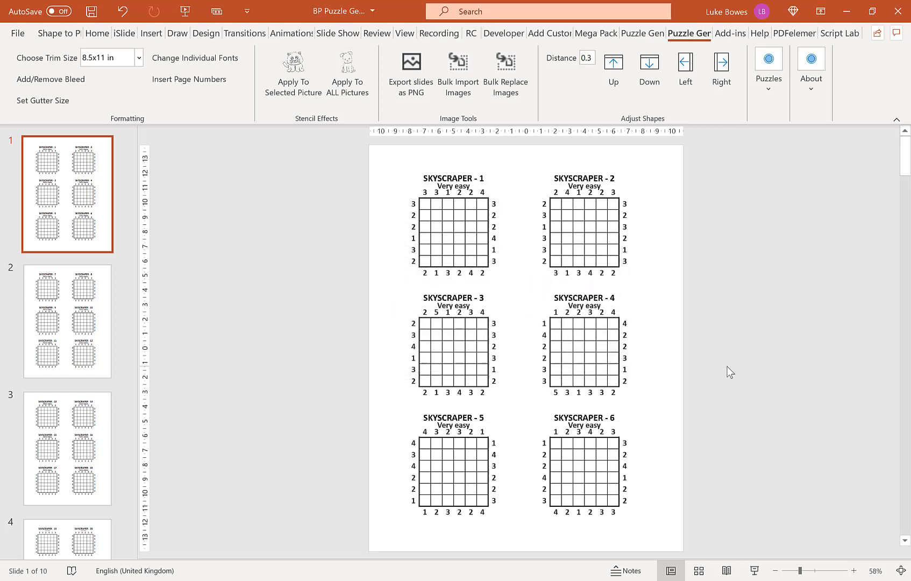
pyautogui.click(67, 322)
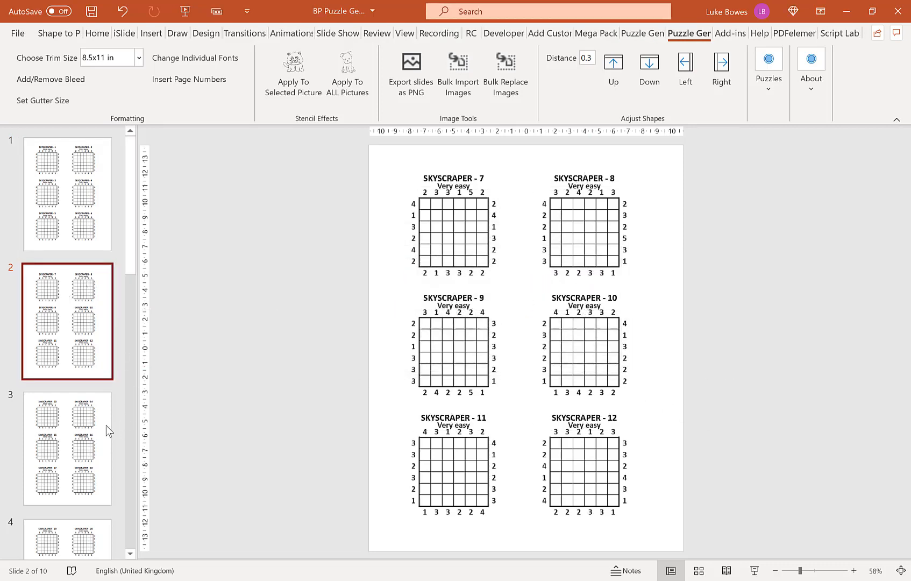
pyautogui.click(67, 447)
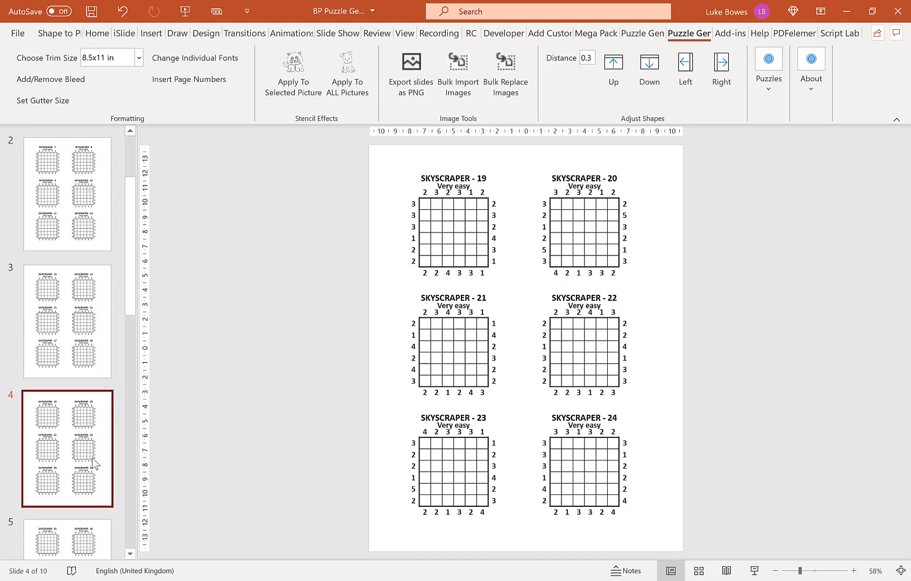
pyautogui.click(66, 194)
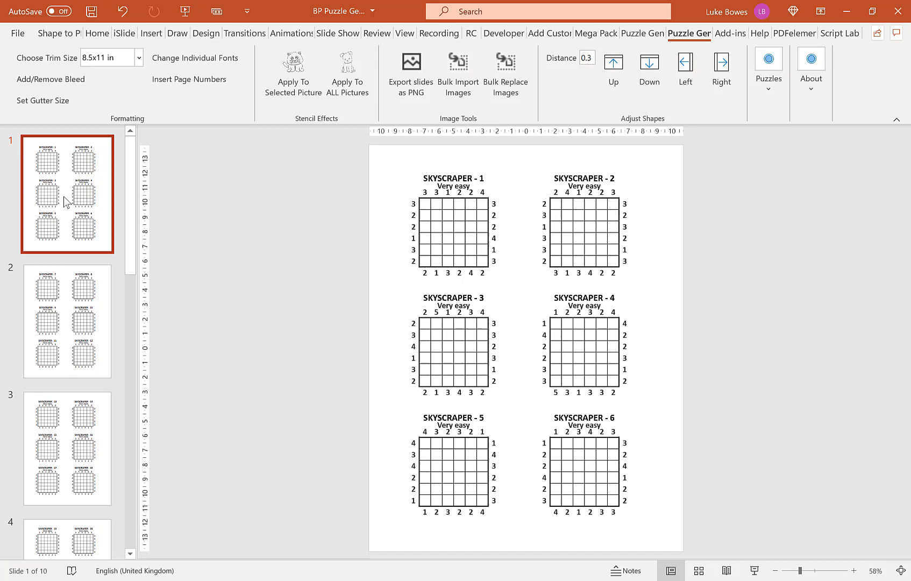
pyautogui.click(453, 179)
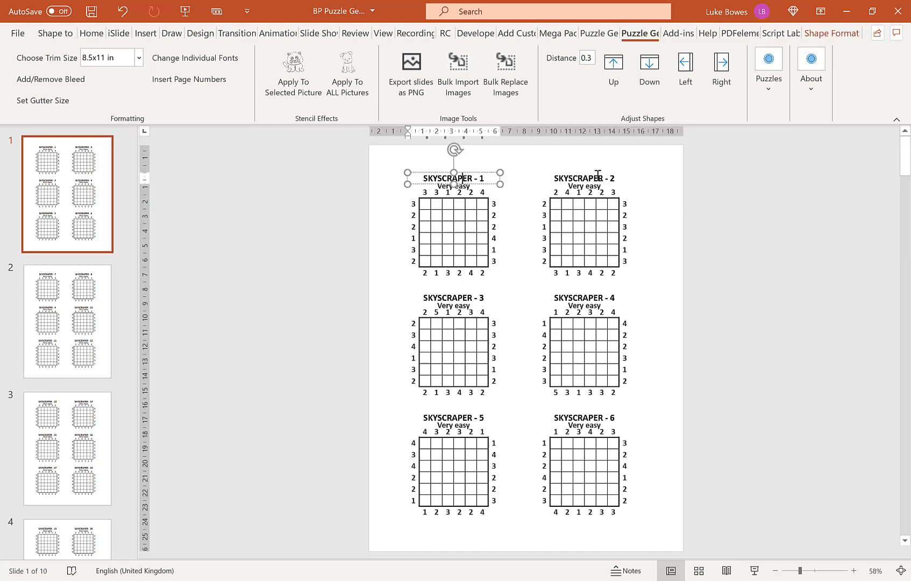
# Step: Raise all six puzzle titles by 0.2, then by a further 0.1
pyautogui.click(583, 179)
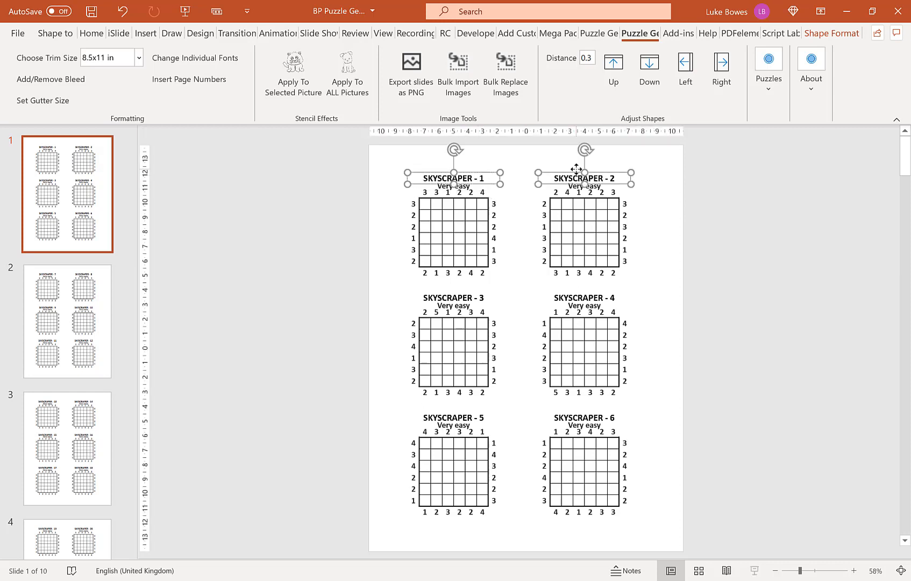
pyautogui.click(452, 299)
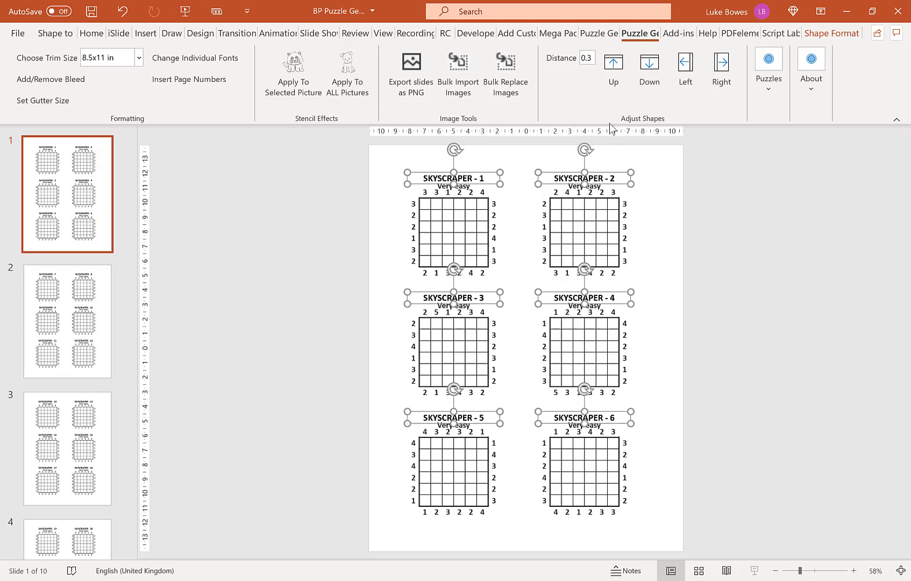
pyautogui.tripleClick(587, 58)
pyautogui.write('0.4')
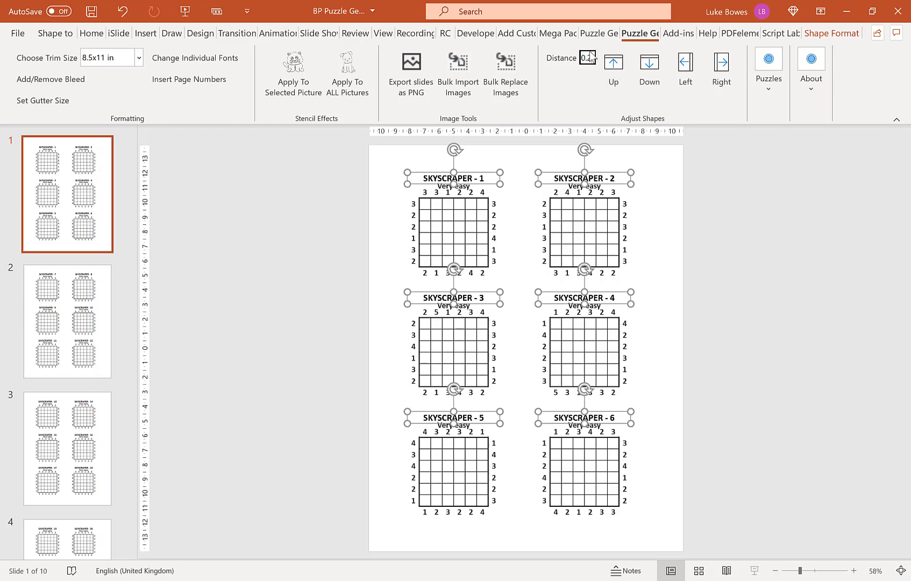
pyautogui.click(614, 65)
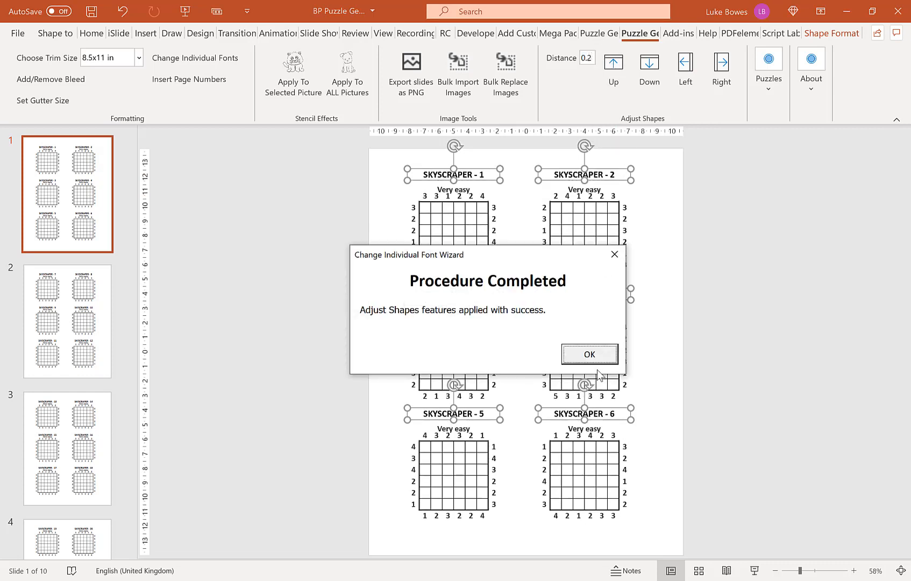
pyautogui.click(589, 355)
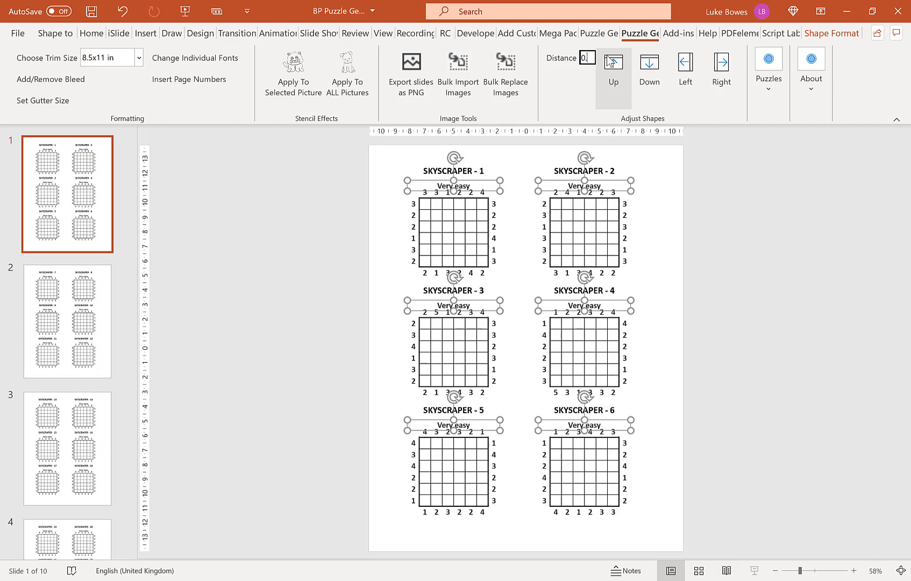
pyautogui.click(613, 67)
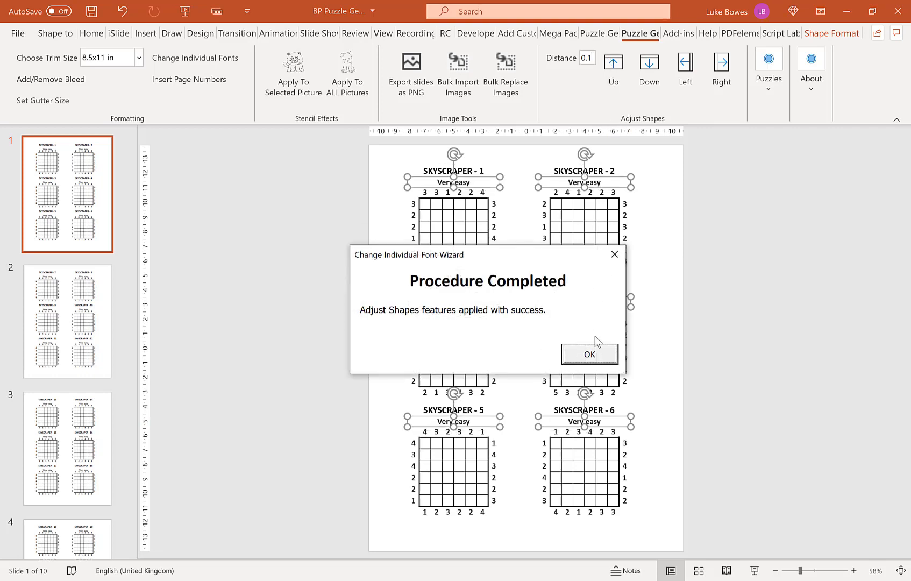
pyautogui.click(589, 354)
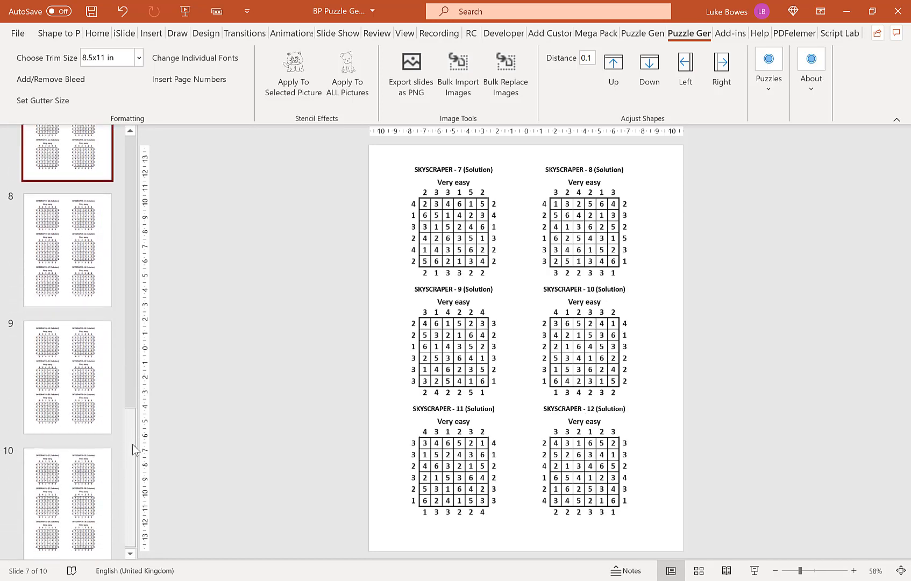
# Step: Scroll the slide thumbnails and return to the first Skyscraper puzzle slide
pyautogui.scroll(3)
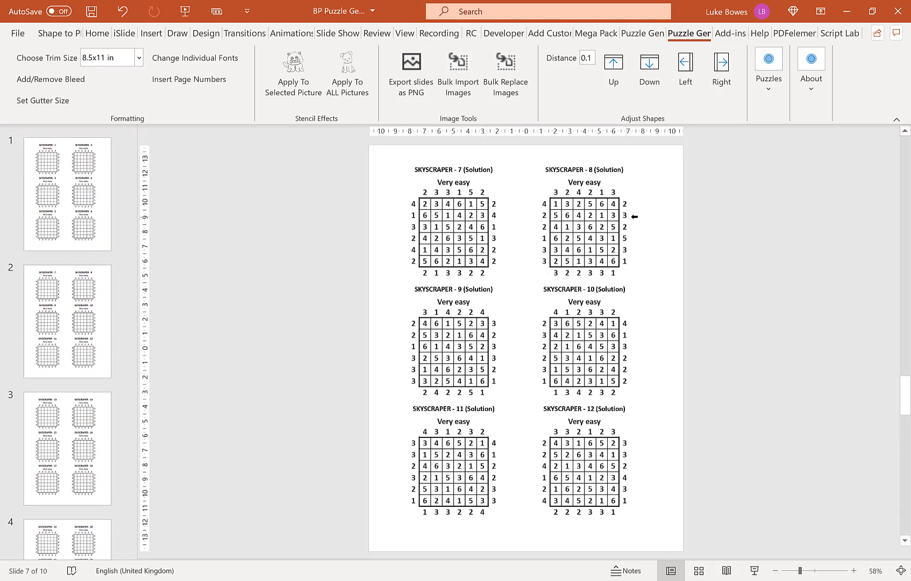
pyautogui.moveTo(136, 201)
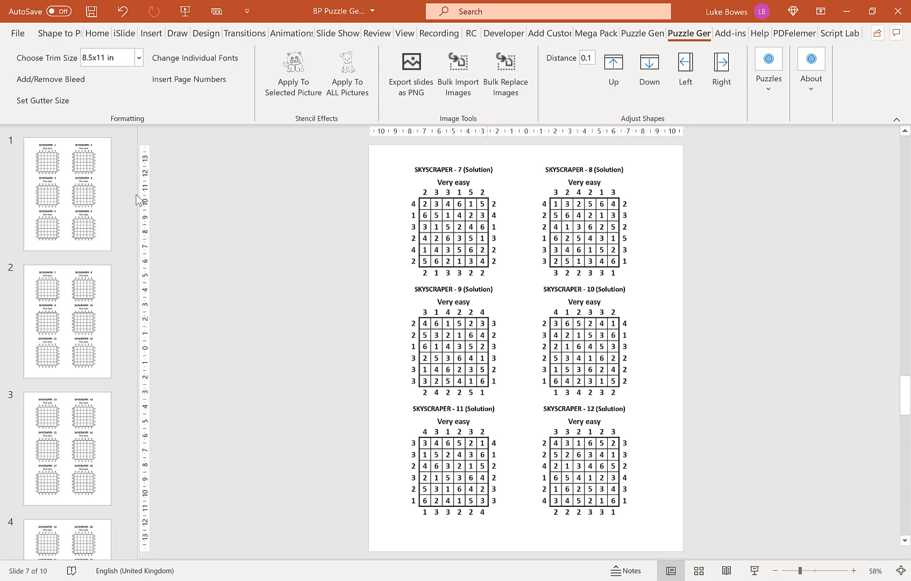
pyautogui.click(66, 194)
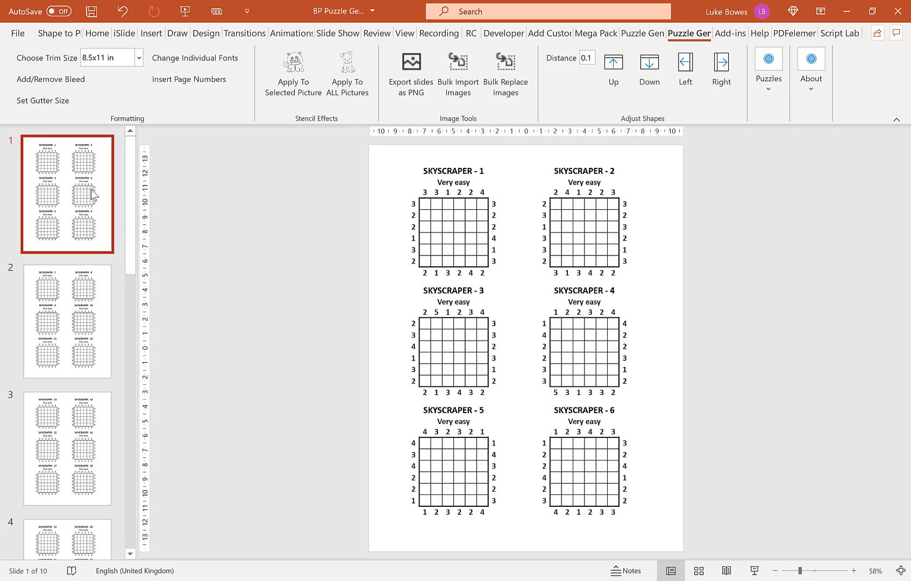
pyautogui.scroll(-3)
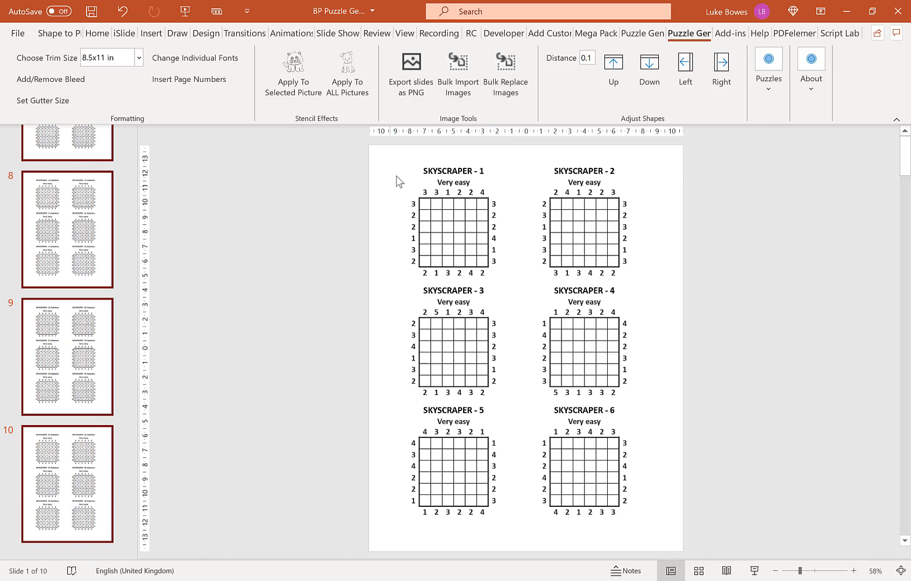
pyautogui.moveTo(198, 257)
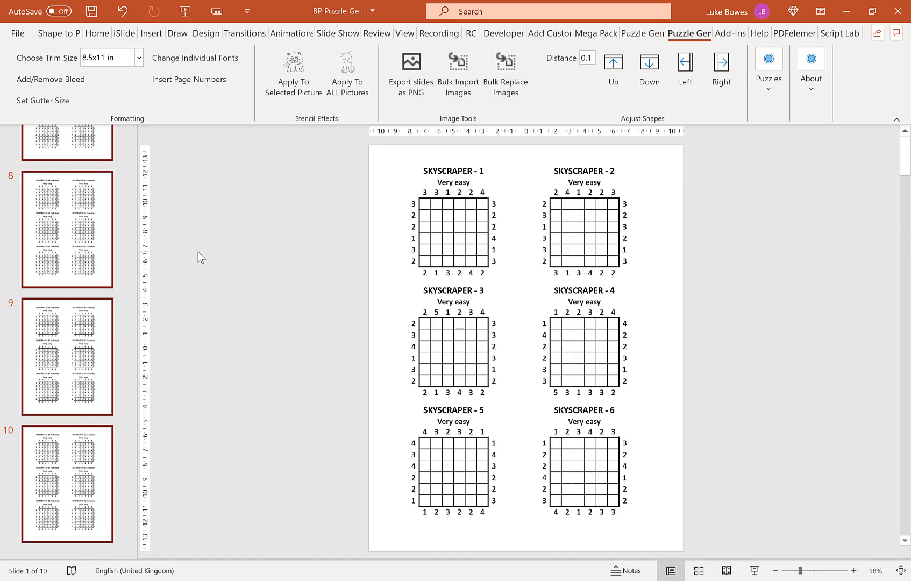
pyautogui.moveTo(752, 132)
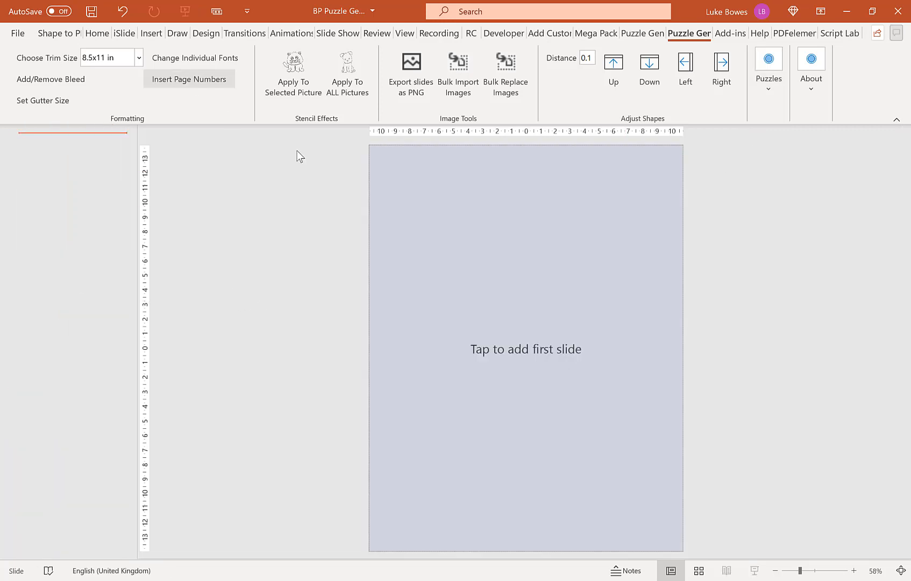
# Step: Add a blank 8.5x8.5 inch slide and bring up the Skyscraper puzzle generator
pyautogui.click(526, 350)
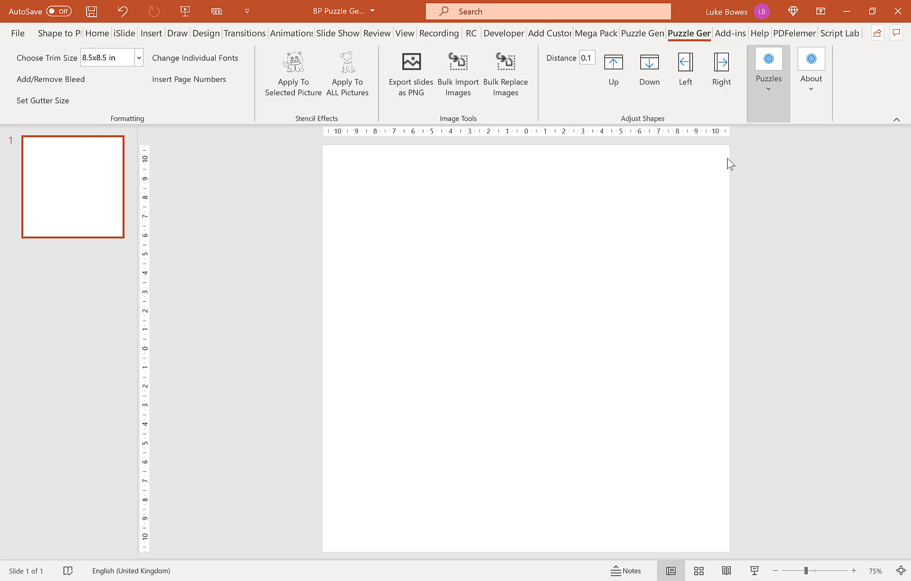
pyautogui.click(768, 61)
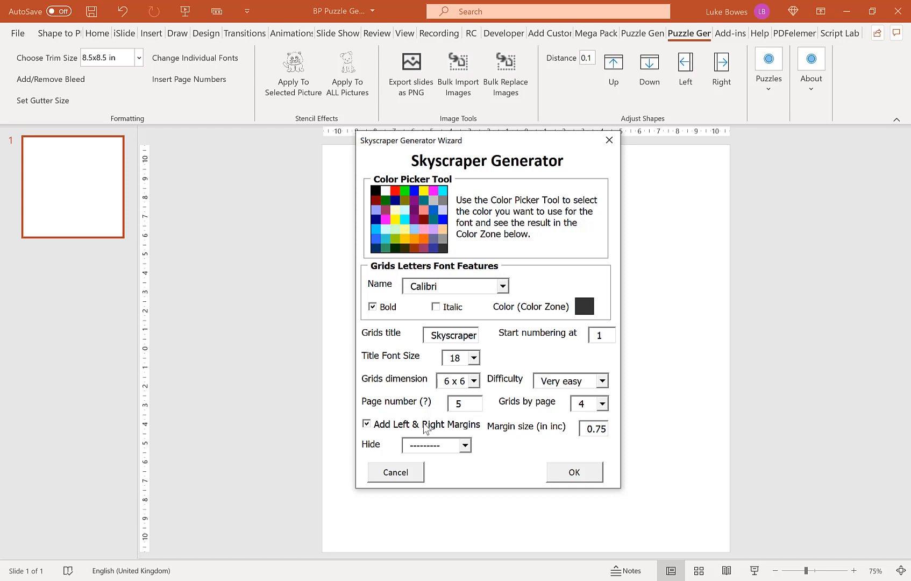
# Step: Generate very easy 4x4 skyscraper puzzles, one per page, without margins, titles or levels
pyautogui.click(367, 424)
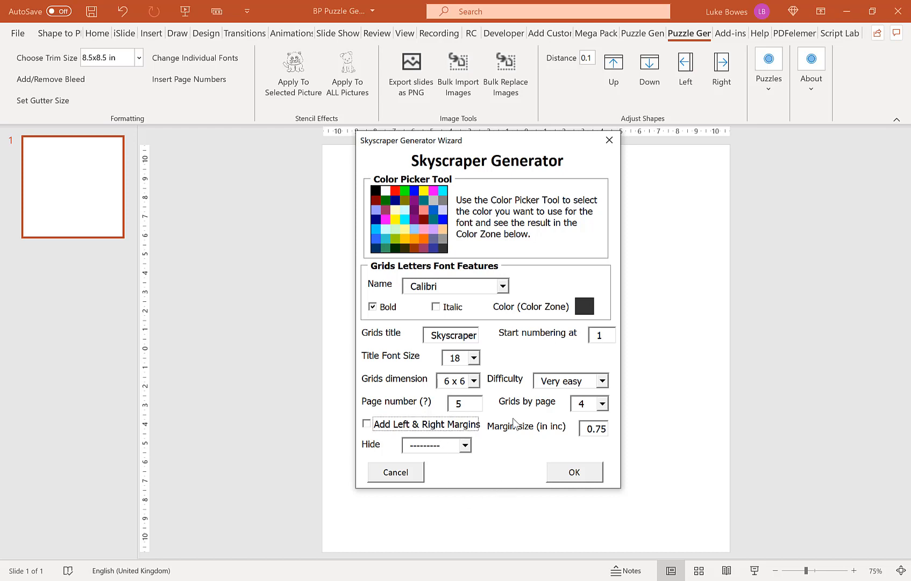
pyautogui.click(471, 445)
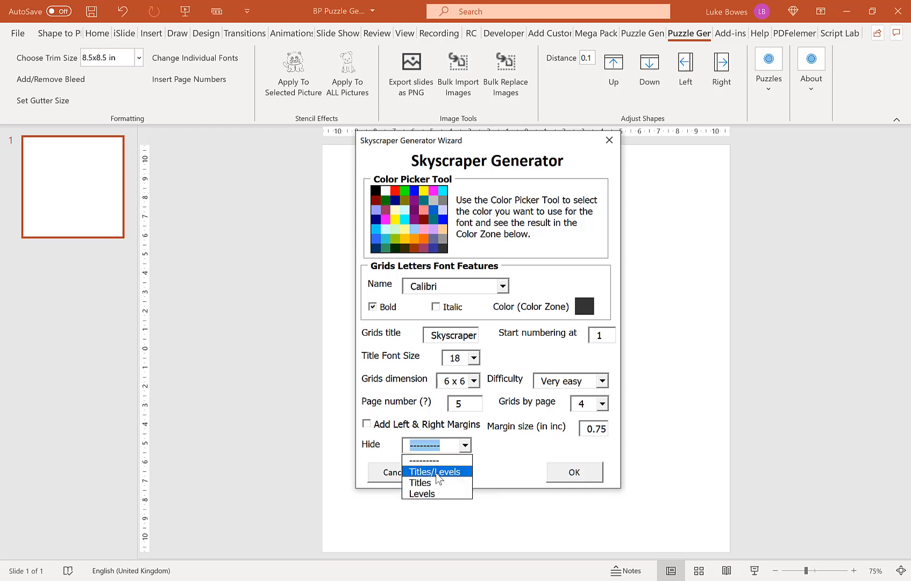
pyautogui.click(434, 471)
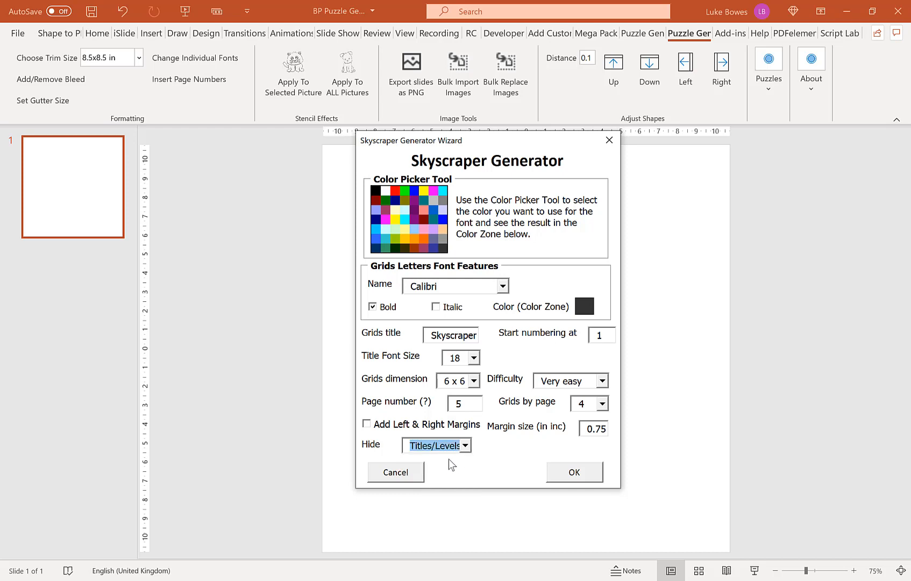
pyautogui.moveTo(599, 410)
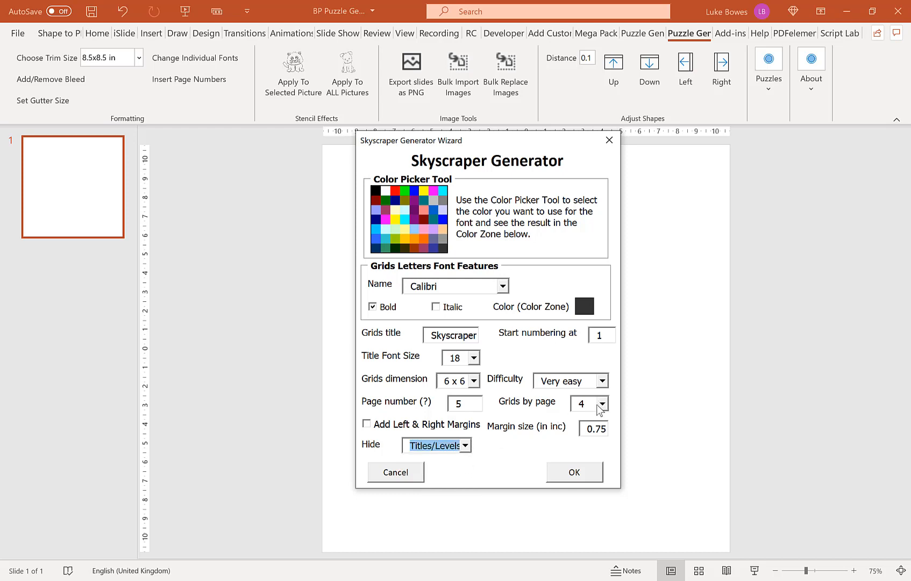
pyautogui.click(583, 404)
pyautogui.write('1')
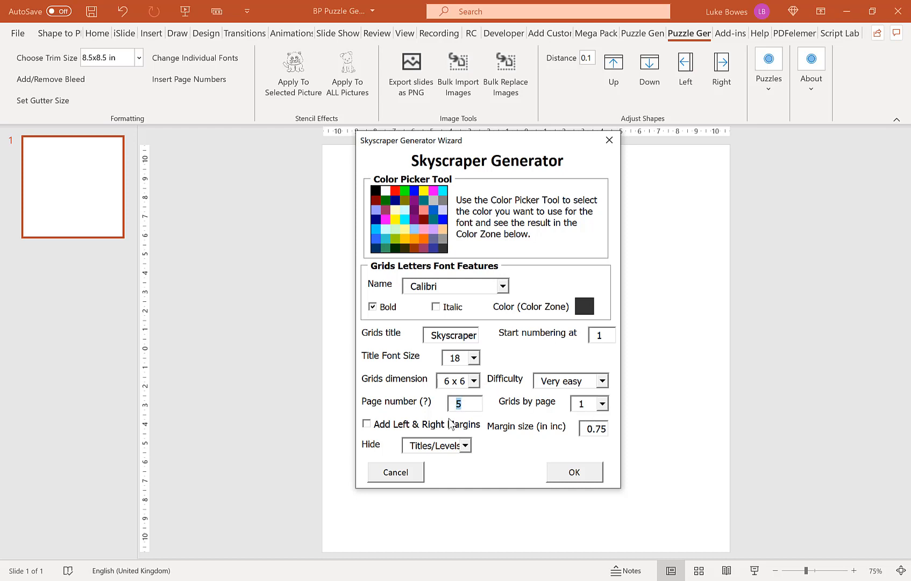
pyautogui.moveTo(484, 390)
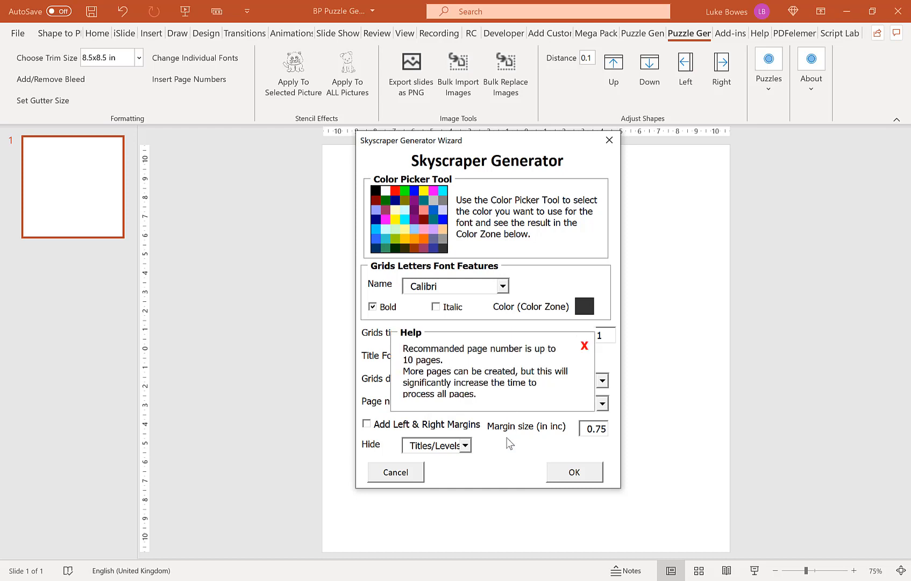
pyautogui.click(473, 380)
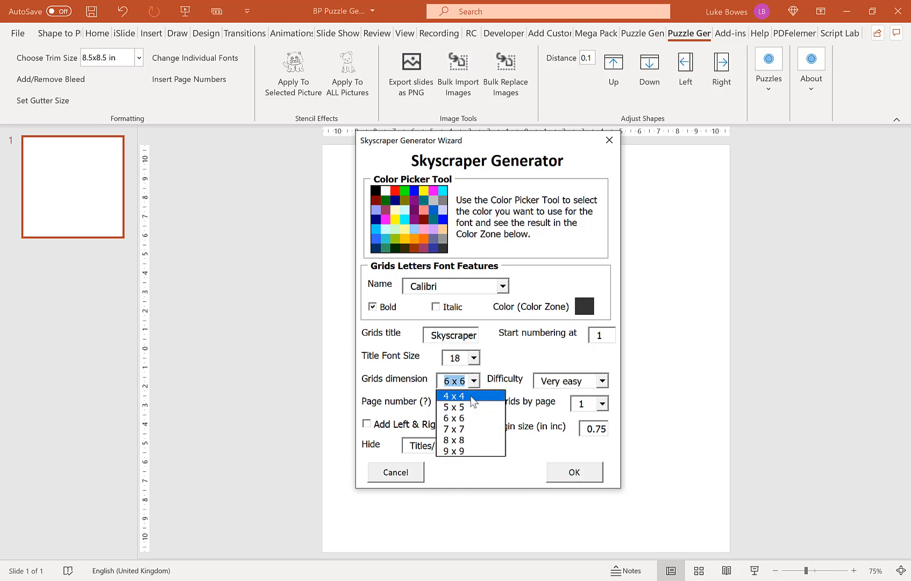
pyautogui.click(453, 395)
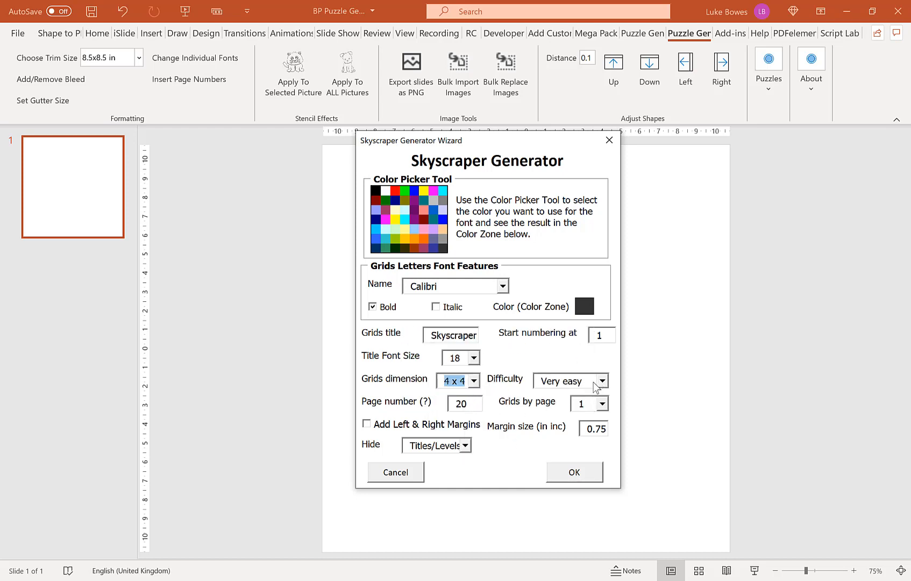
pyautogui.moveTo(602, 335)
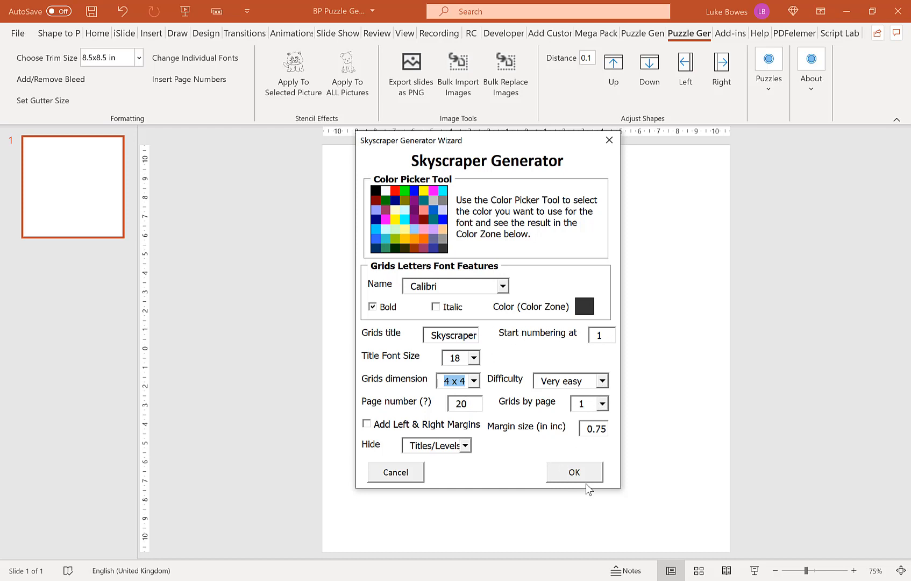
pyautogui.click(573, 472)
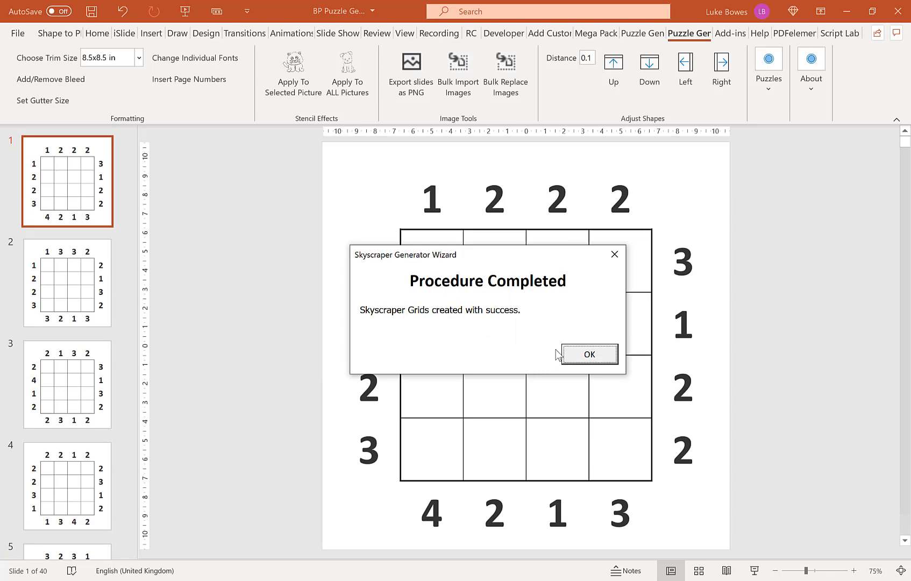
# Step: Dismiss the completion message and set up a PNG export of slides 1–20 named 'puzzles'
pyautogui.click(588, 354)
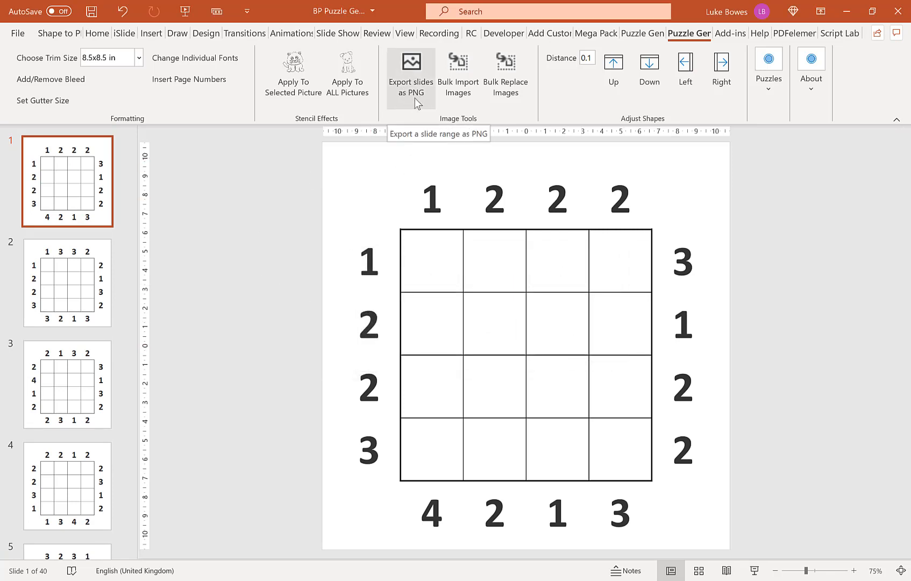
pyautogui.click(411, 70)
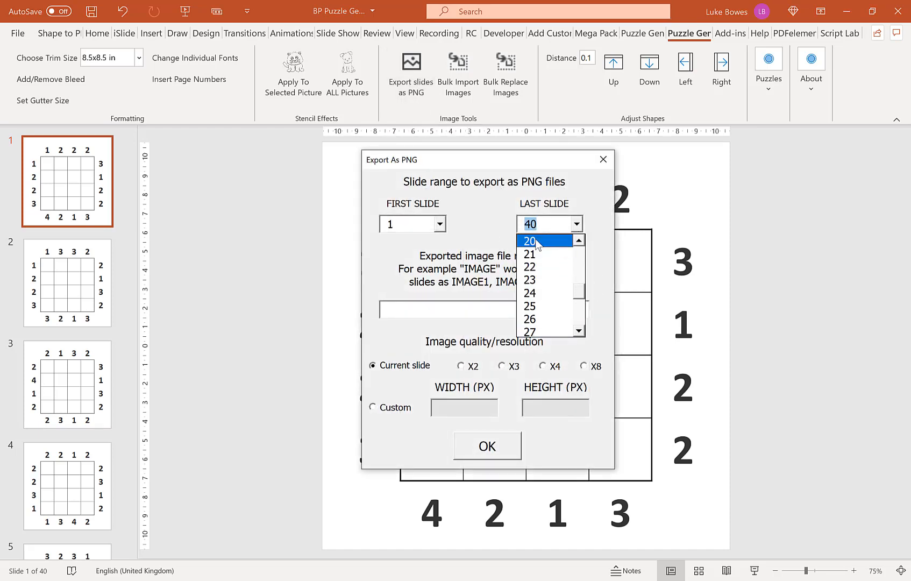
pyautogui.click(530, 241)
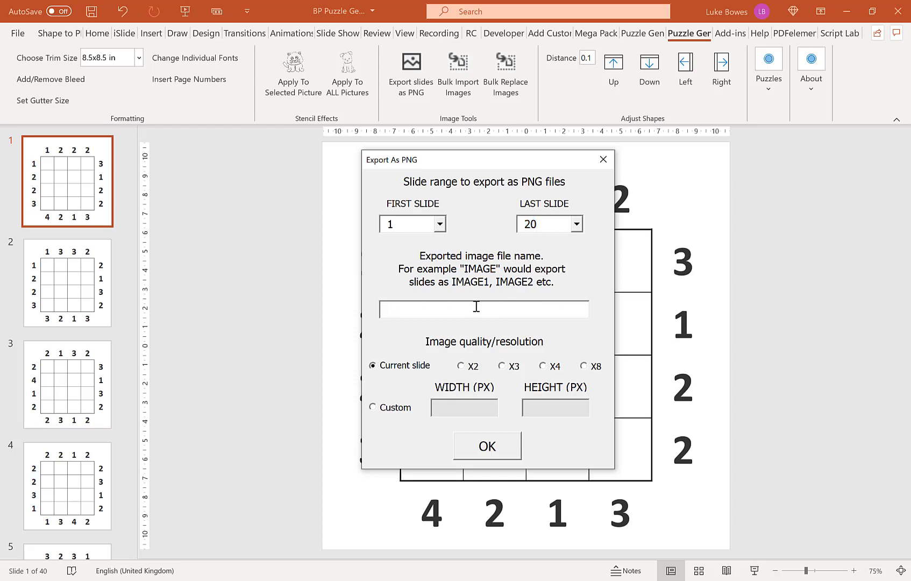
pyautogui.write('puzzles')
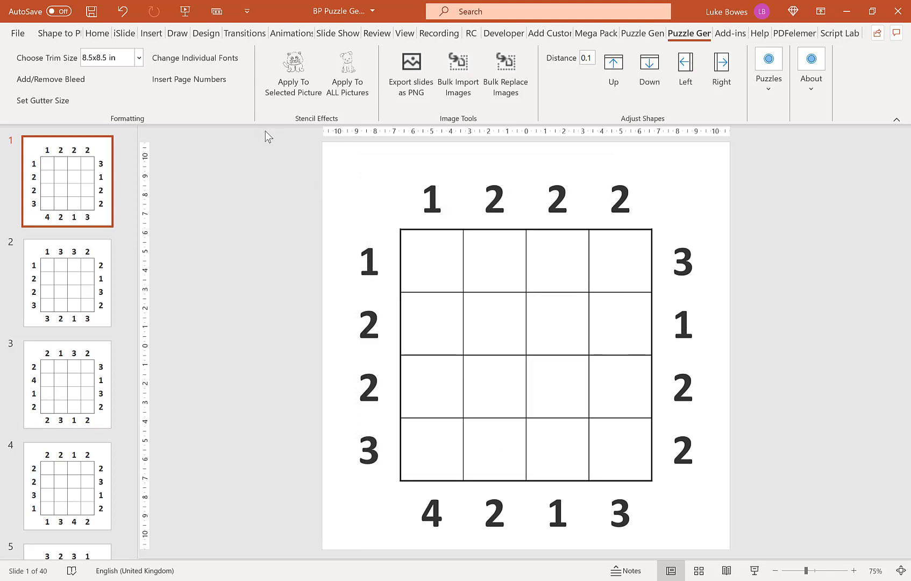
pyautogui.moveTo(577, 353)
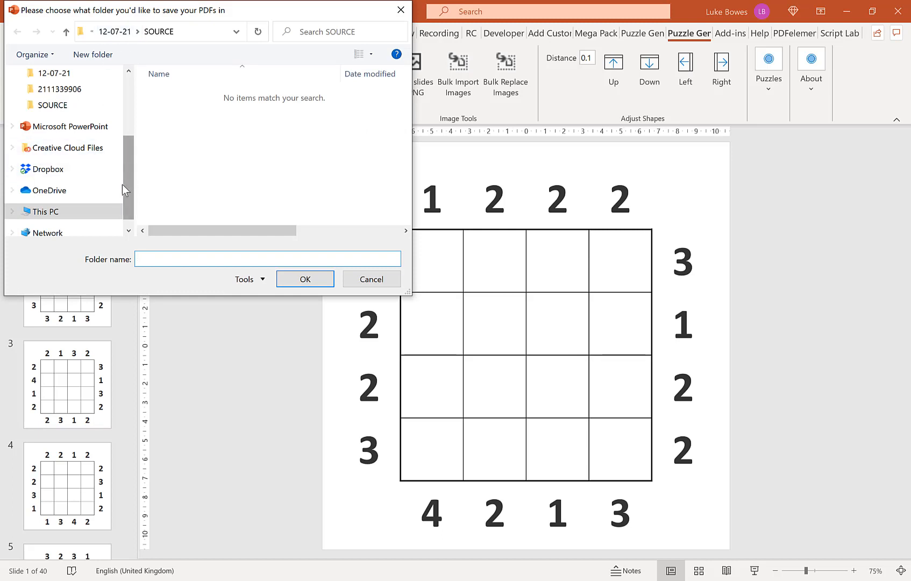
# Step: Create C:\skyscrapper\puzzles, export the PNGs into it, and dismiss the completion message
pyautogui.click(45, 211)
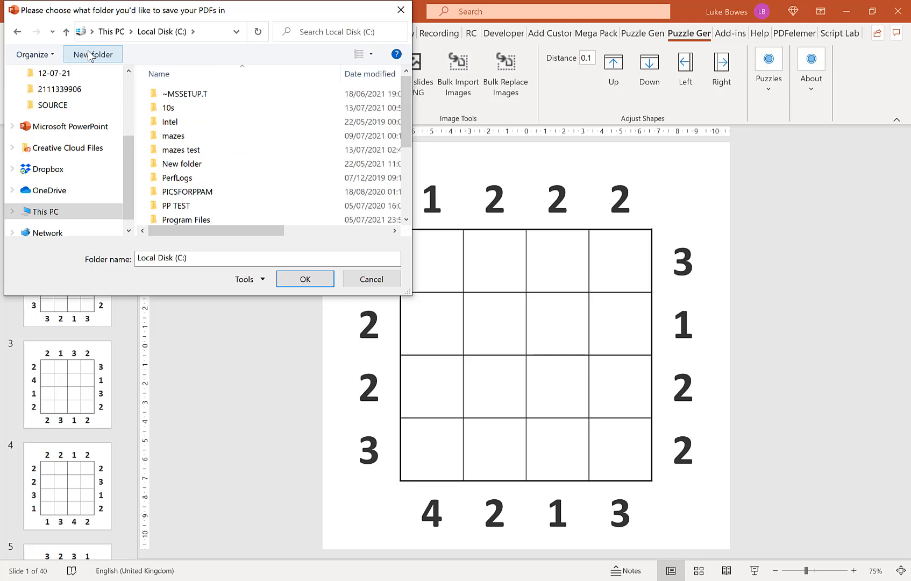
pyautogui.click(92, 54)
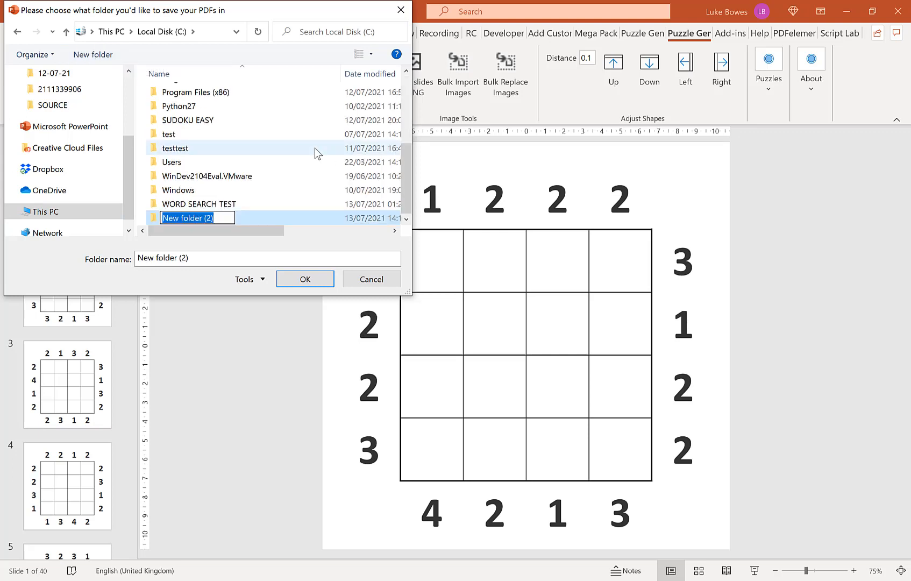
pyautogui.write('skyscrapper')
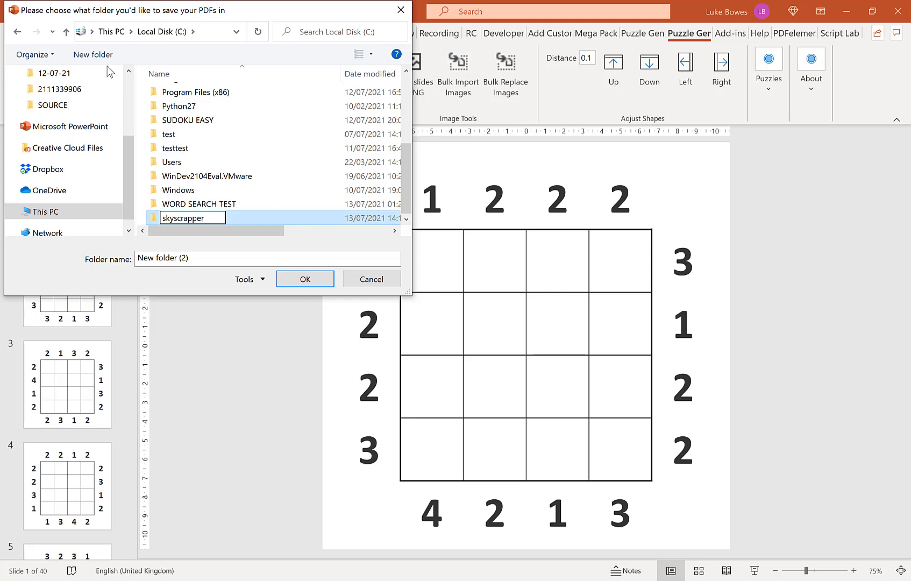
pyautogui.doubleClick(185, 218)
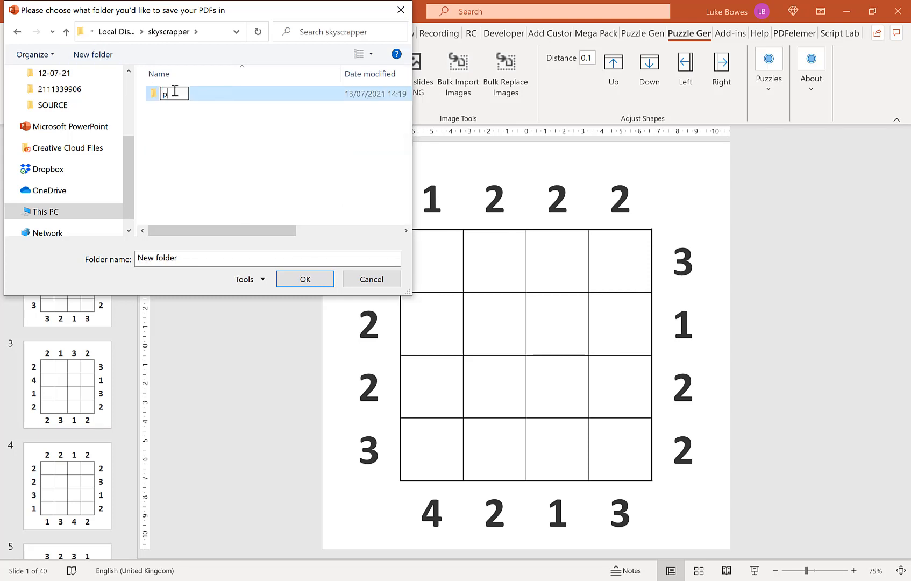
pyautogui.write('uzzles')
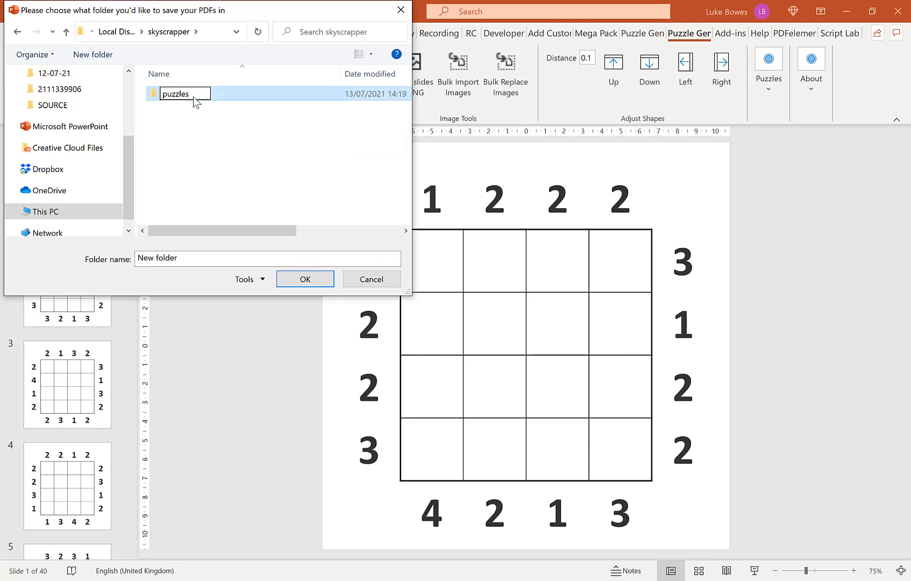
pyautogui.doubleClick(175, 94)
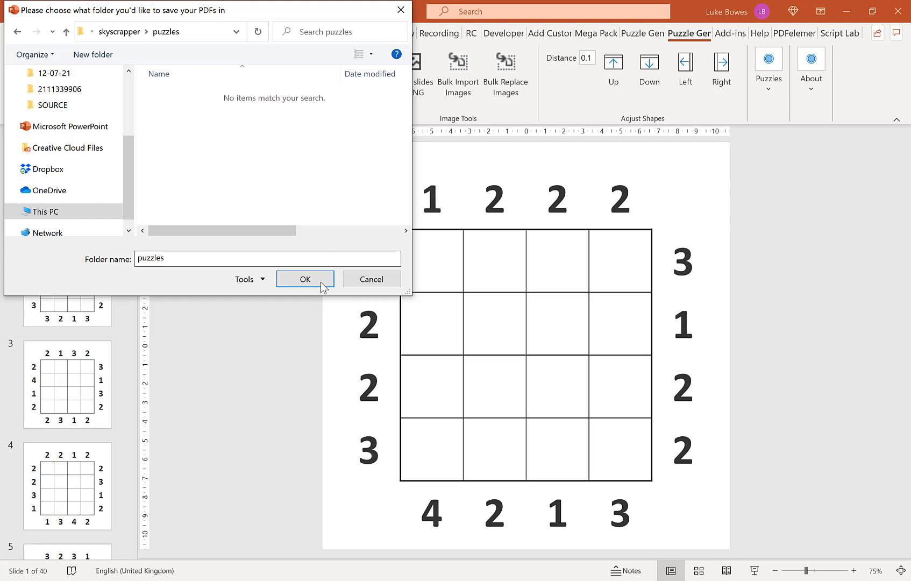
pyautogui.click(304, 279)
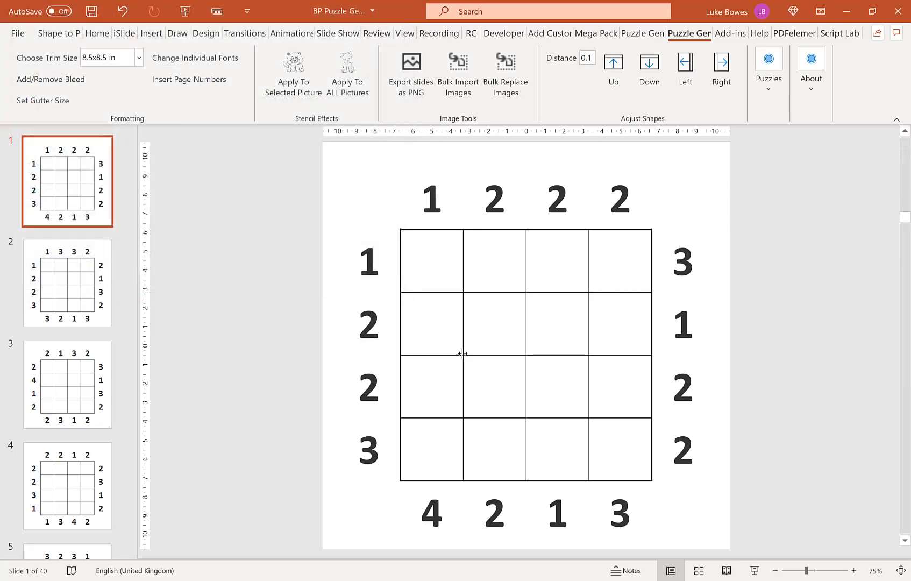
pyautogui.click(410, 72)
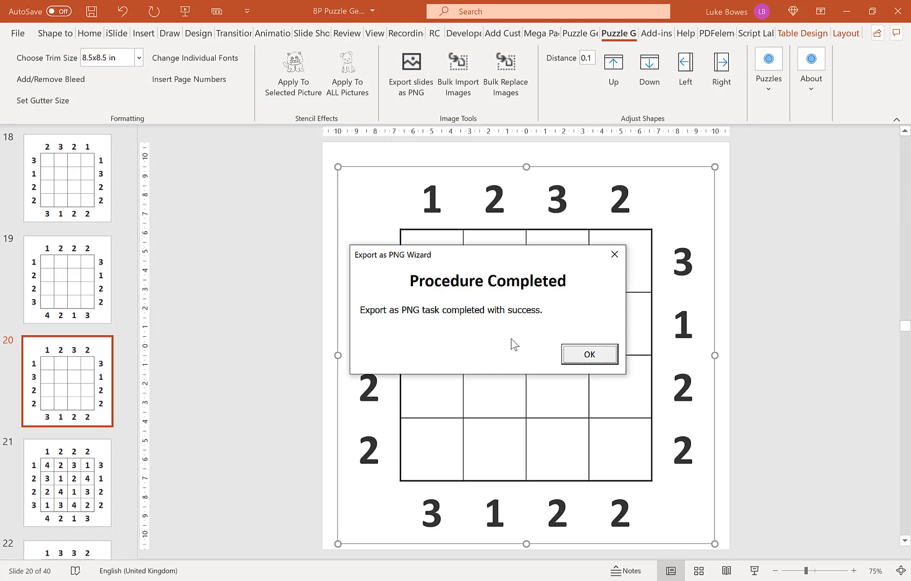
pyautogui.click(588, 354)
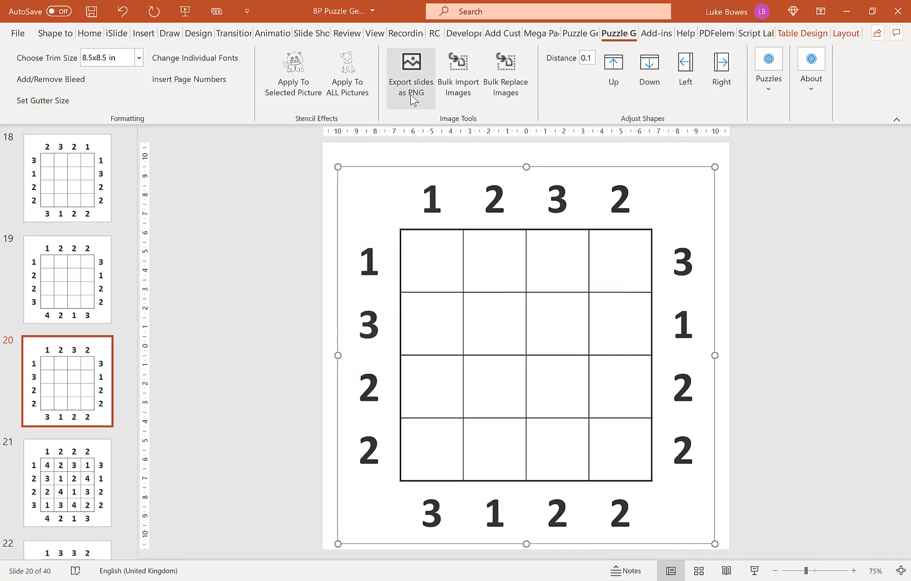
# Step: Set up a PNG export starting at slide 21 with file name 'solutions'
pyautogui.click(410, 70)
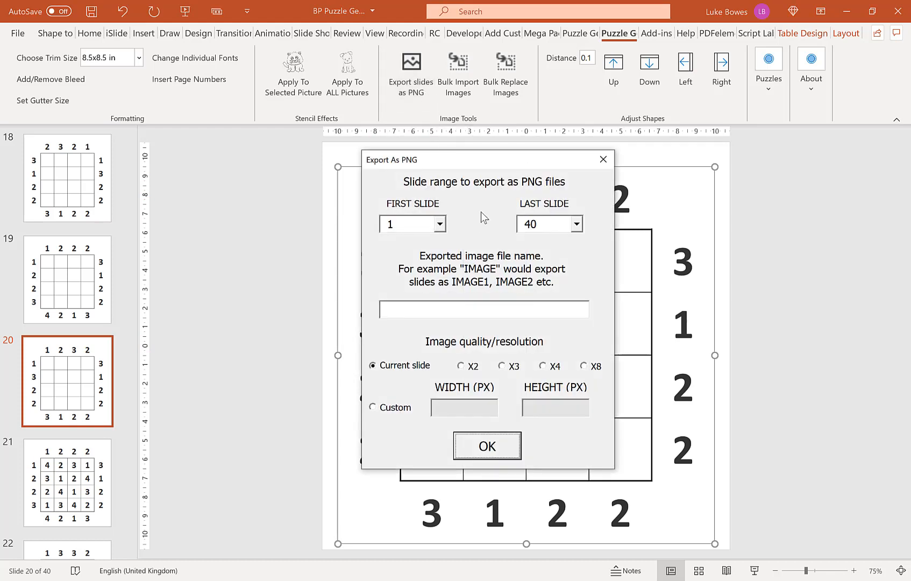
pyautogui.click(439, 224)
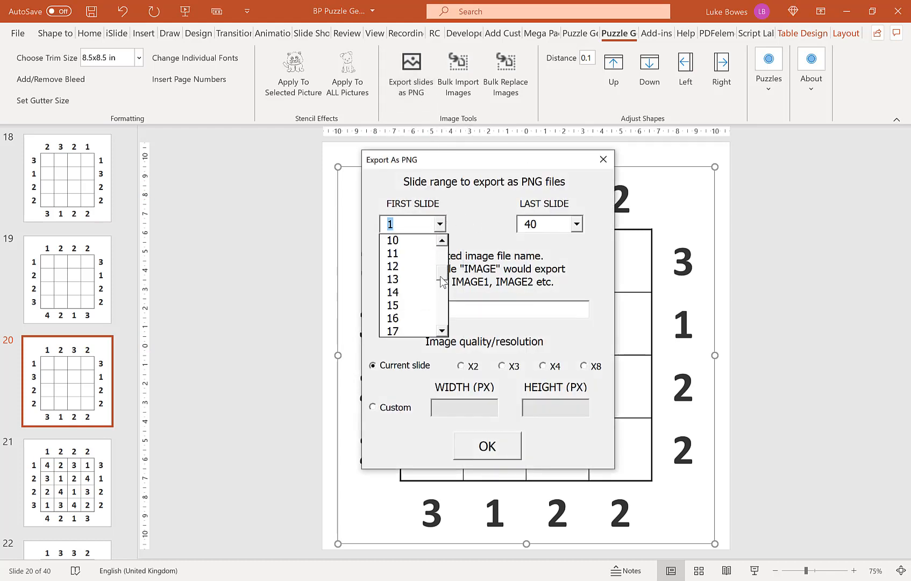
pyautogui.click(392, 318)
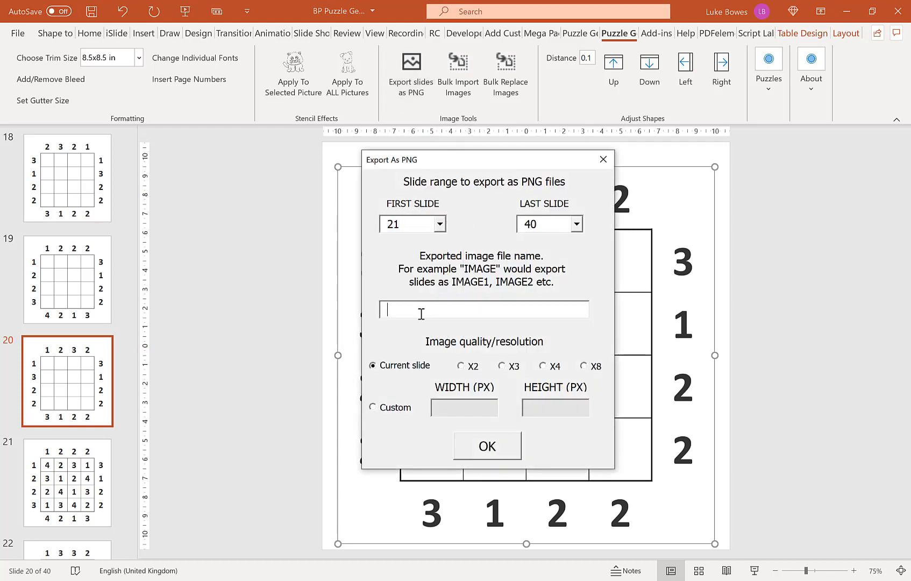
pyautogui.write('solution')
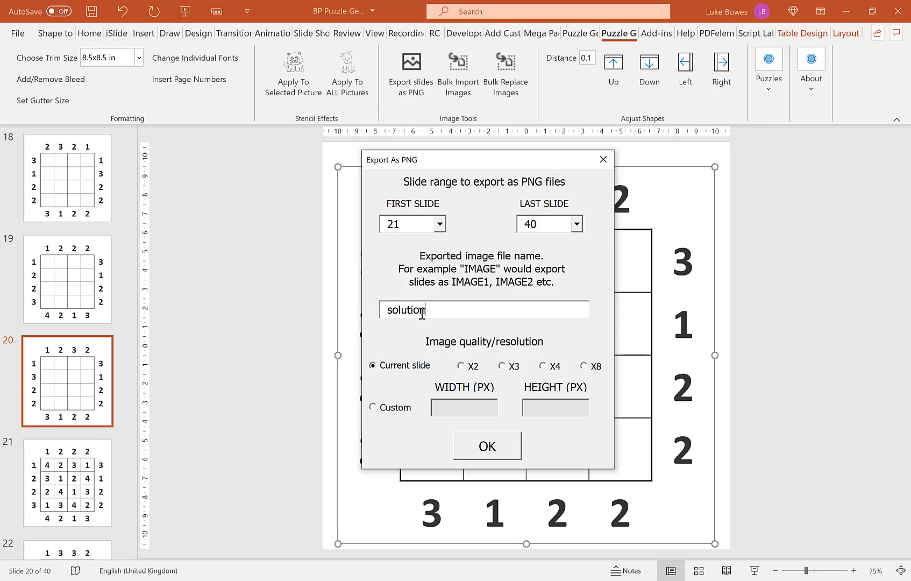
pyautogui.write('s')
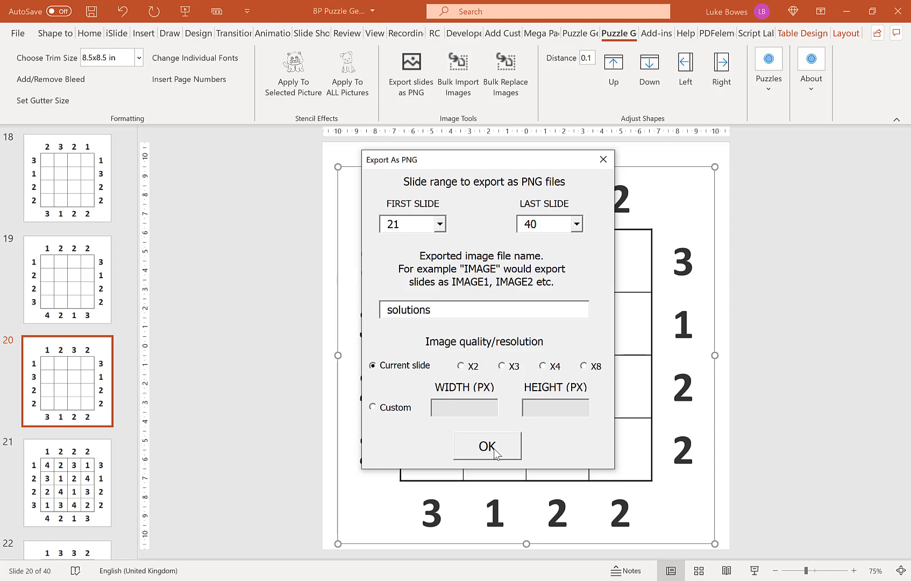
pyautogui.click(487, 446)
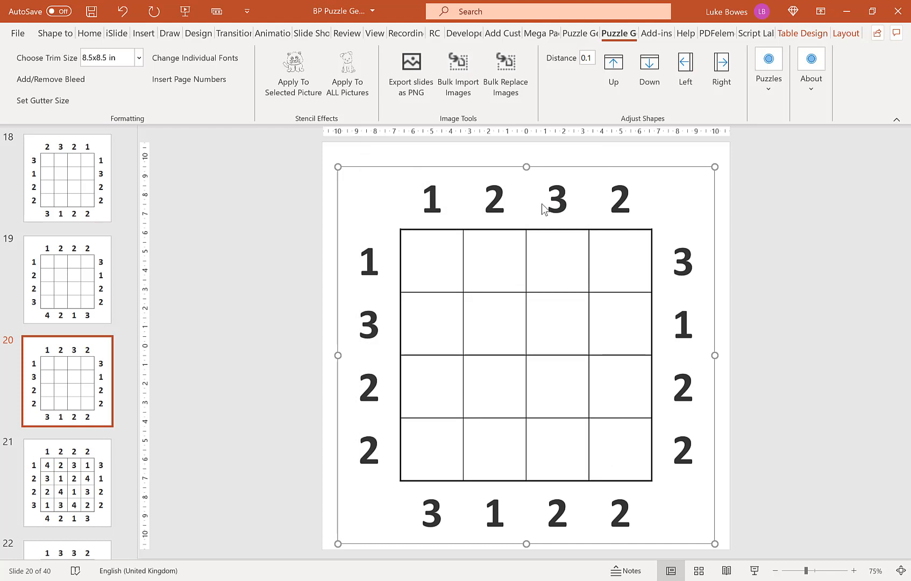
# Step: Create a 'solutions' folder as the export destination and dismiss the completion message
pyautogui.click(411, 70)
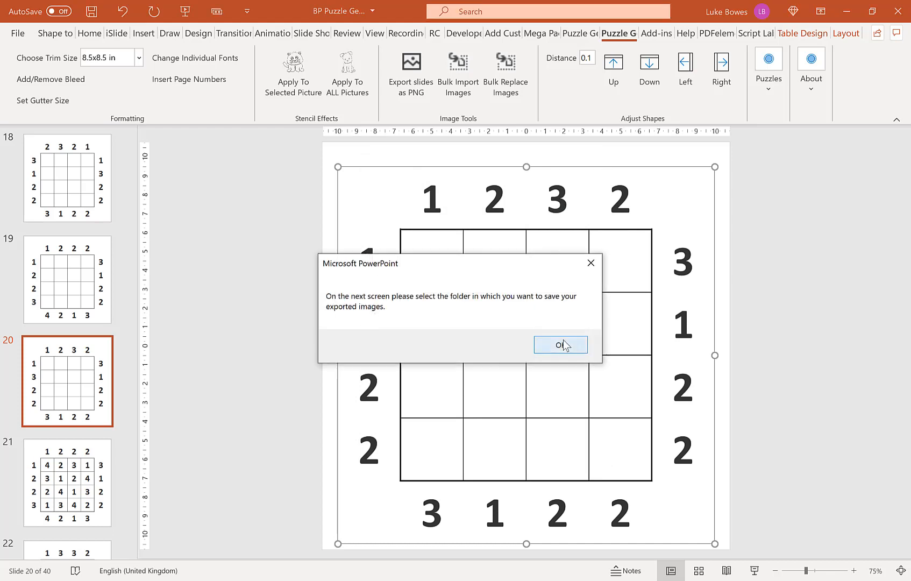
pyautogui.click(560, 344)
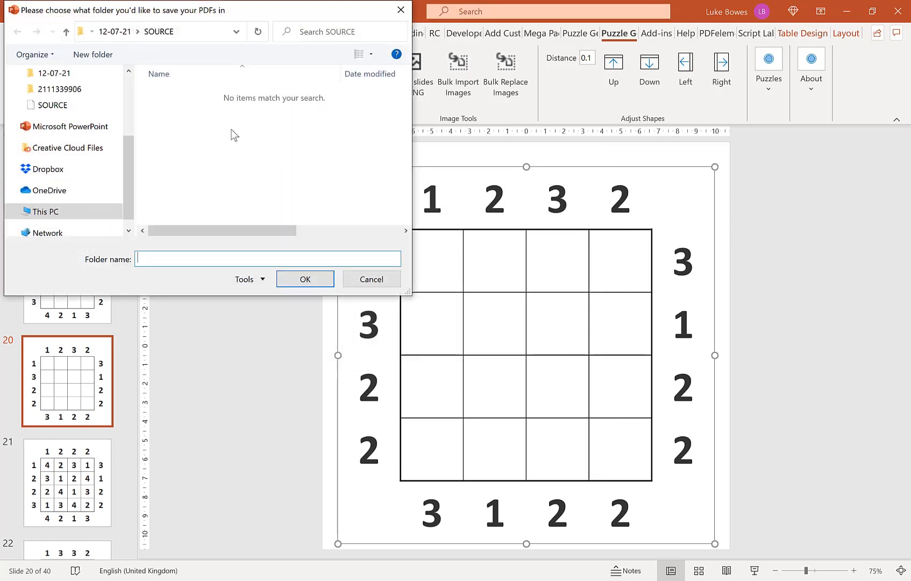
pyautogui.click(43, 211)
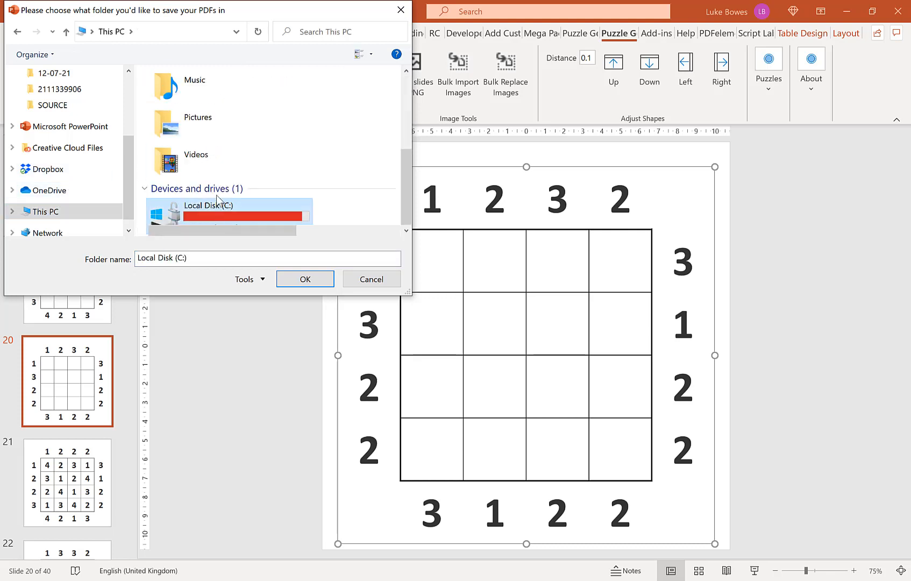
pyautogui.doubleClick(208, 205)
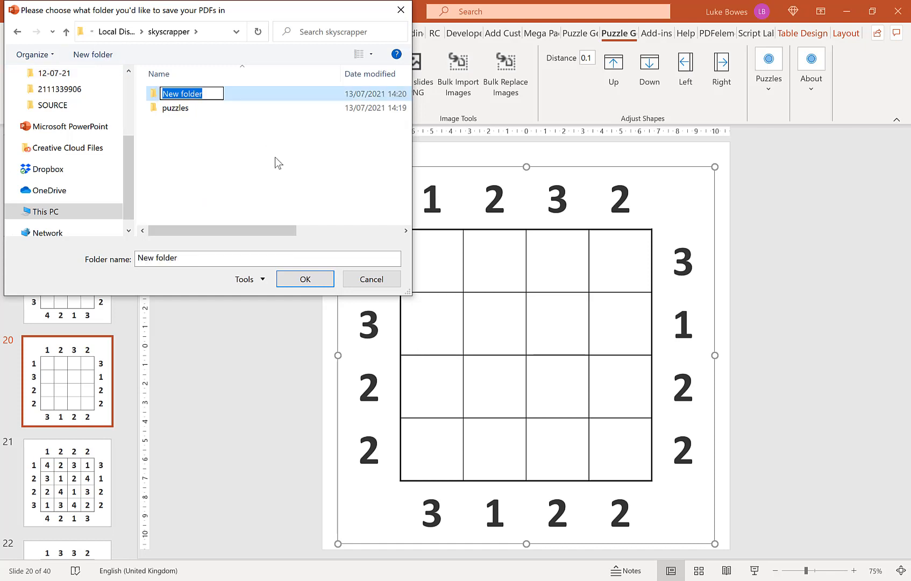
pyautogui.write('solutions')
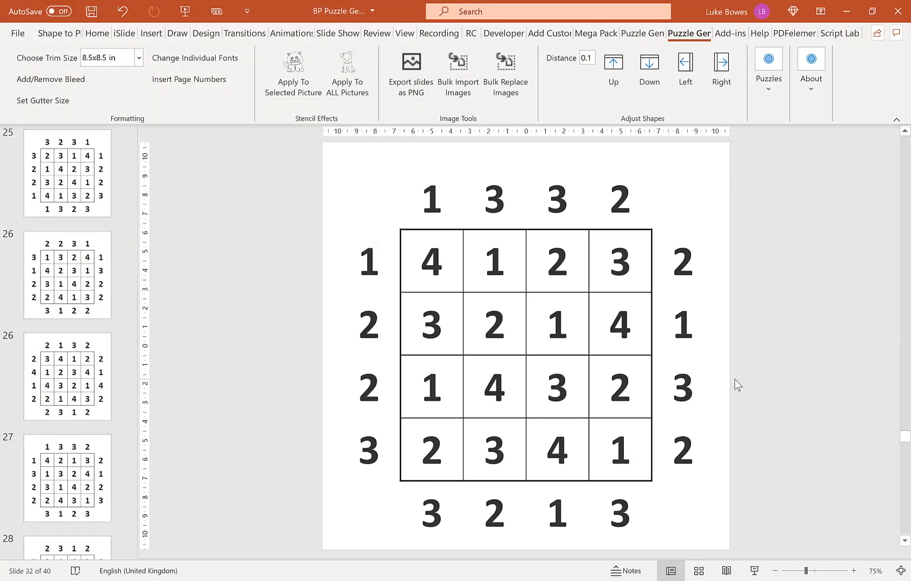
pyautogui.click(411, 70)
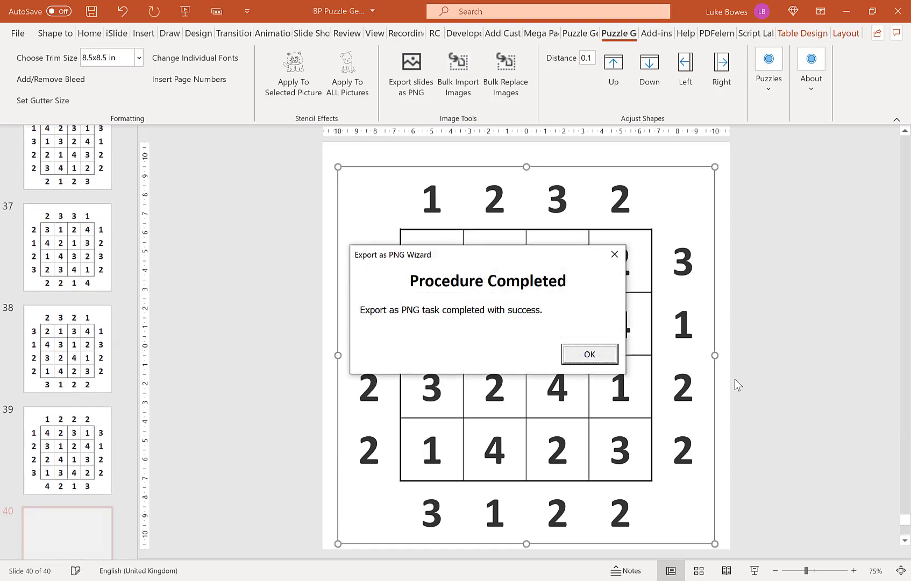
pyautogui.click(588, 355)
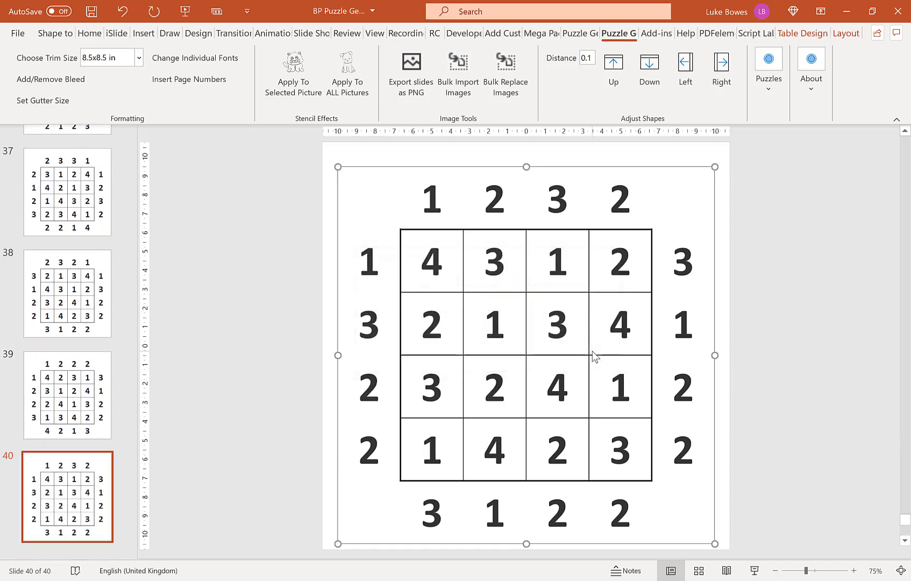
# Step: Return to the single blank slide and show the Choose Trim Size options
pyautogui.click(67, 293)
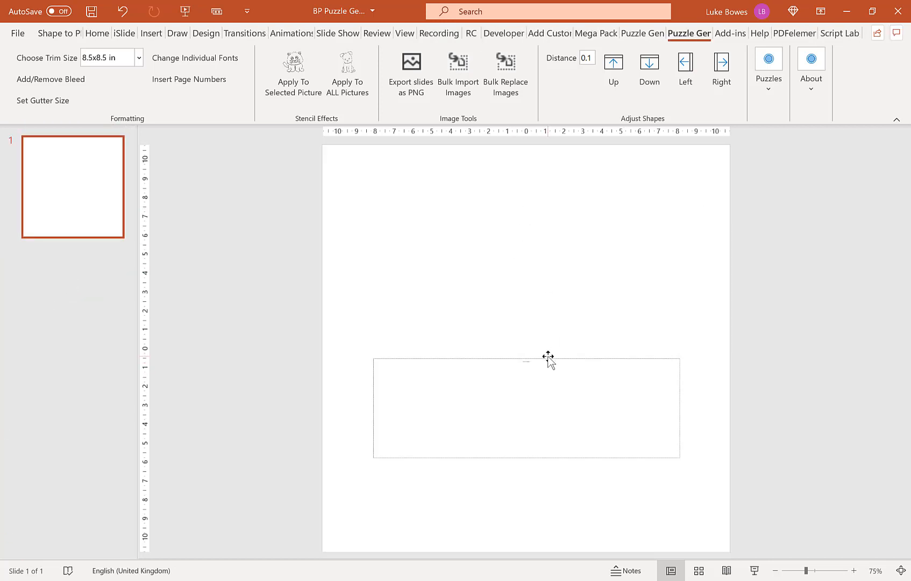
pyautogui.click(138, 57)
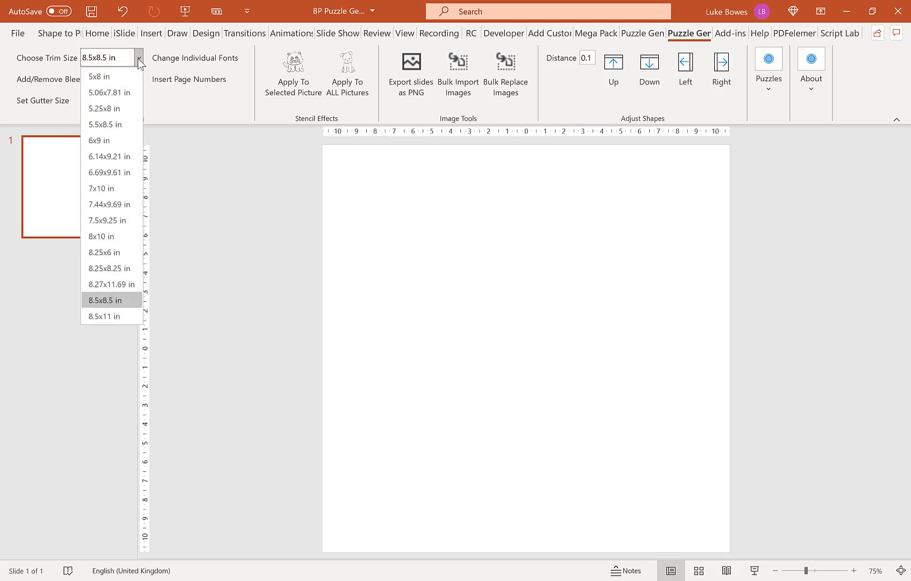
pyautogui.moveTo(111, 236)
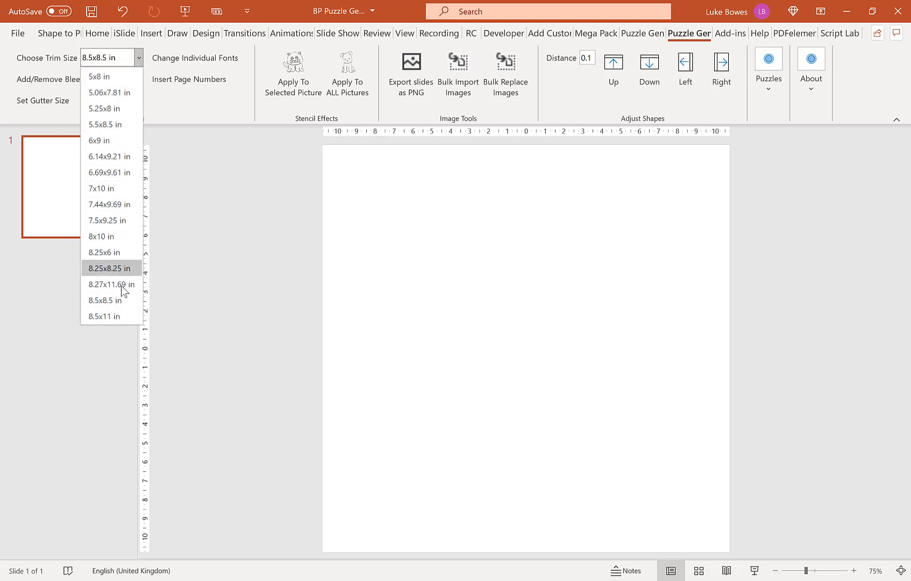
pyautogui.moveTo(110, 316)
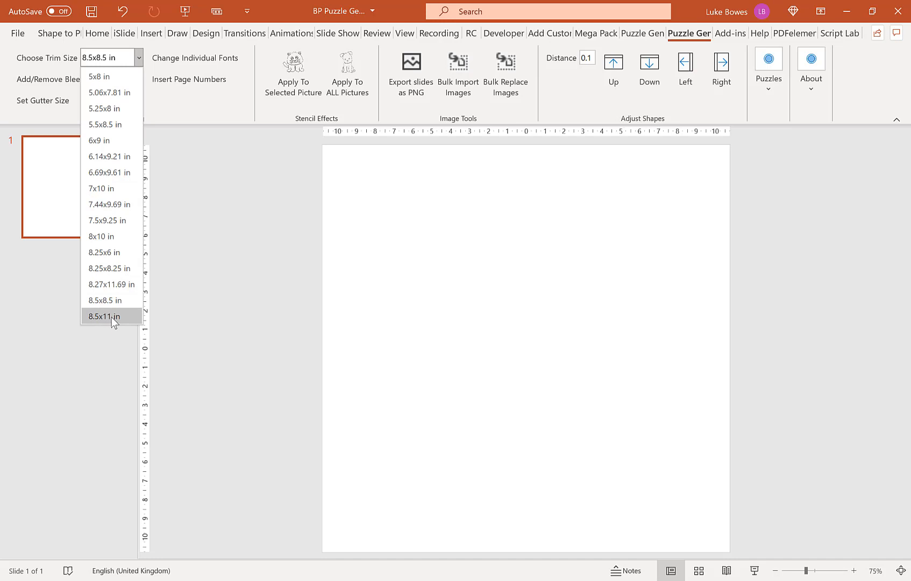
# Step: Make the deck 8.5x11 and import the puzzles folder, 8 images per slide, titled 'Puzzle'
pyautogui.click(103, 316)
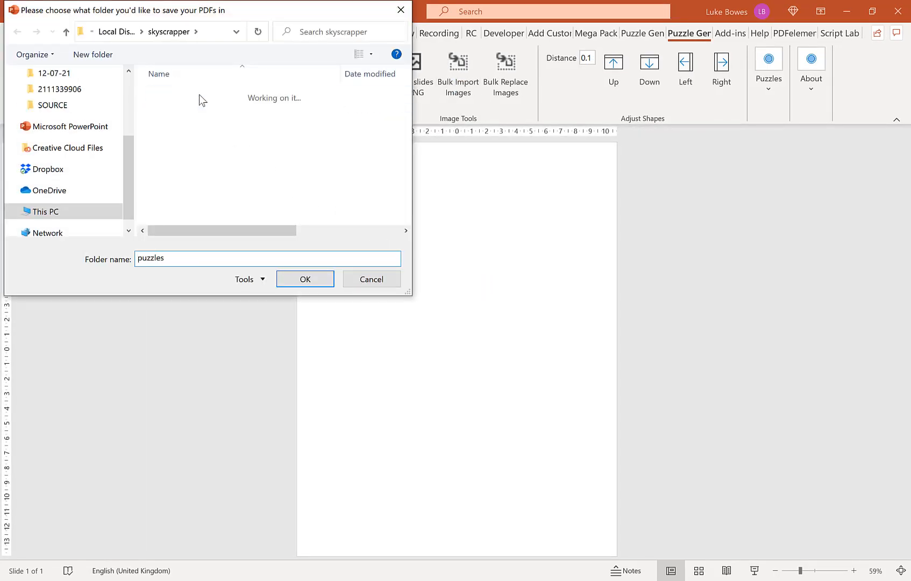
pyautogui.click(305, 280)
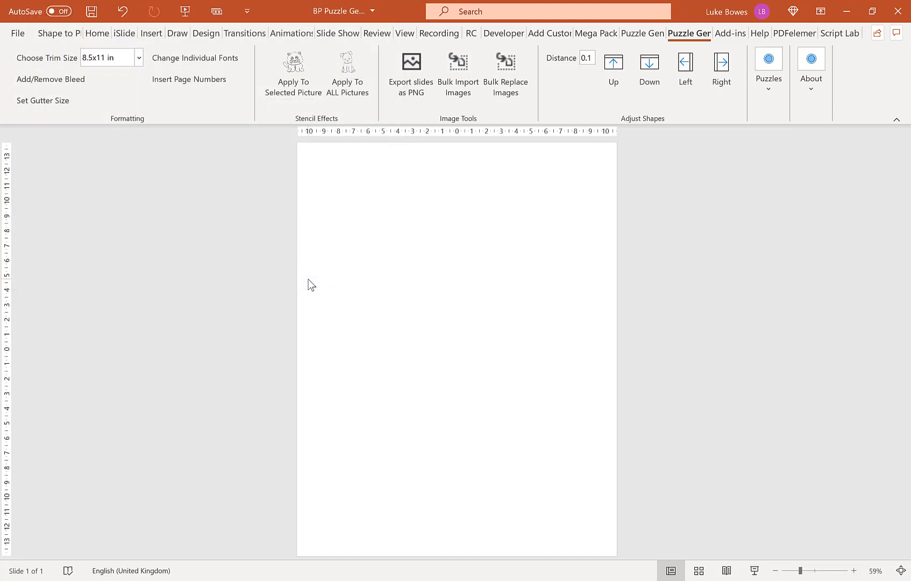
pyautogui.click(457, 73)
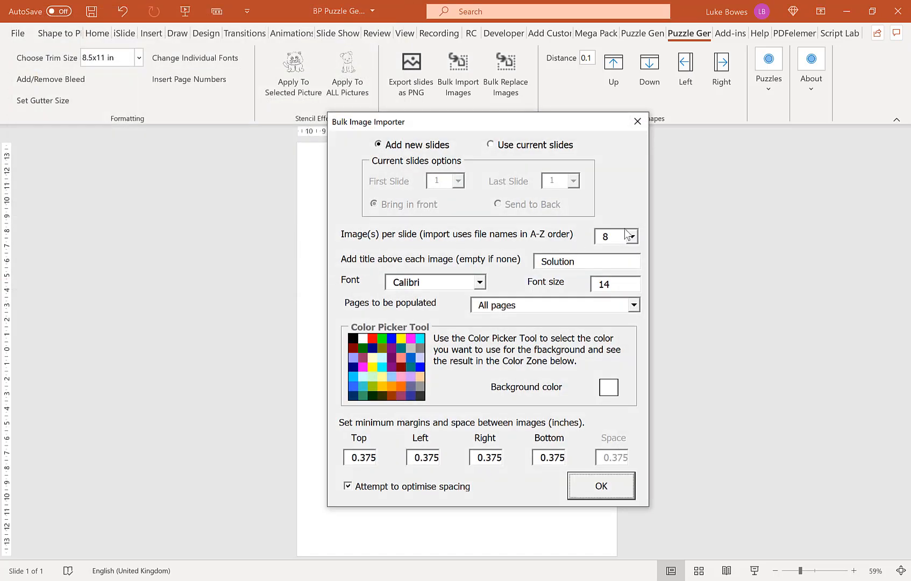
pyautogui.click(630, 235)
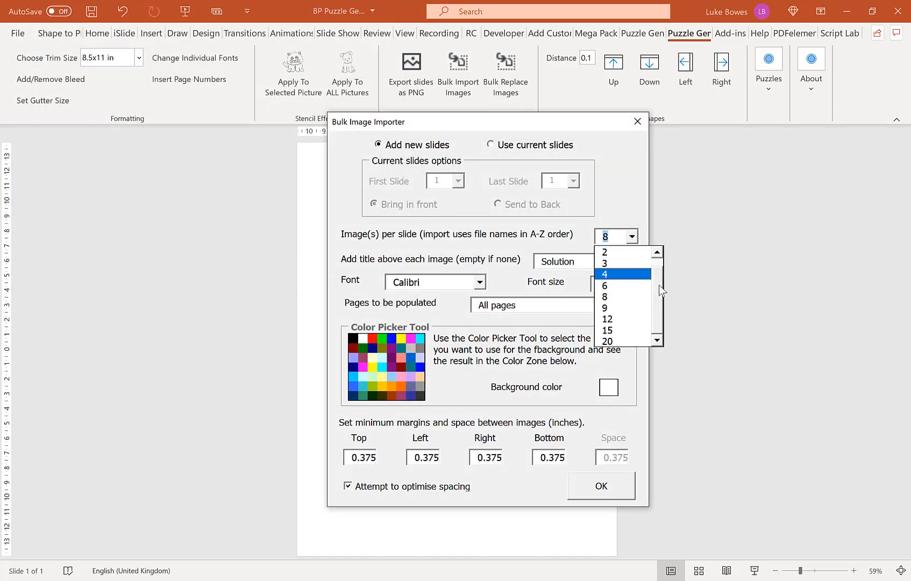
pyautogui.scroll(3)
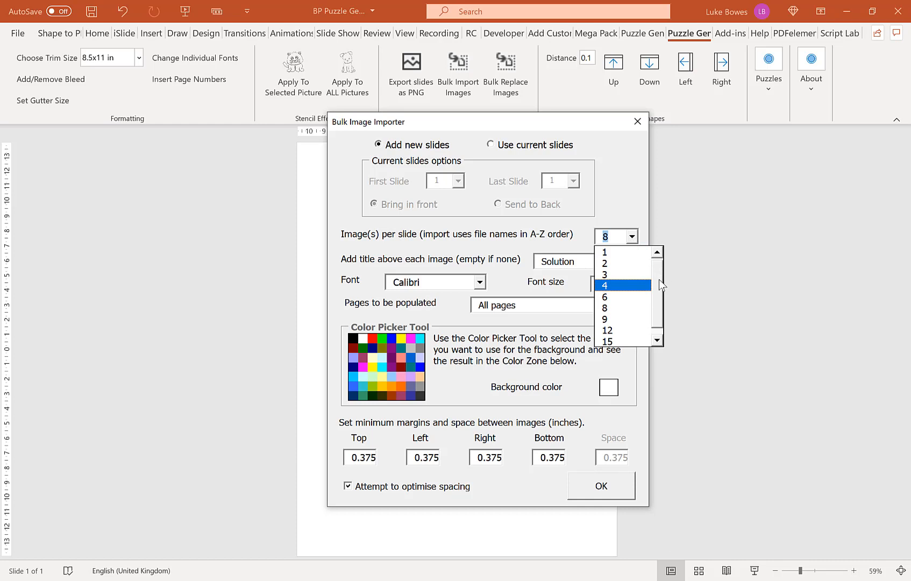
pyautogui.moveTo(660, 271)
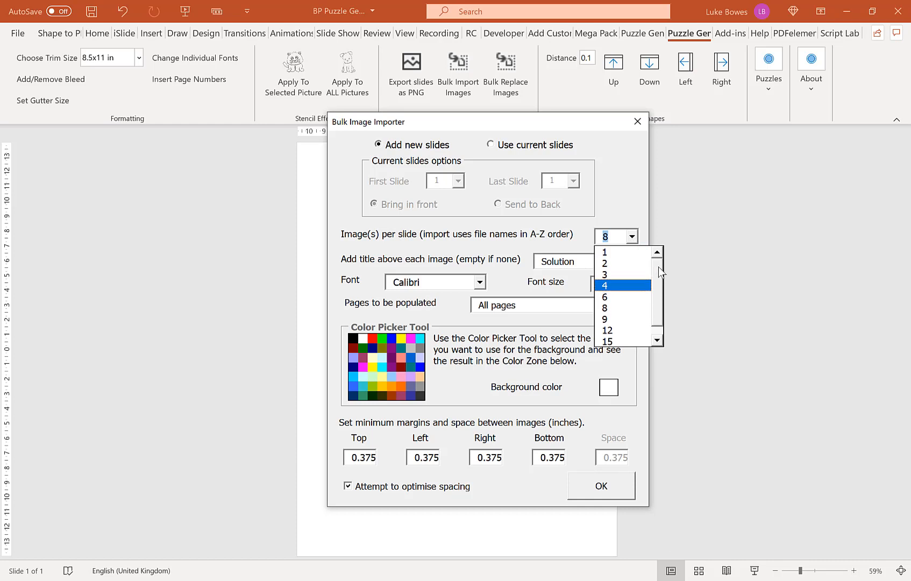
pyautogui.scroll(-3)
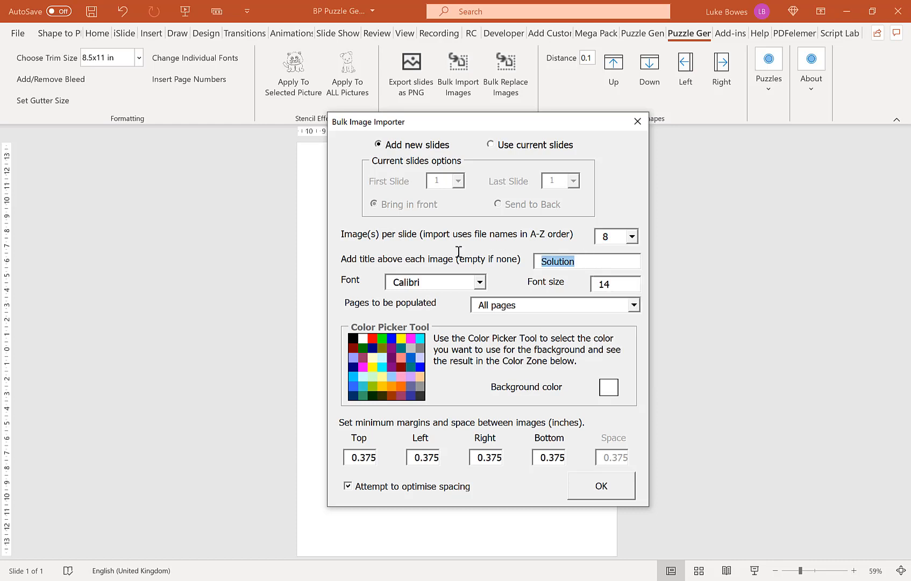
pyautogui.write('Puzzl')
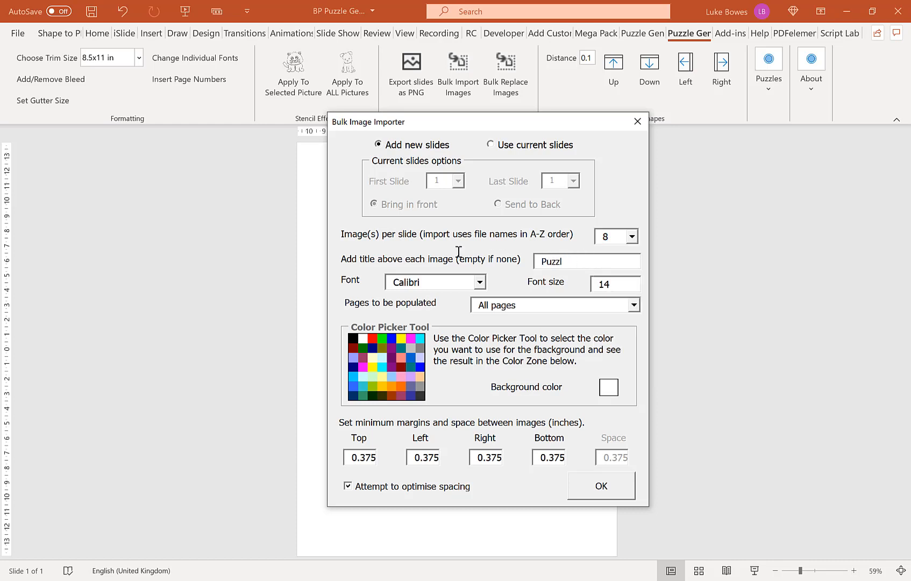
pyautogui.write('e')
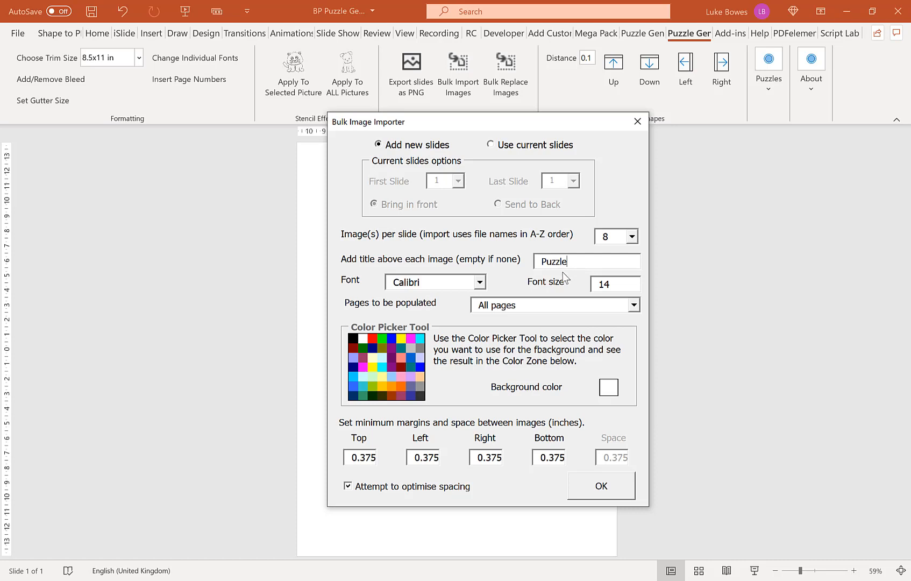
pyautogui.moveTo(525, 384)
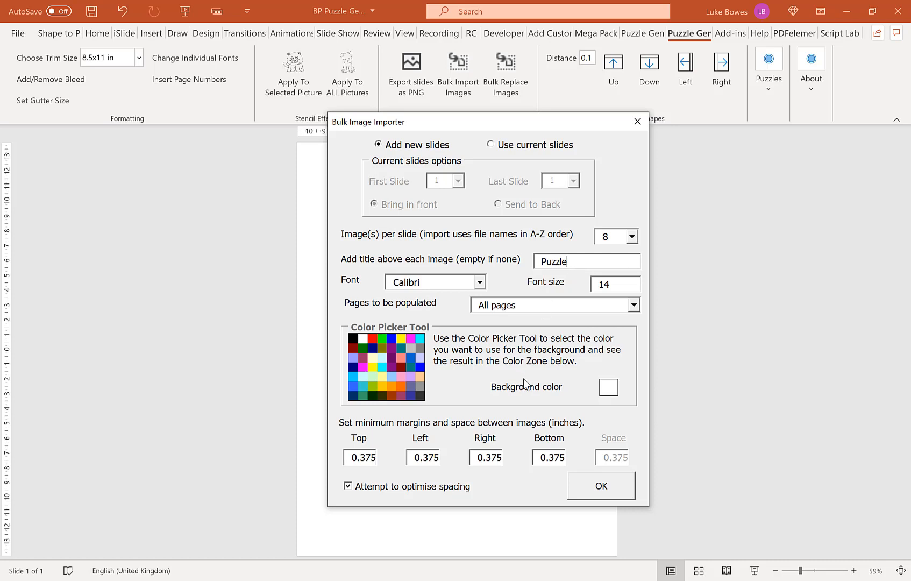
pyautogui.moveTo(399, 442)
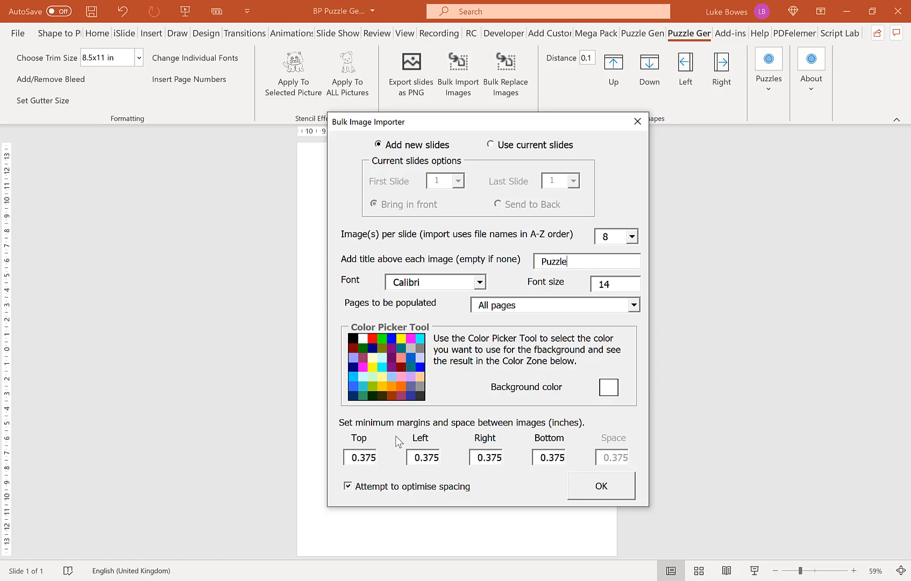
pyautogui.moveTo(579, 446)
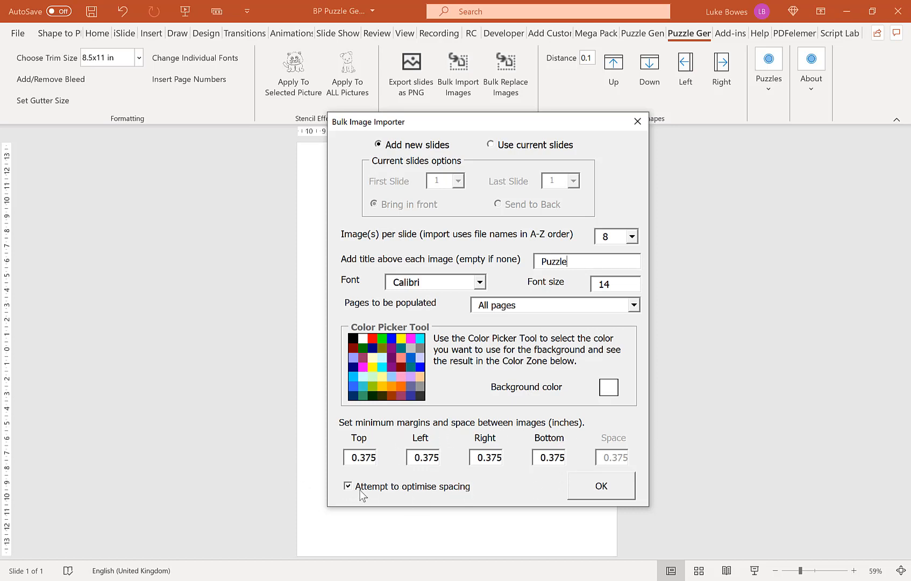
pyautogui.moveTo(422, 497)
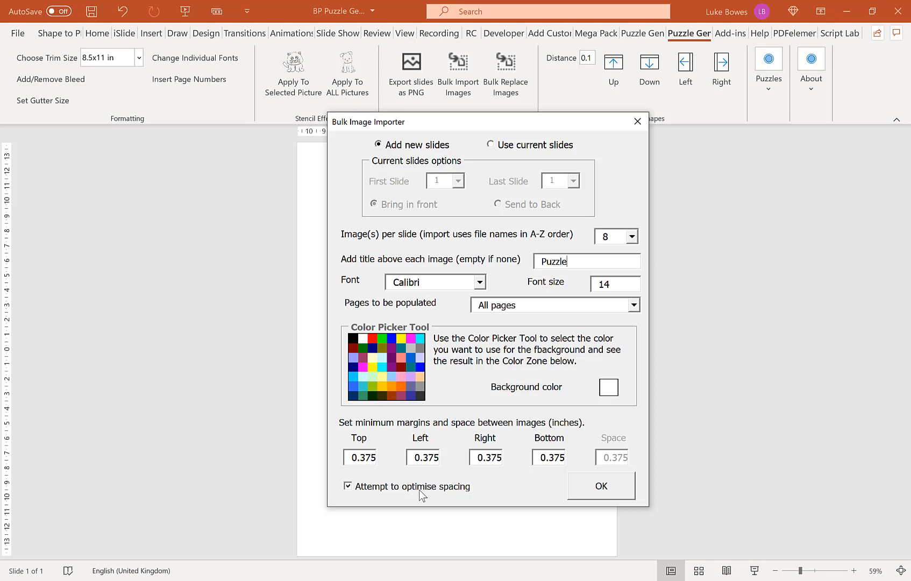
pyautogui.moveTo(679, 366)
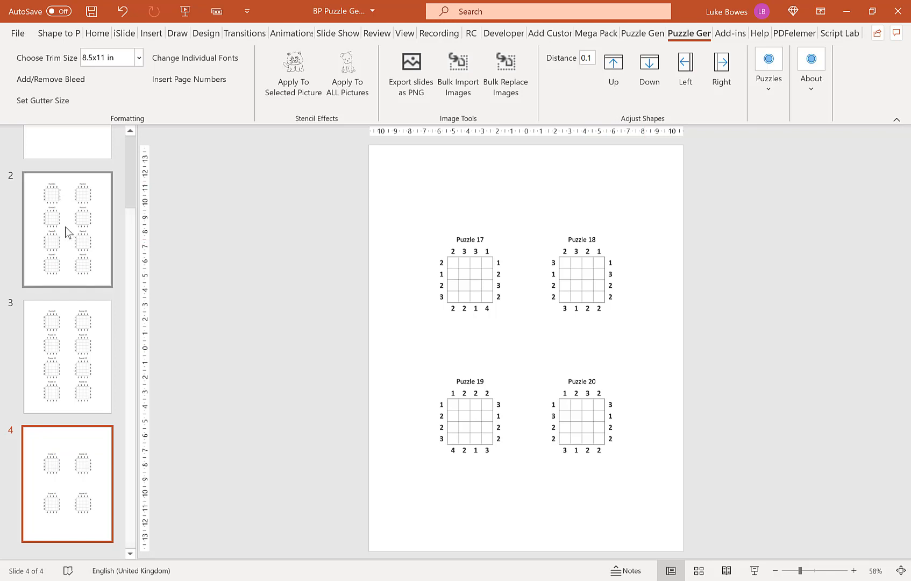
# Step: Insert a new blank slide after the last puzzle slide
pyautogui.click(67, 229)
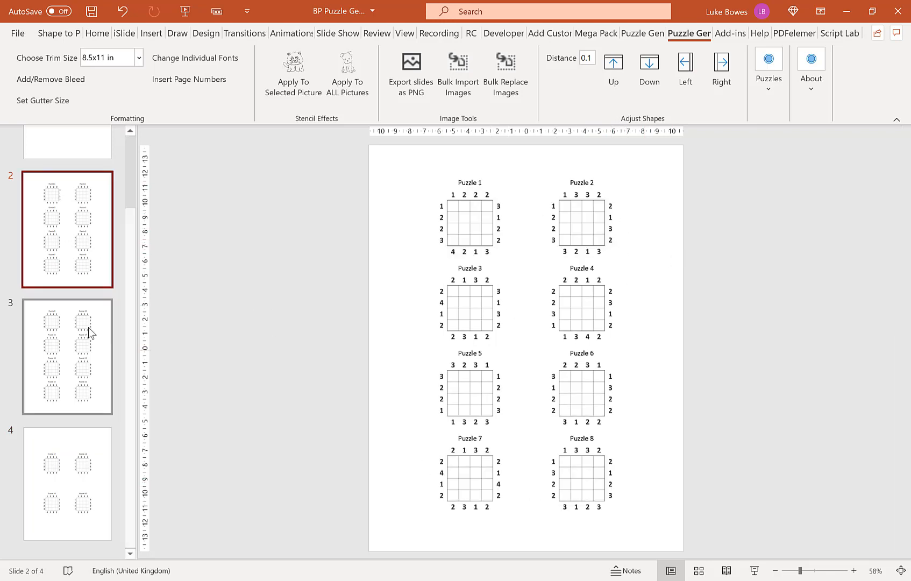
pyautogui.click(66, 485)
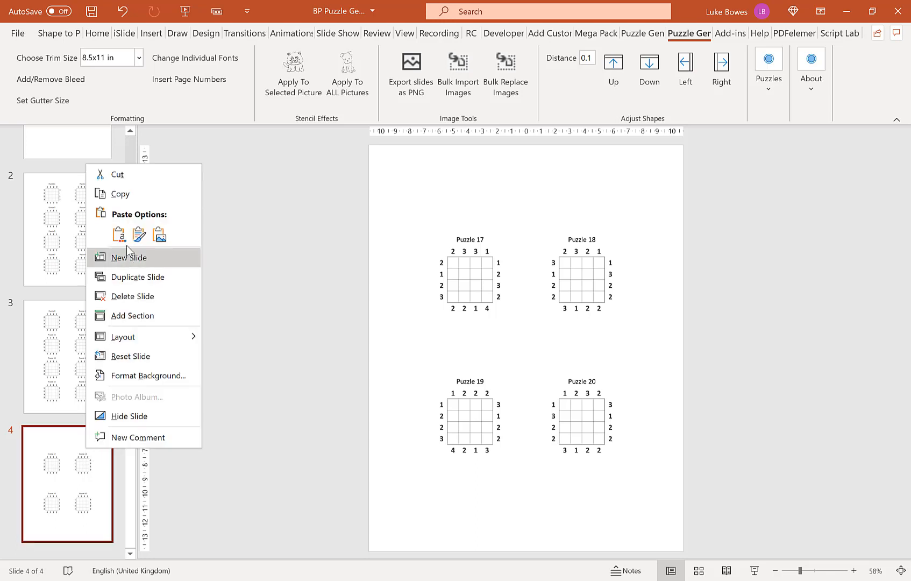
pyautogui.click(128, 258)
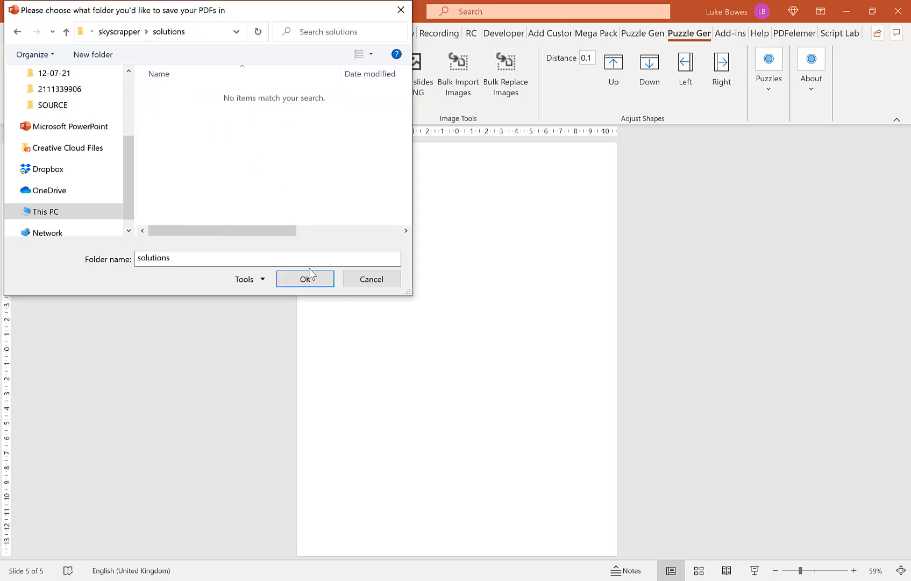
# Step: Import the solutions folder at 20 images per slide, titled 'Solution'
pyautogui.click(304, 279)
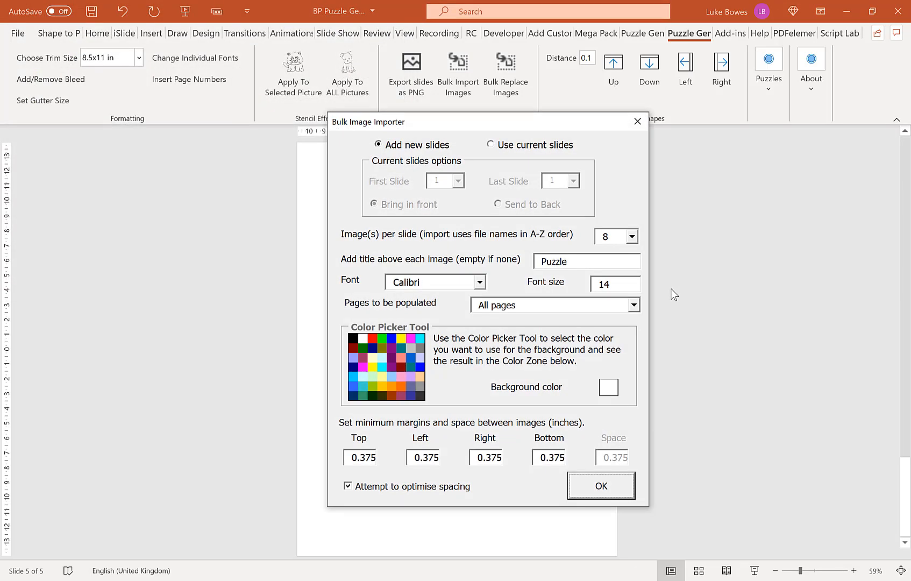
pyautogui.click(632, 237)
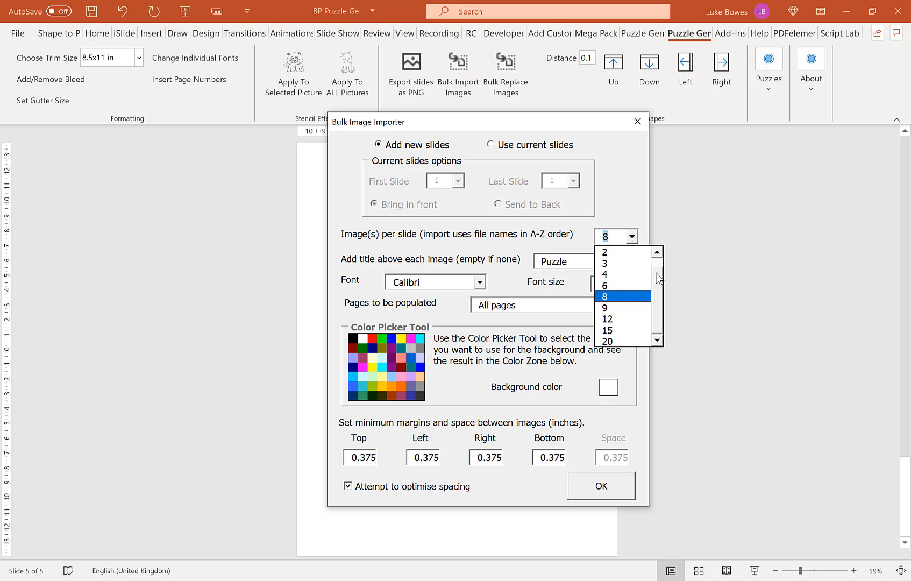
pyautogui.click(607, 340)
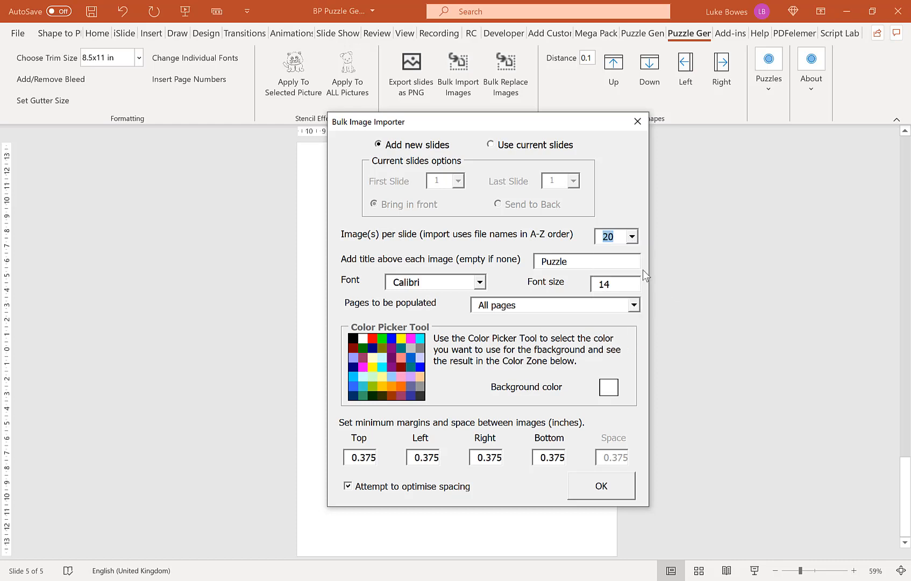
pyautogui.write('Solut')
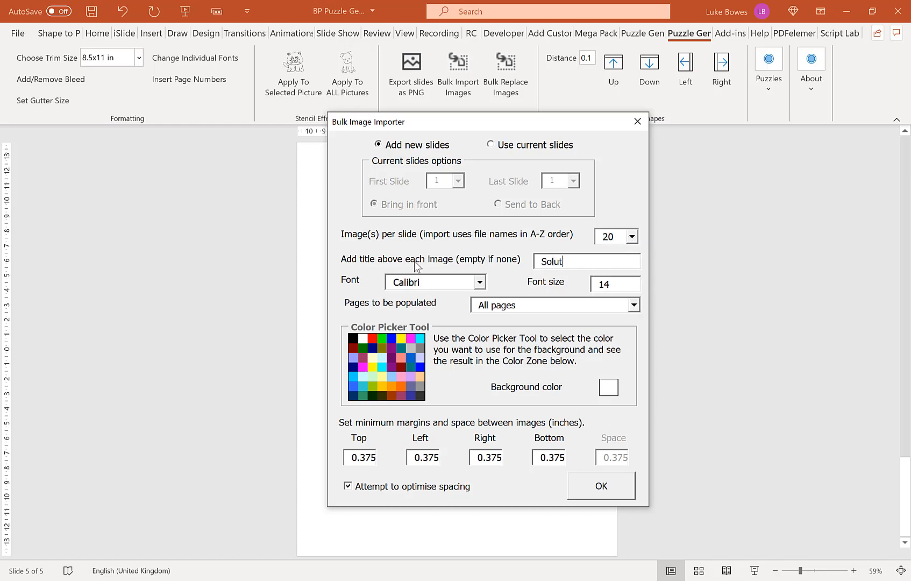
pyautogui.write('ion')
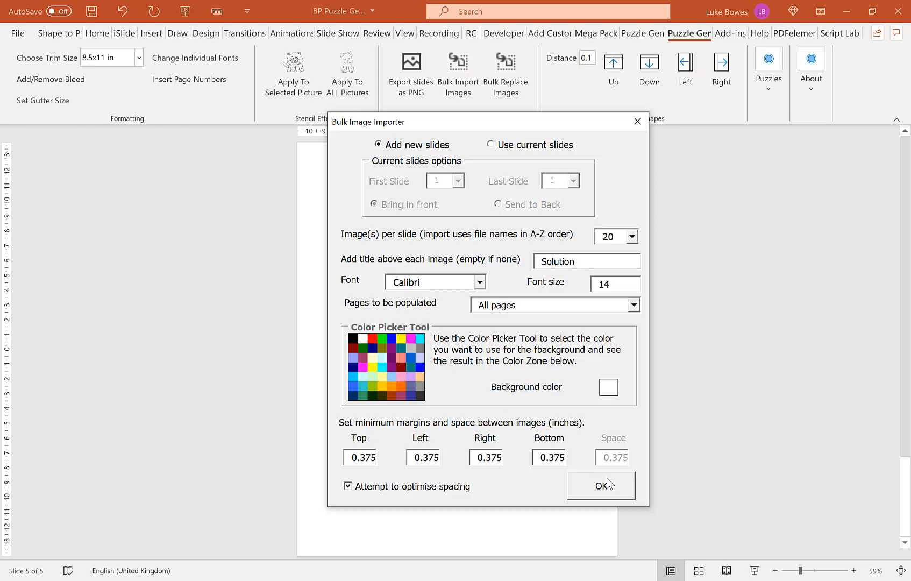
pyautogui.click(601, 486)
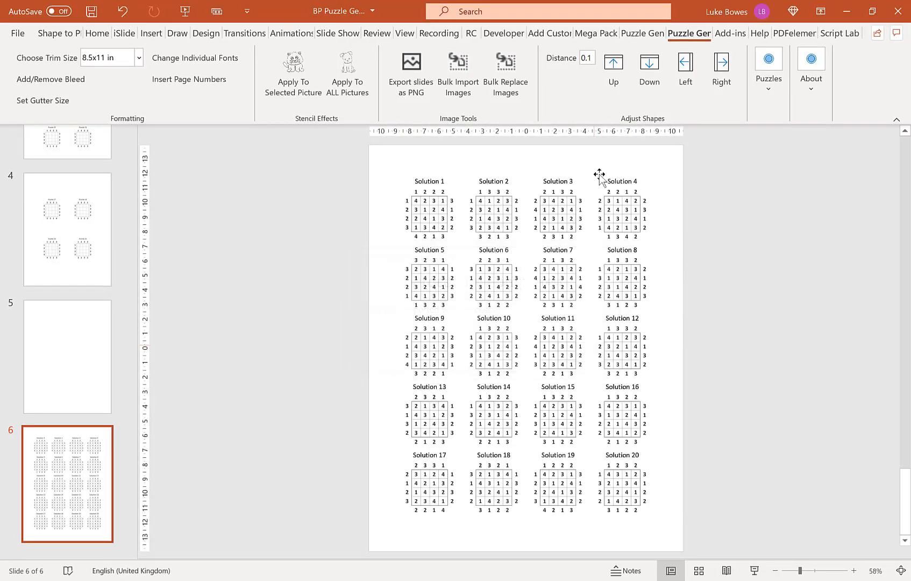
pyautogui.moveTo(661, 208)
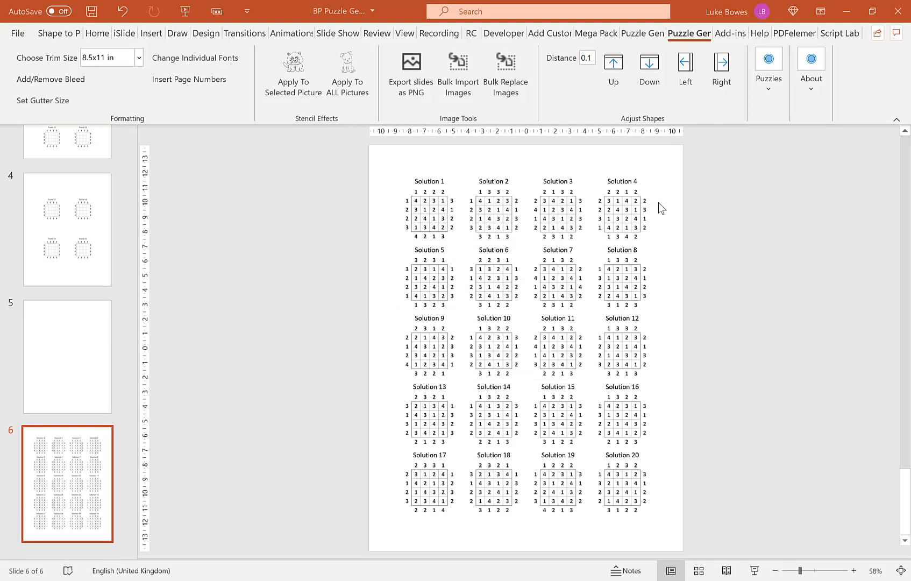
pyautogui.moveTo(609, 491)
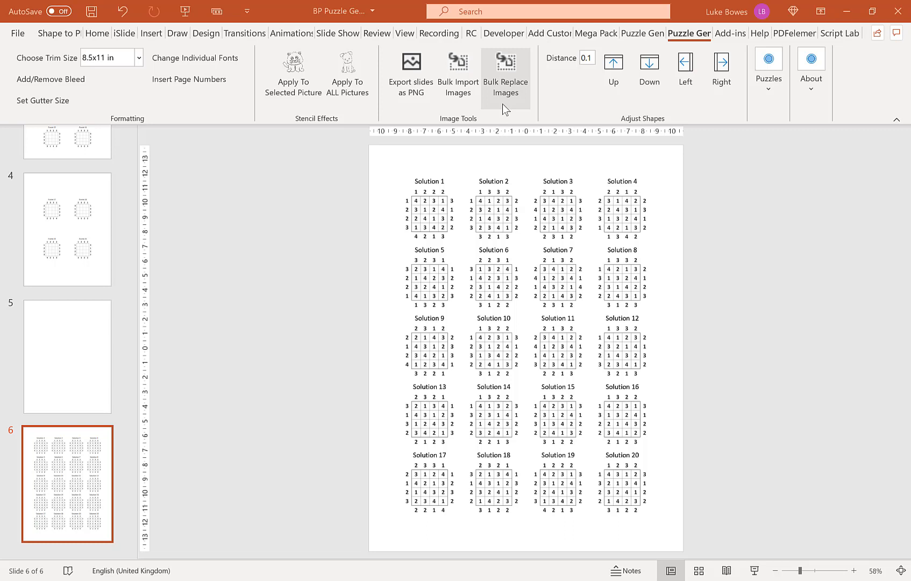
pyautogui.moveTo(630, 240)
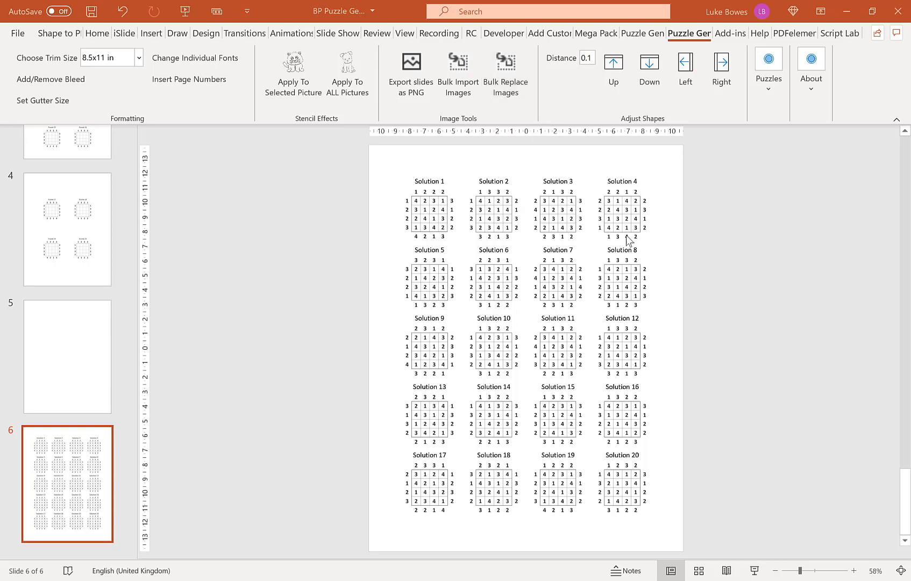